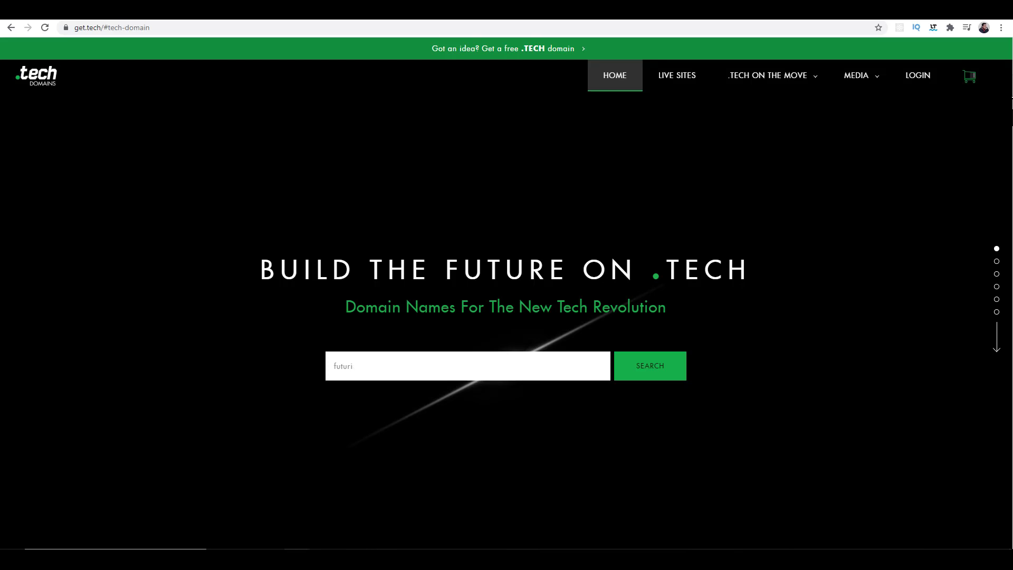
# - Search 'reviews' on get.tech and view the $4.99 .tech price with similar suggestions
pyautogui.write('reviews.t')
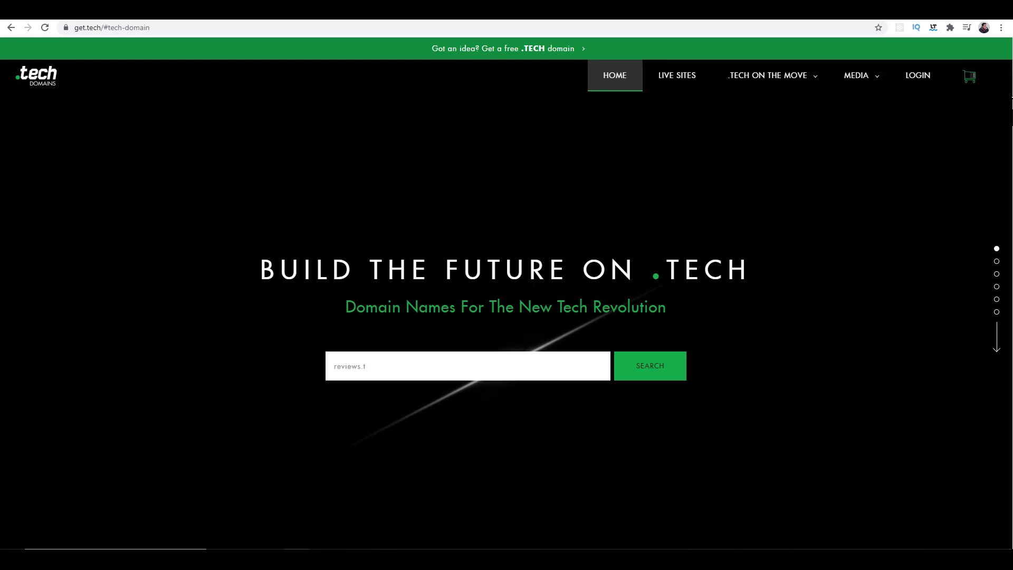
pyautogui.press('Backspace')
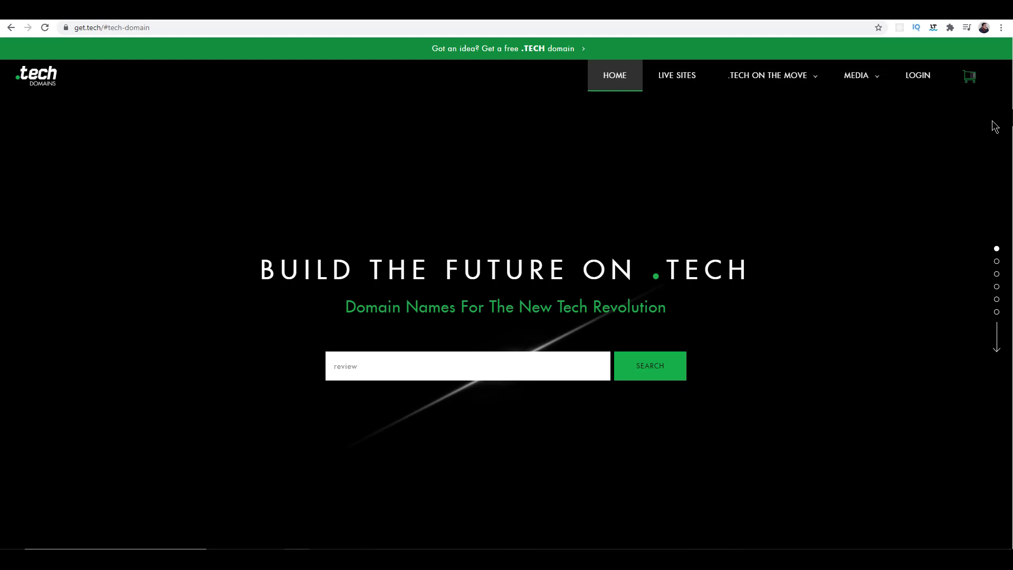
pyautogui.scroll(-3)
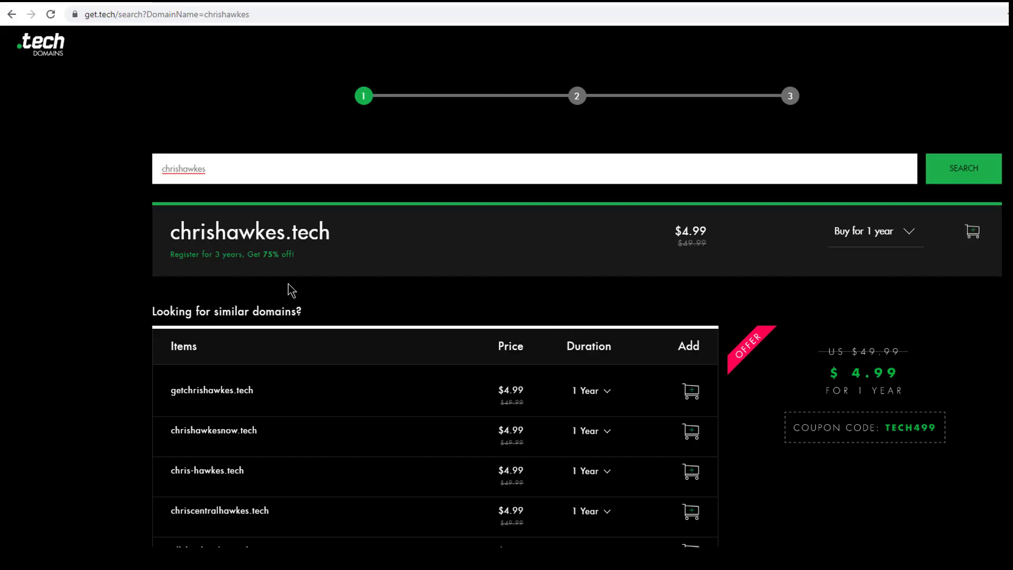
pyautogui.moveTo(840, 315)
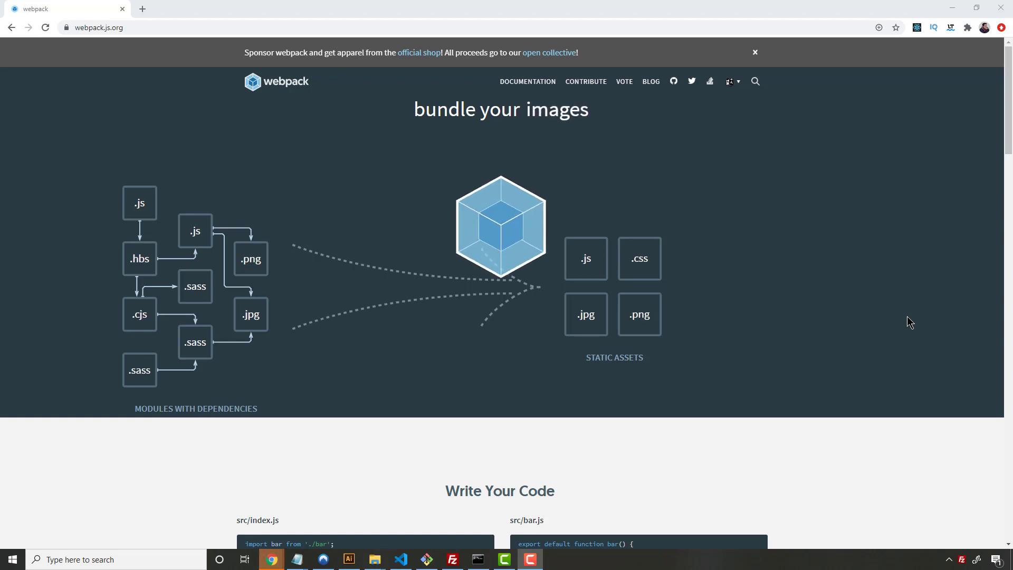
pyautogui.moveTo(655, 292)
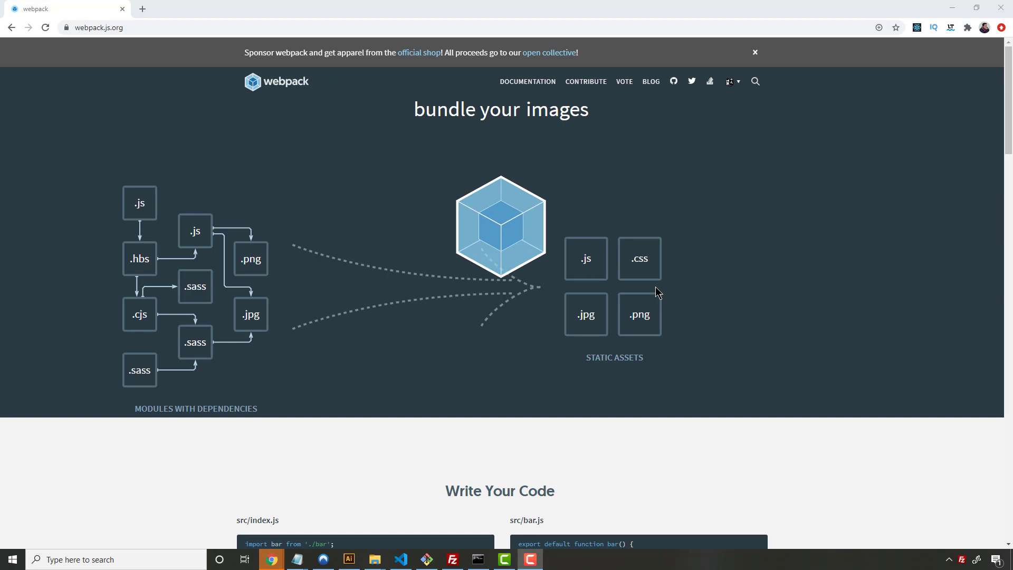
pyautogui.moveTo(346, 200)
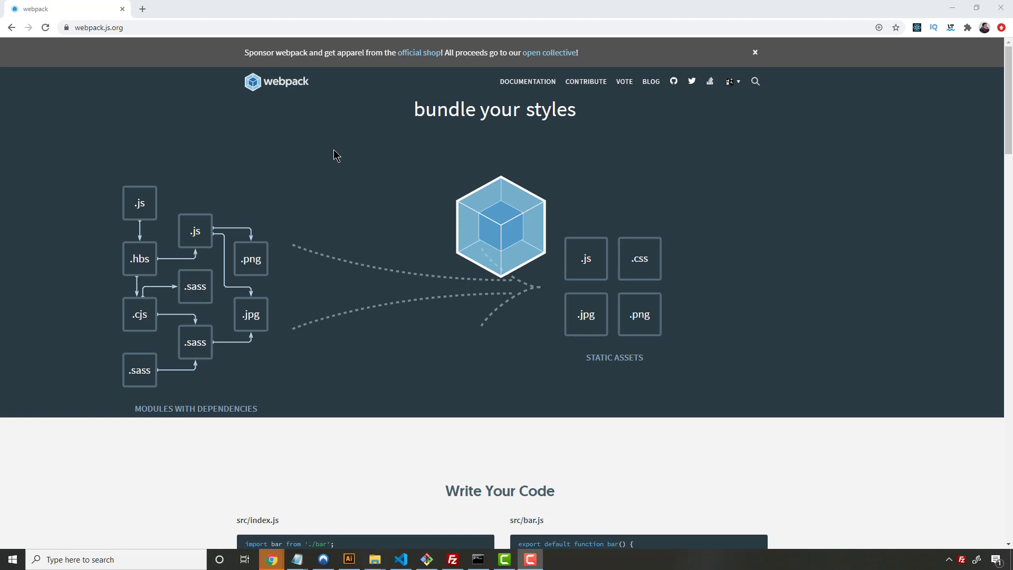
pyautogui.moveTo(310, 160)
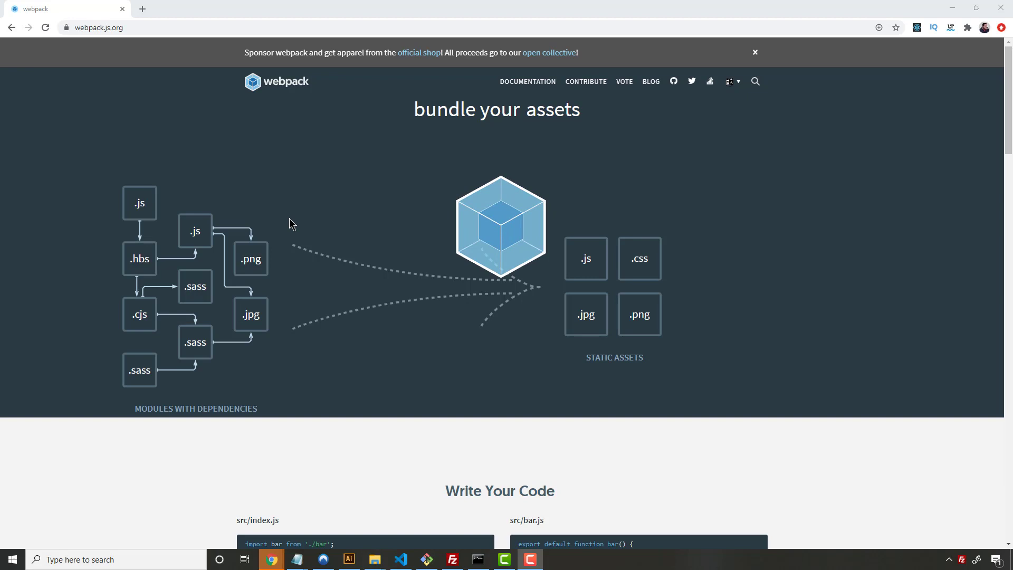
pyautogui.moveTo(742, 246)
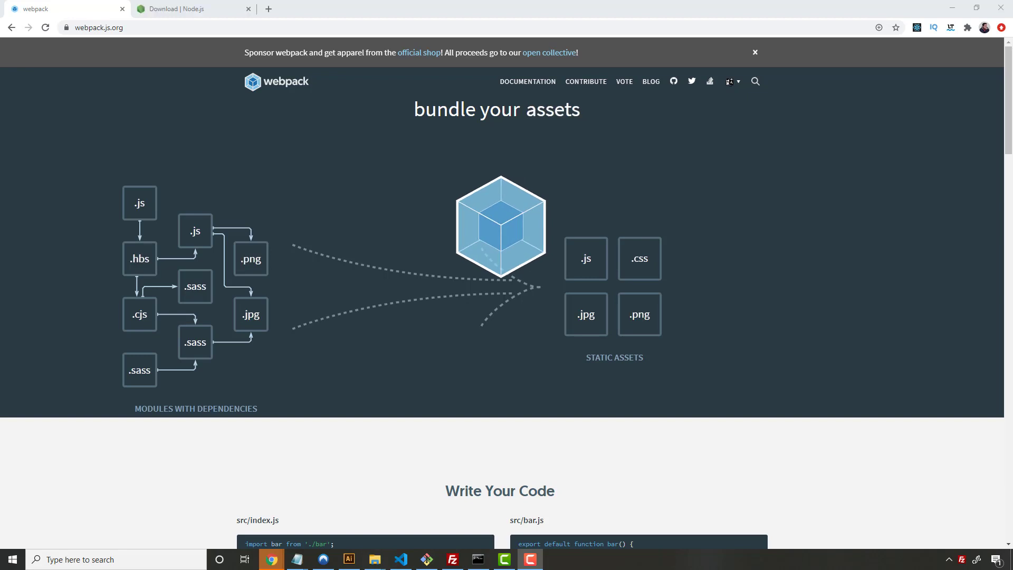
pyautogui.moveTo(512, 71)
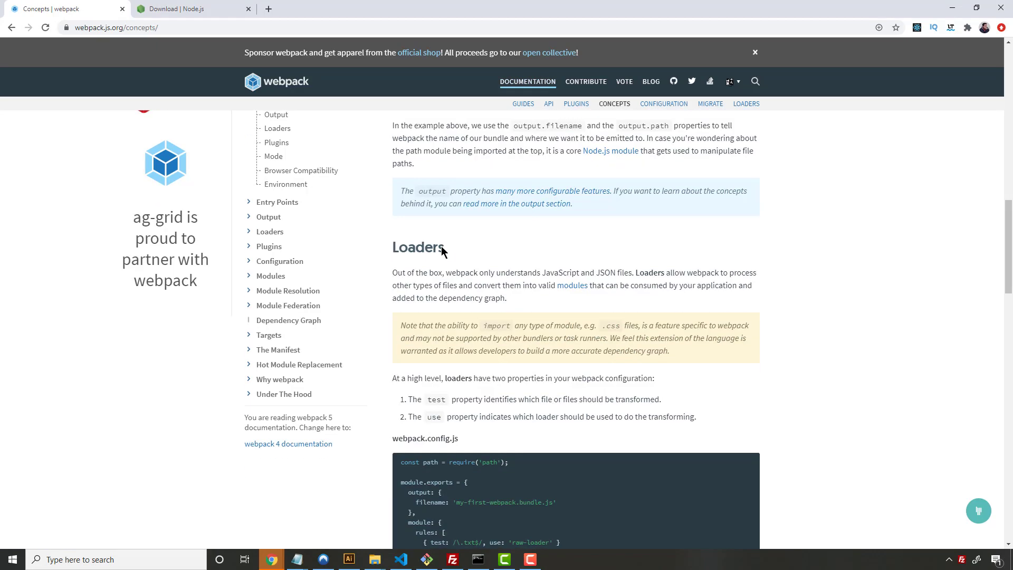
# - Glance at the Node.js downloads page, then return to the webpack Concepts tab
pyautogui.scroll(-3)
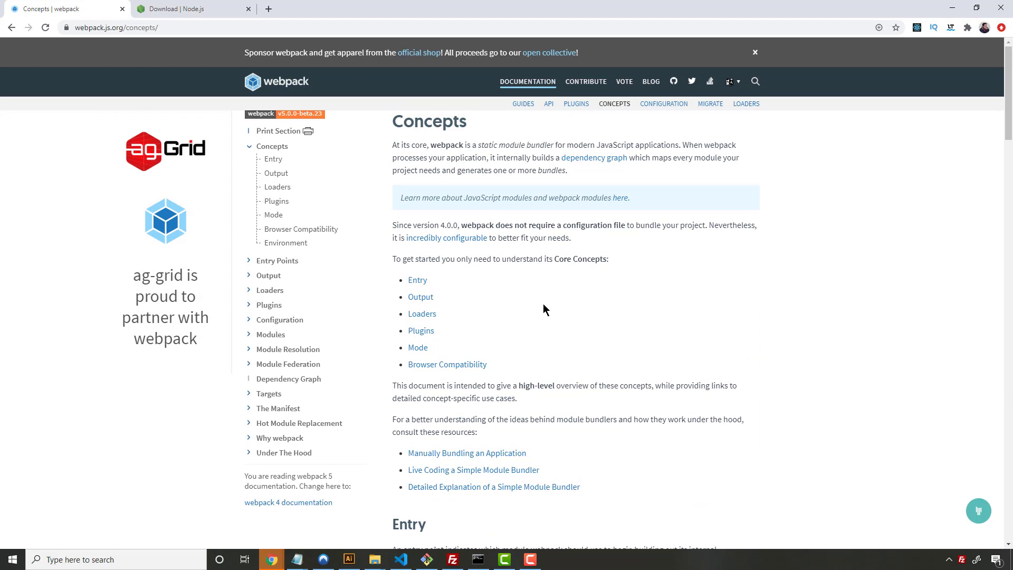
pyautogui.moveTo(317, 199)
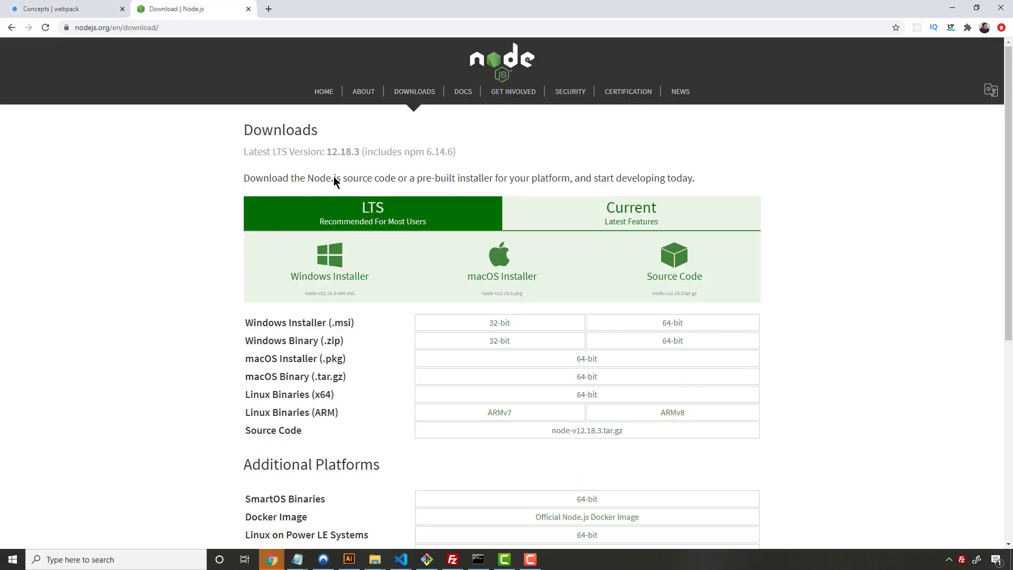
pyautogui.click(65, 8)
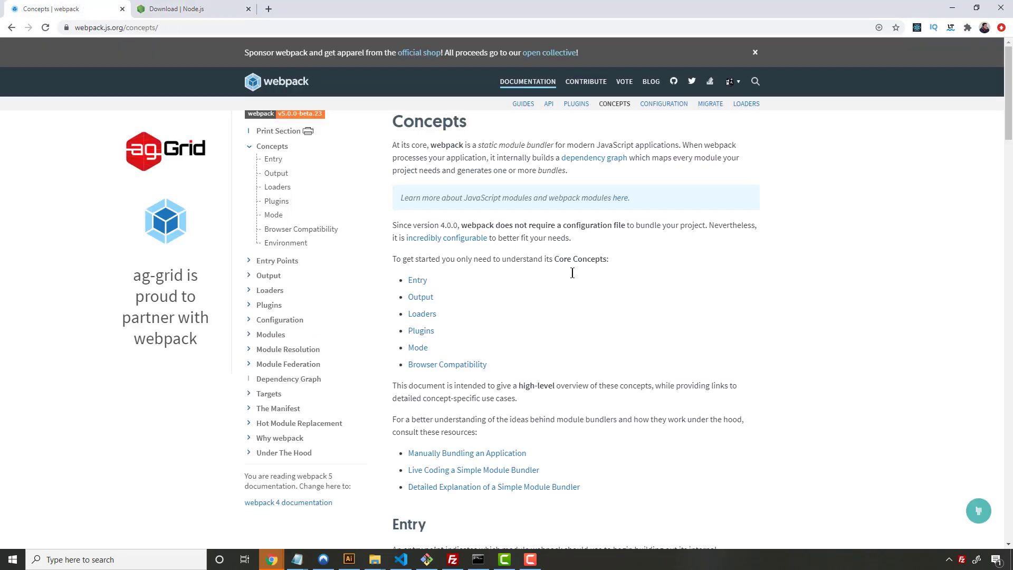
pyautogui.moveTo(740, 329)
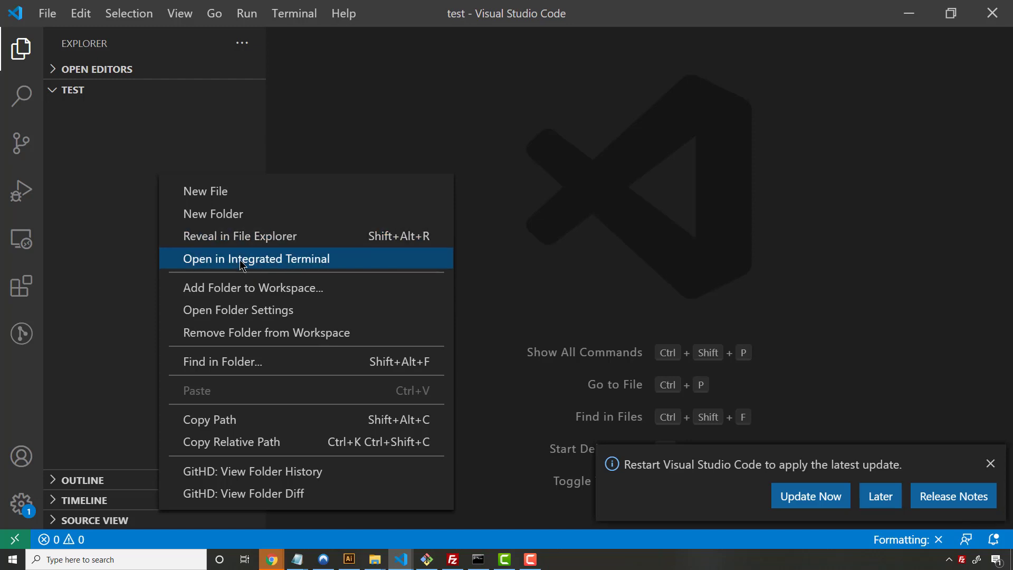
# - From a terminal in the test folder, run npm init -y and npm install -D webpack
pyautogui.click(255, 259)
pyautogui.write('npm')
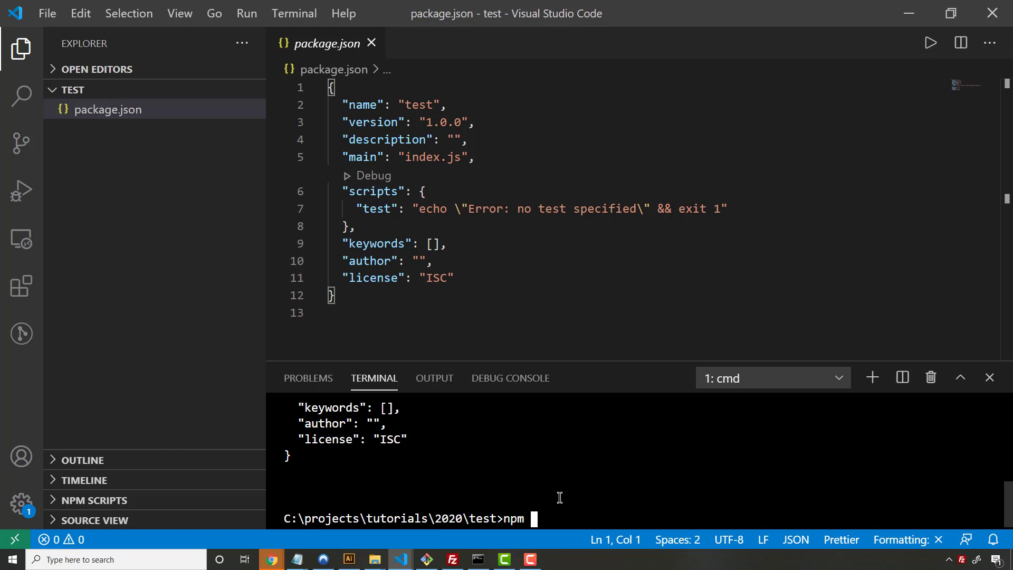
pyautogui.write('install -D')
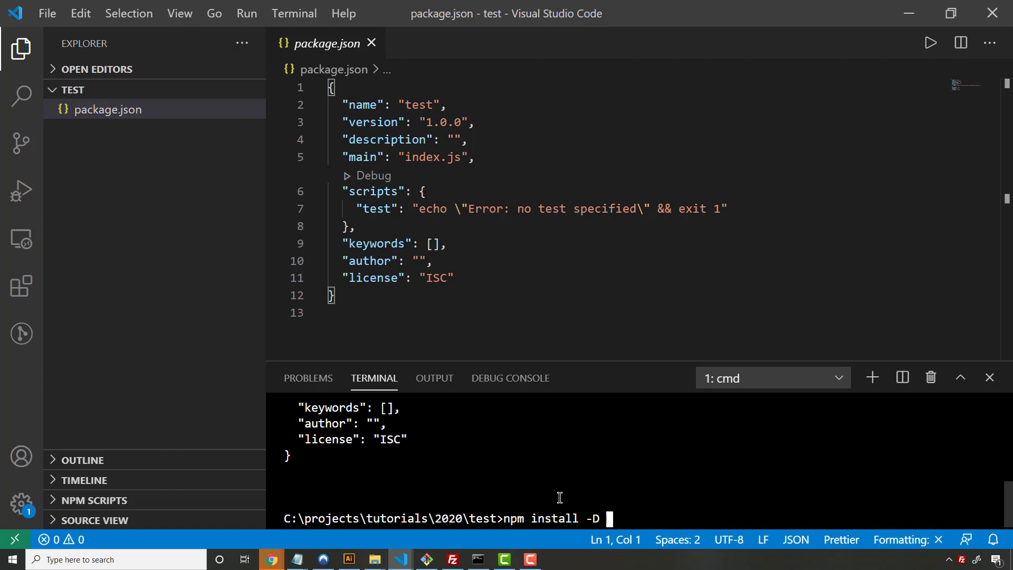
pyautogui.write('ewb')
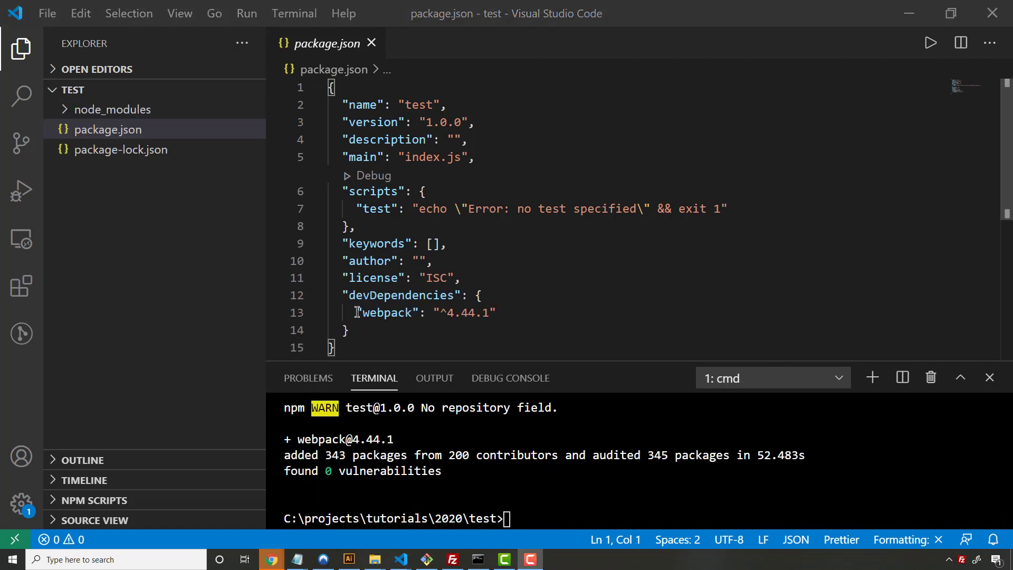
# - Add a "webpack": "webpack" entry under scripts in package.json
pyautogui.tripleClick(426, 312)
pyautogui.write('"')
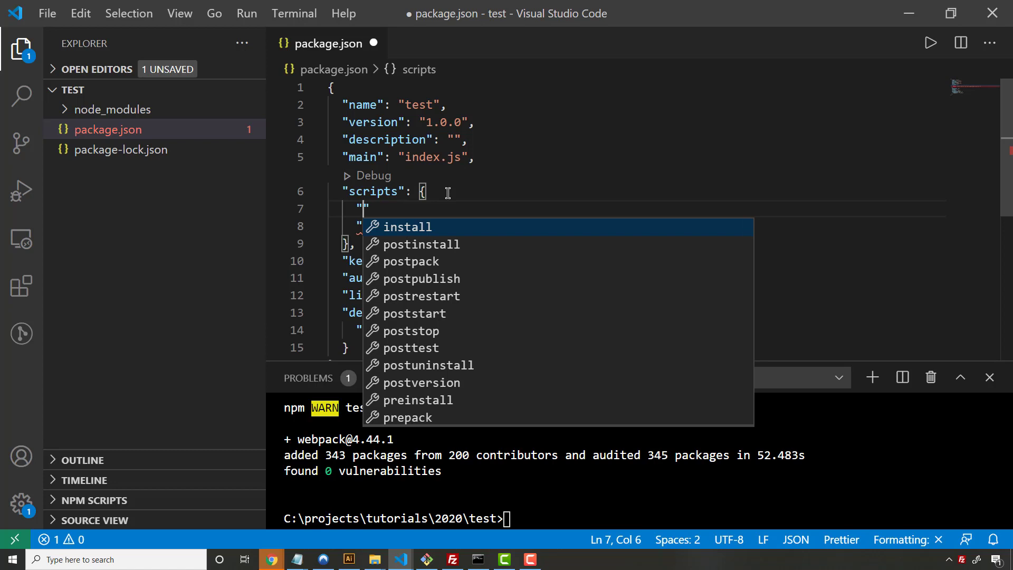
pyautogui.write('webpack')
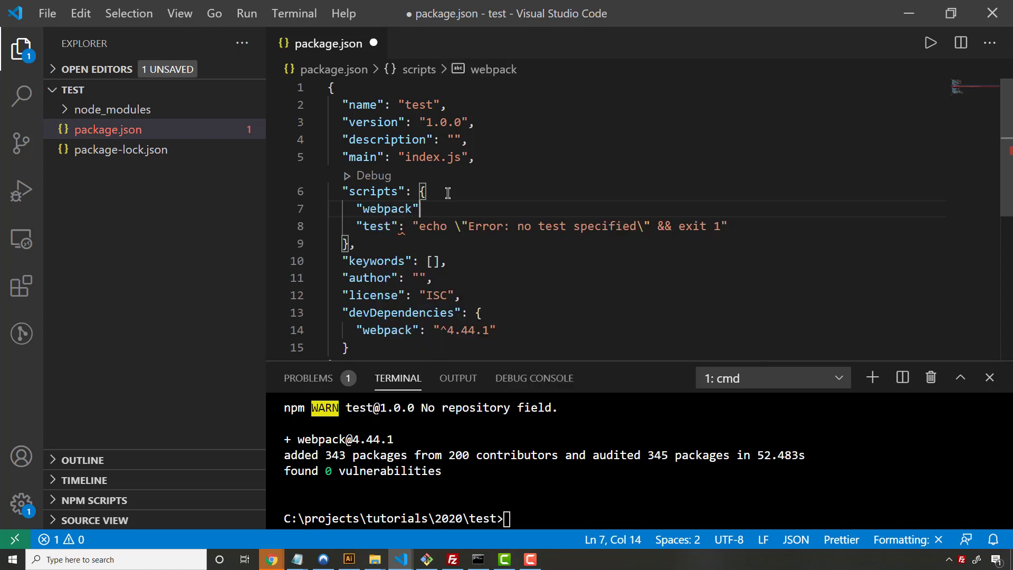
pyautogui.write(':')
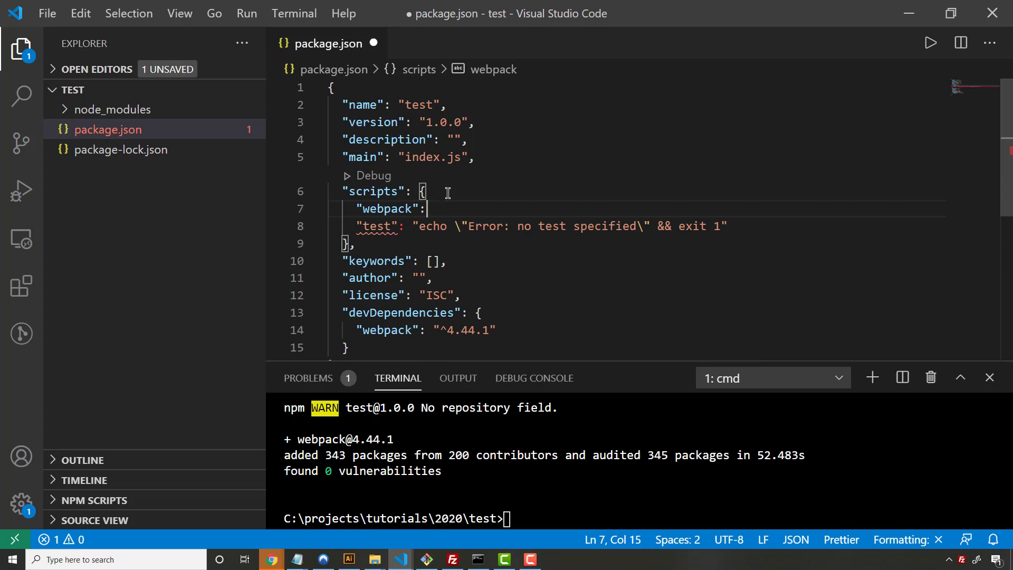
pyautogui.write('"webpack",')
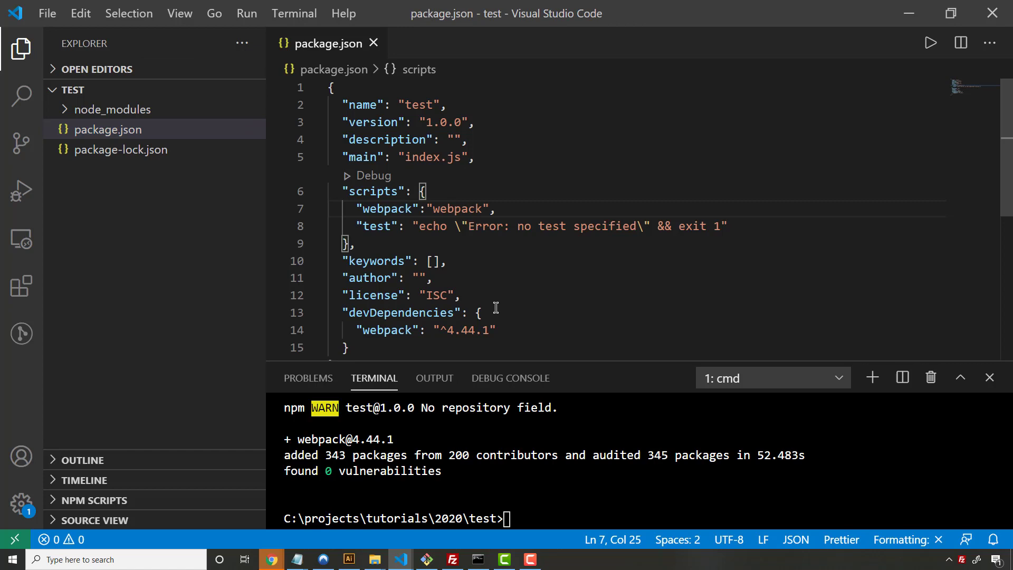
# - Run npm run webpack and answer yes to install webpack-cli
pyautogui.write('npm run')
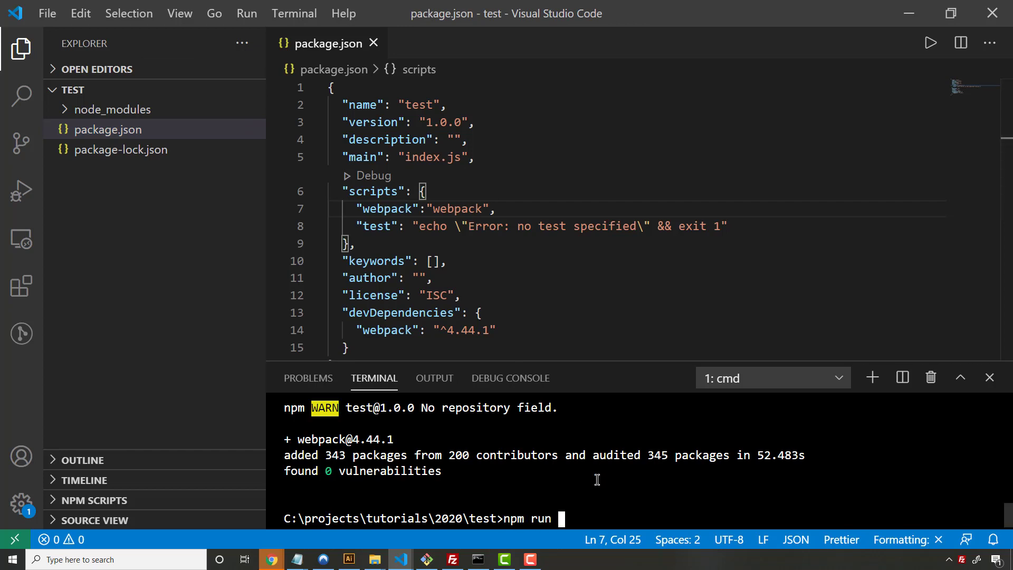
pyautogui.write('webpack')
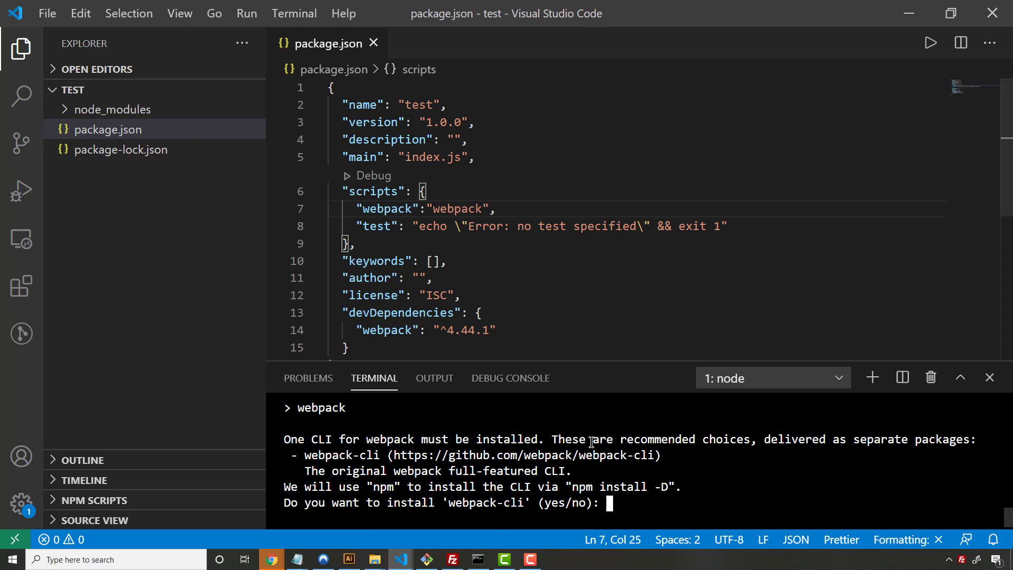
pyautogui.write('yes')
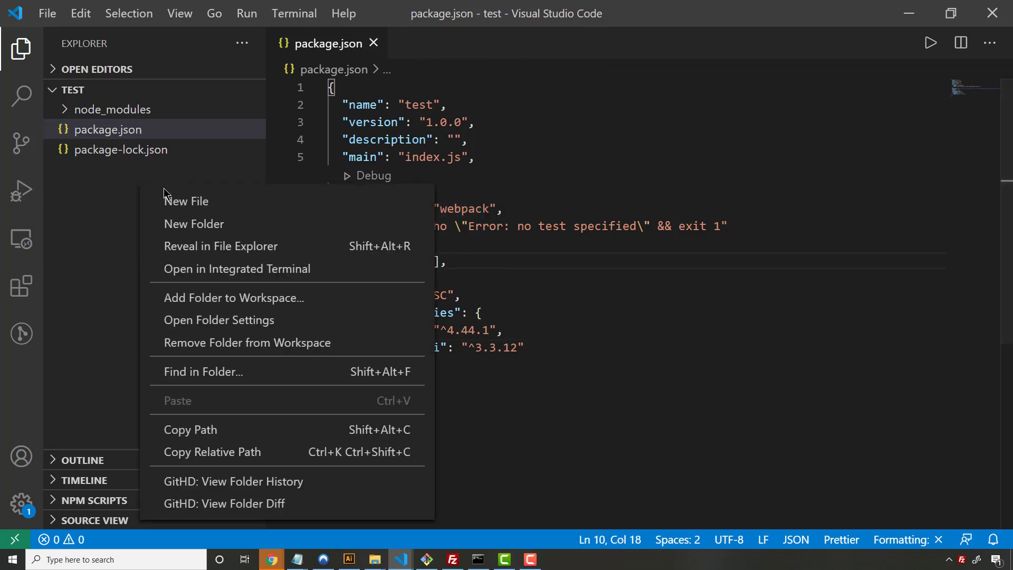
# - Create a new webpack.config.js file in the project root
pyautogui.click(187, 201)
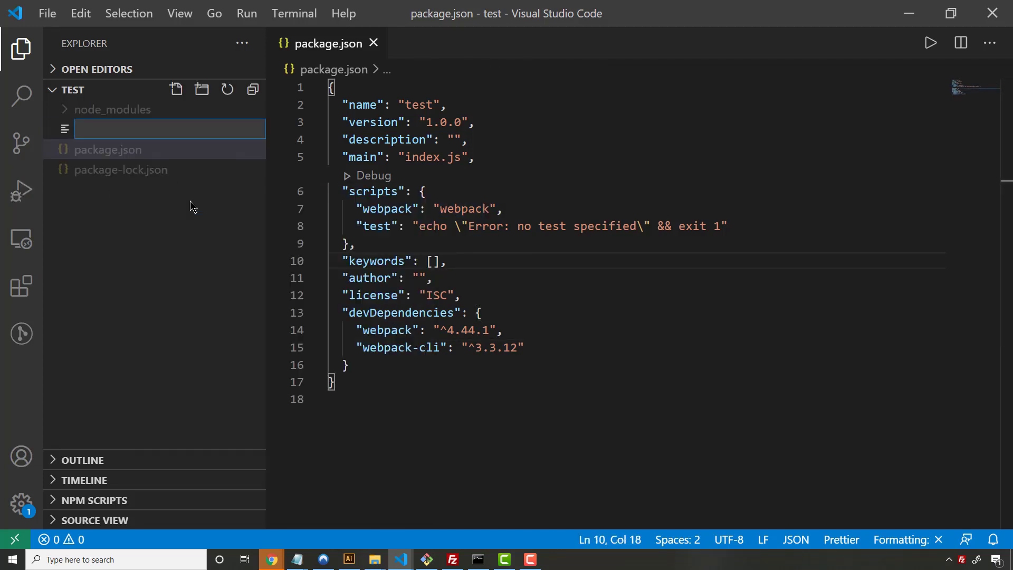
pyautogui.write('webpack')
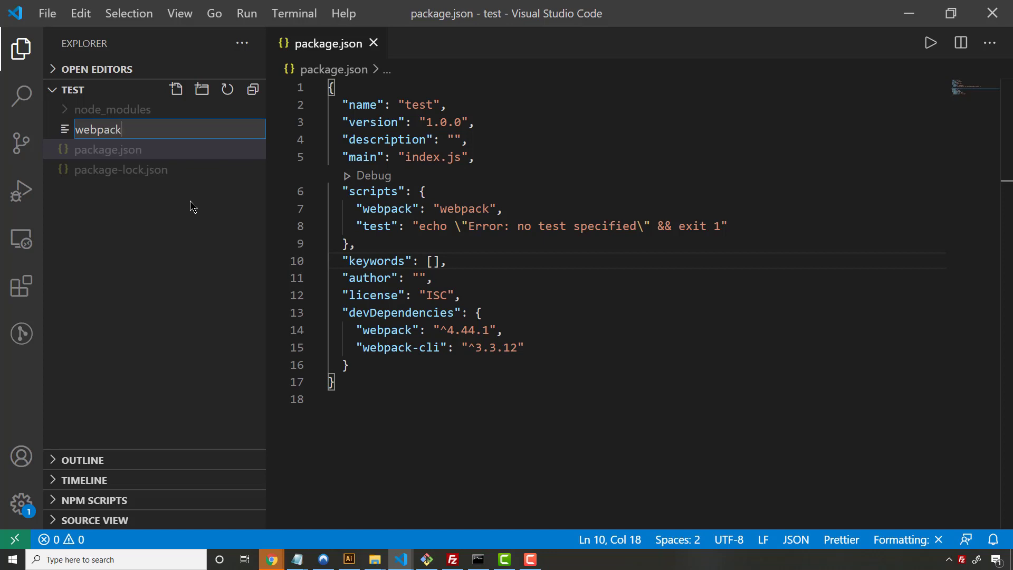
pyautogui.write('.config.js')
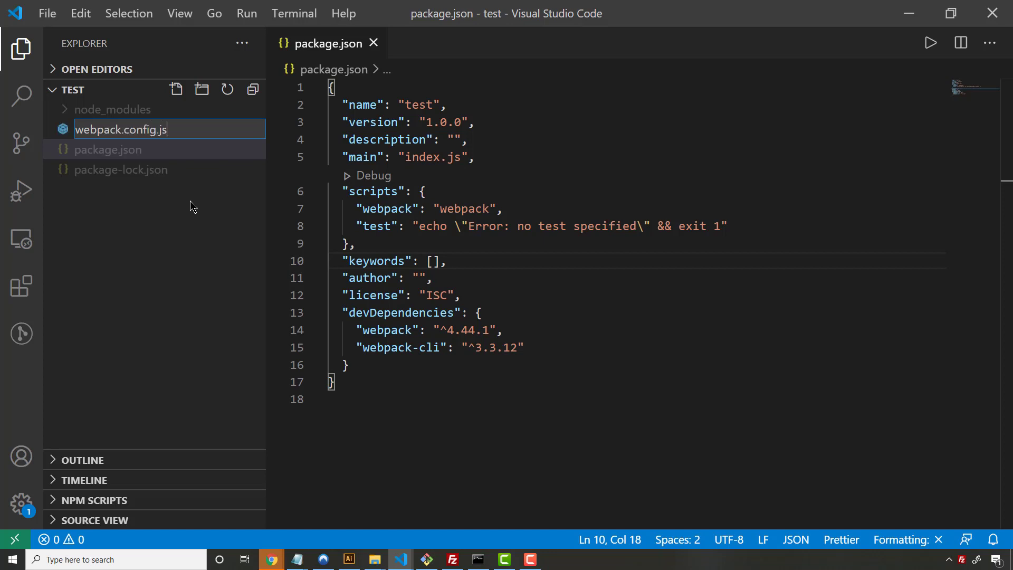
pyautogui.press('Enter')
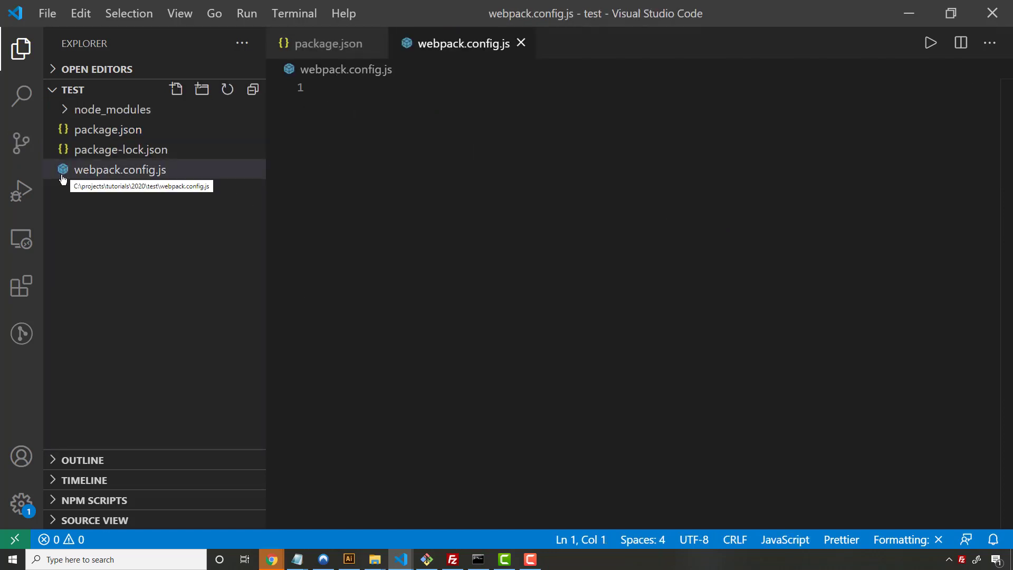
pyautogui.moveTo(650, 187)
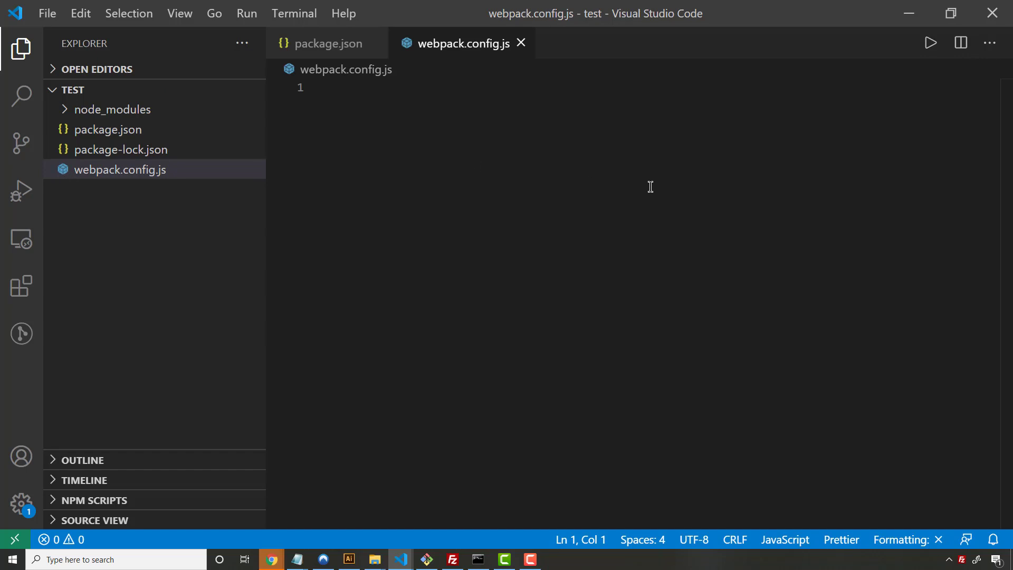
pyautogui.moveTo(449, 174)
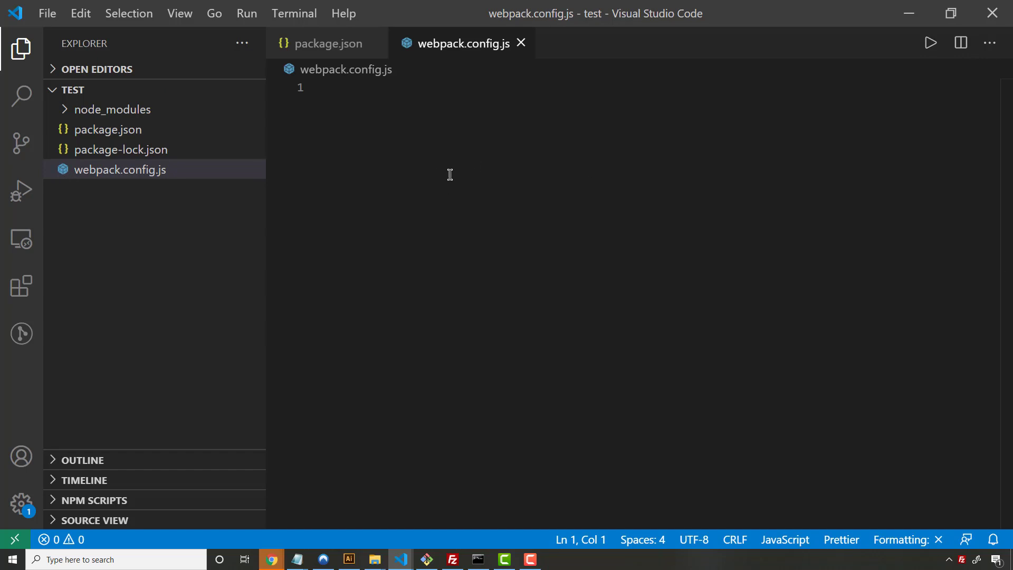
pyautogui.moveTo(599, 140)
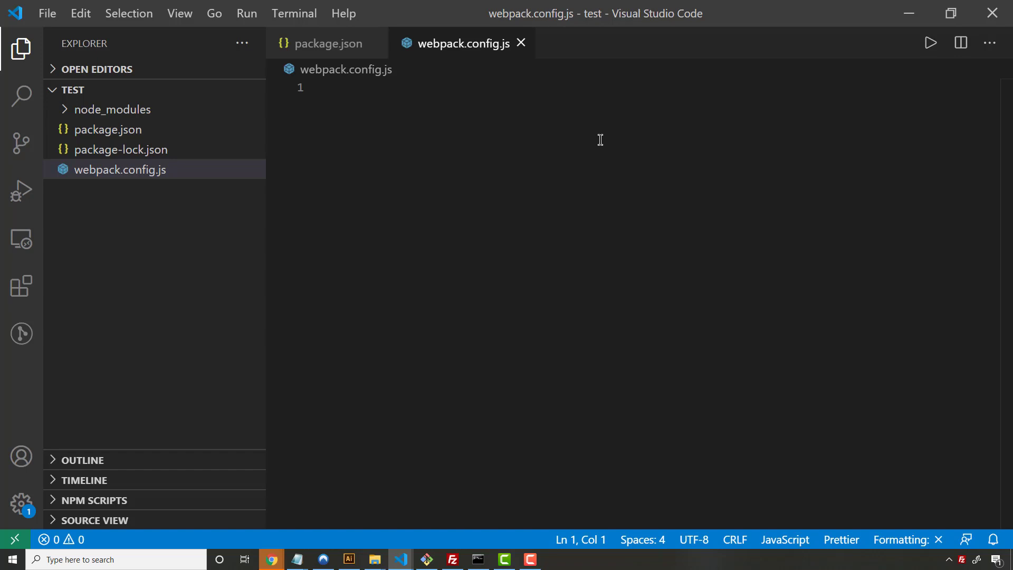
# - Export a config object with entry './src/index'
pyautogui.write('module.export')
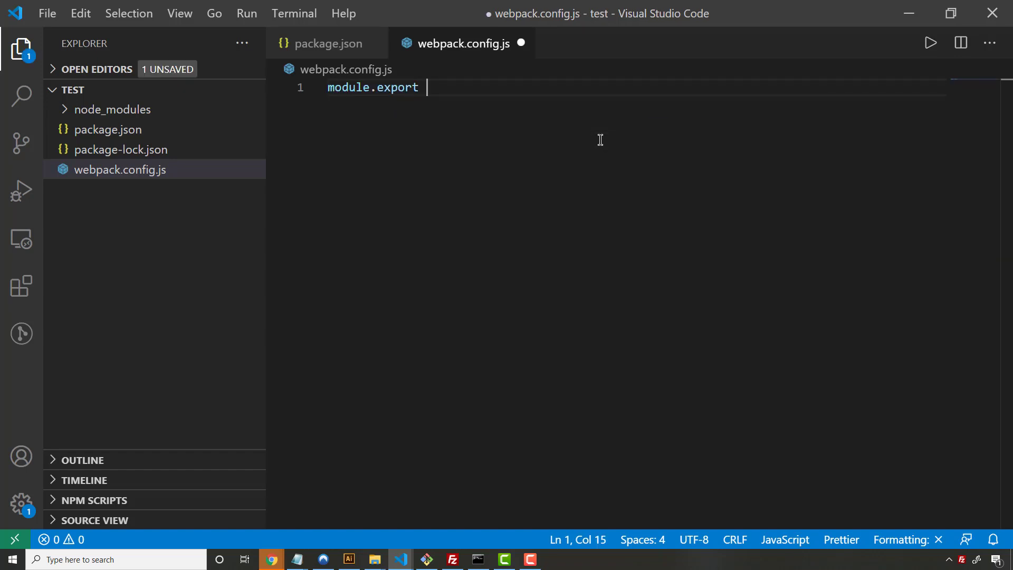
pyautogui.write('= {')
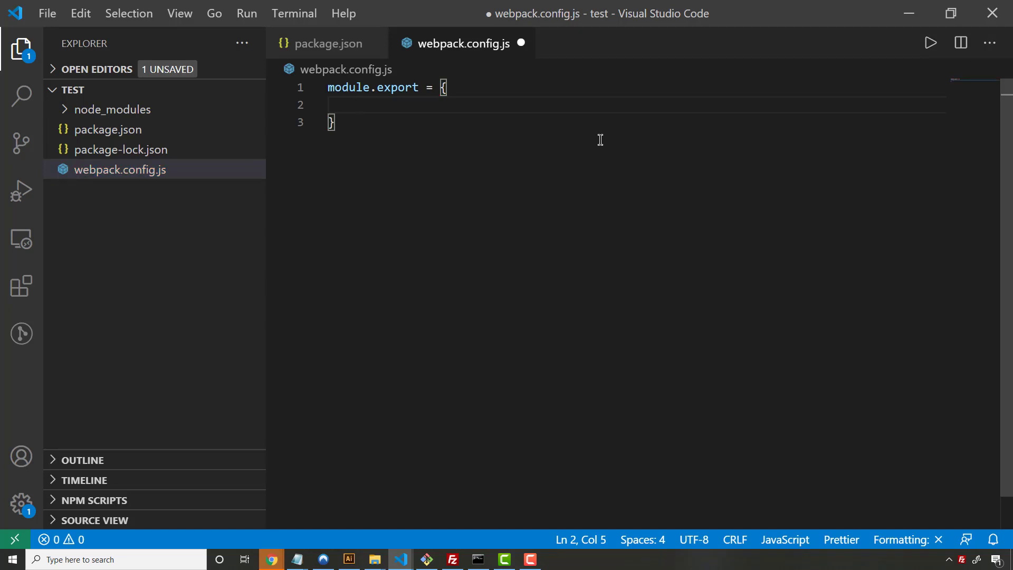
pyautogui.write('entry')
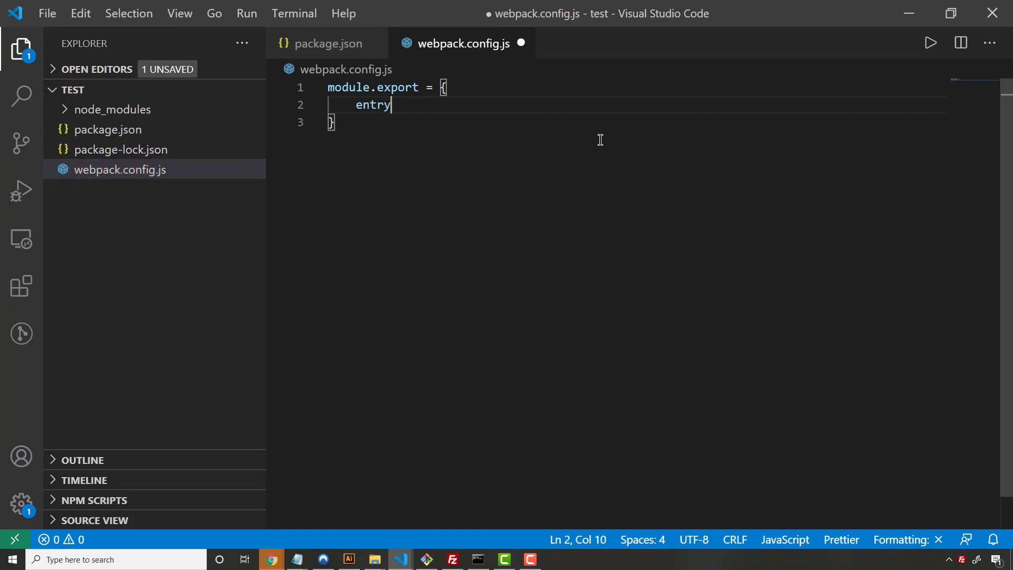
pyautogui.write(": ''")
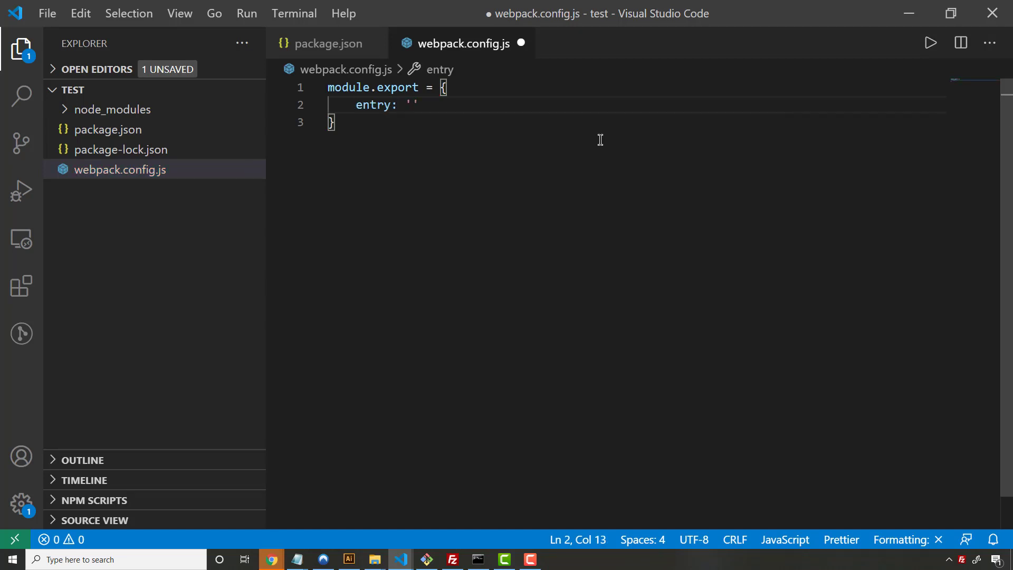
pyautogui.write('./src')
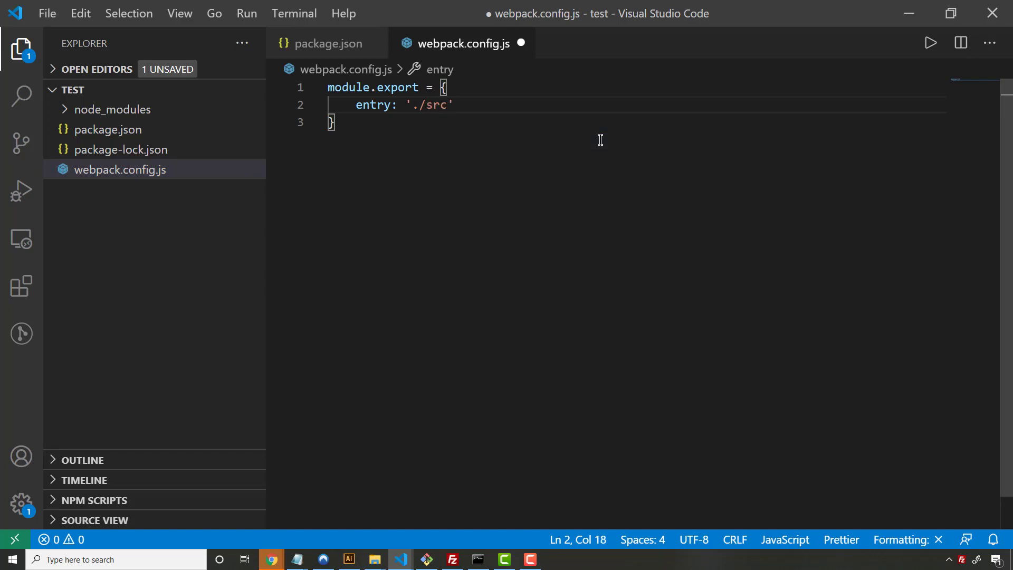
pyautogui.write('/index.js')
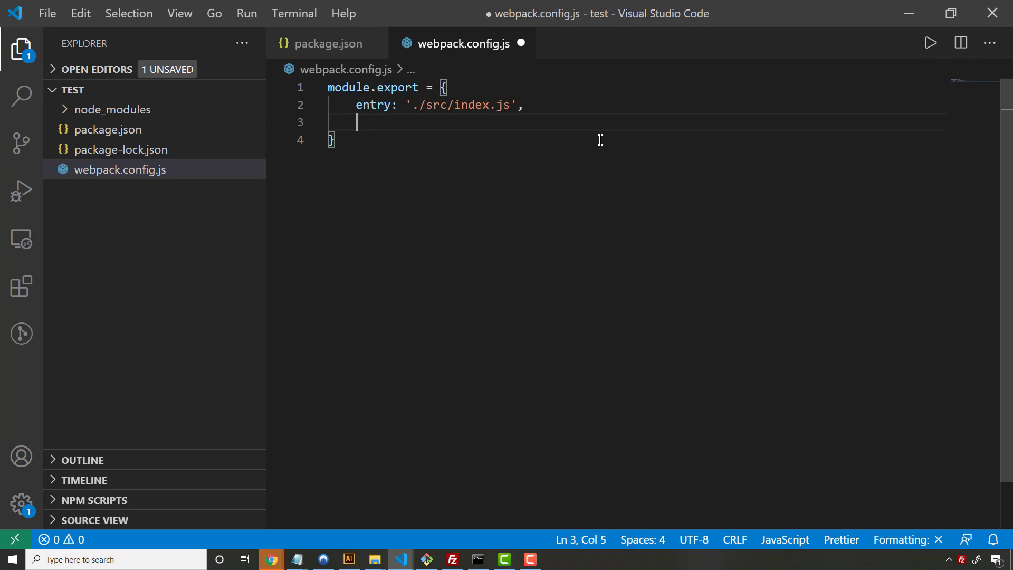
# - Add an output block with filename 'js/[name].bundle.js' and a path key
pyautogui.write('output')
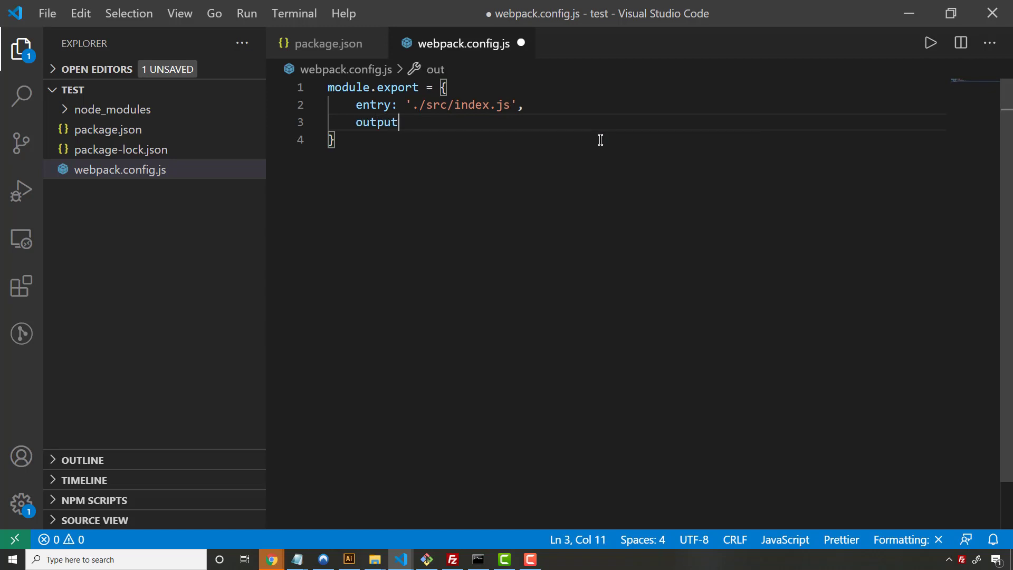
pyautogui.write(': {')
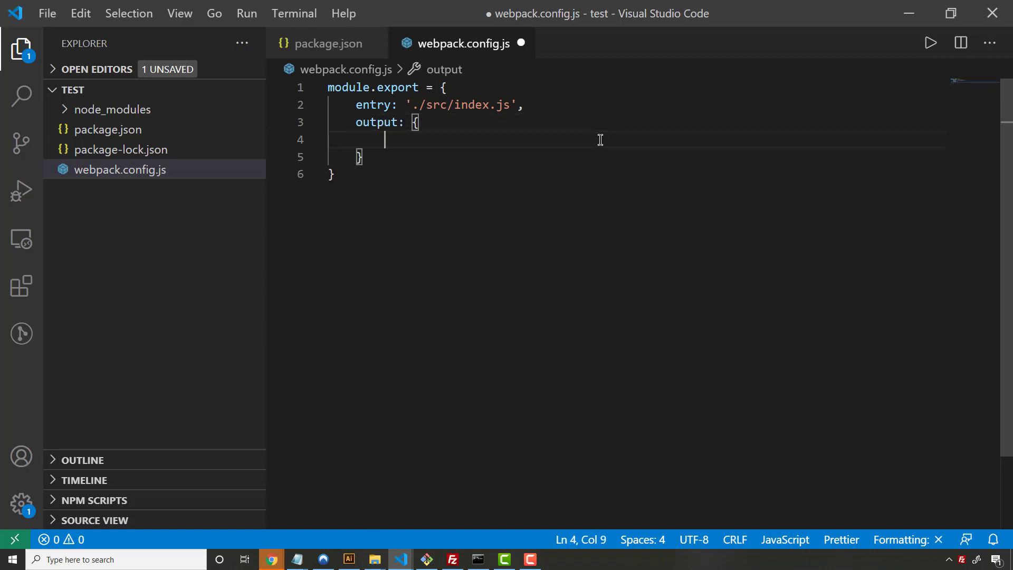
pyautogui.write('filename')
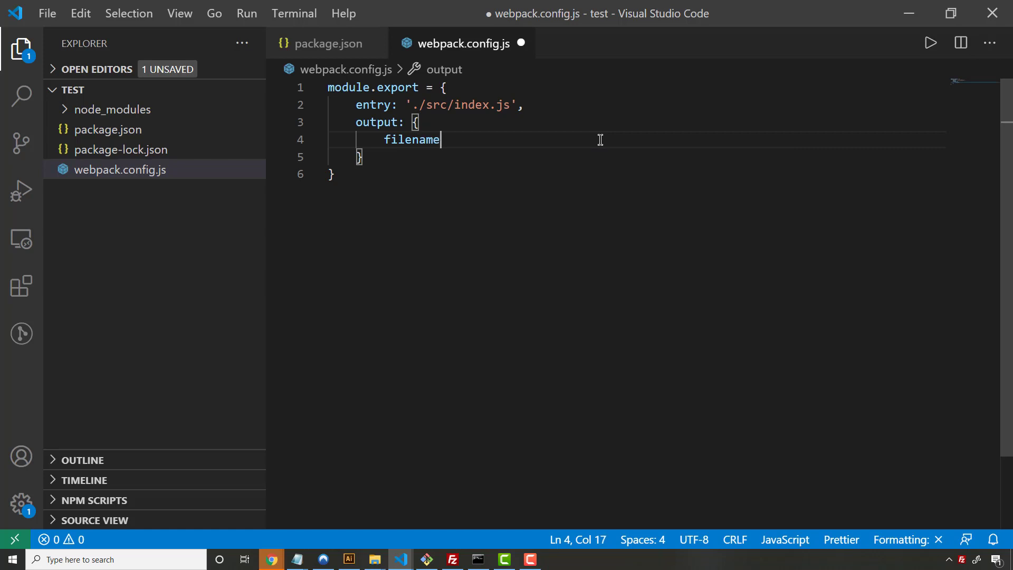
pyautogui.write(": '")
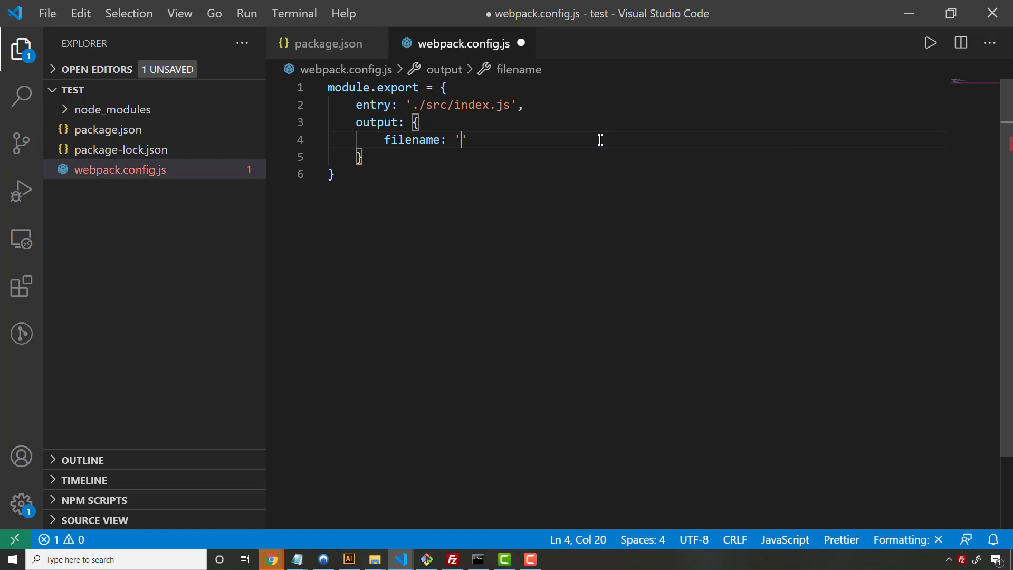
pyautogui.write('js/')
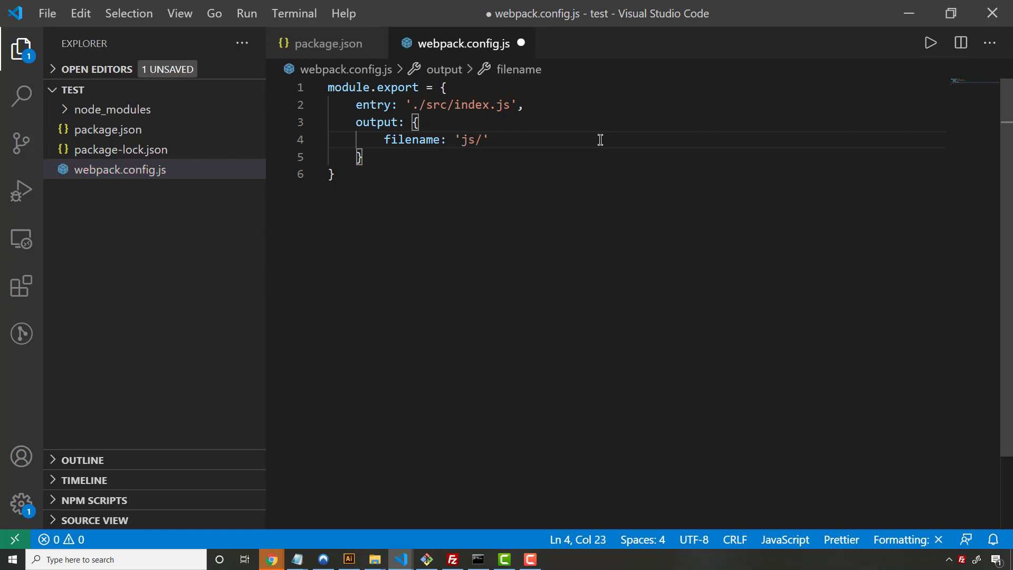
pyautogui.write('[name]')
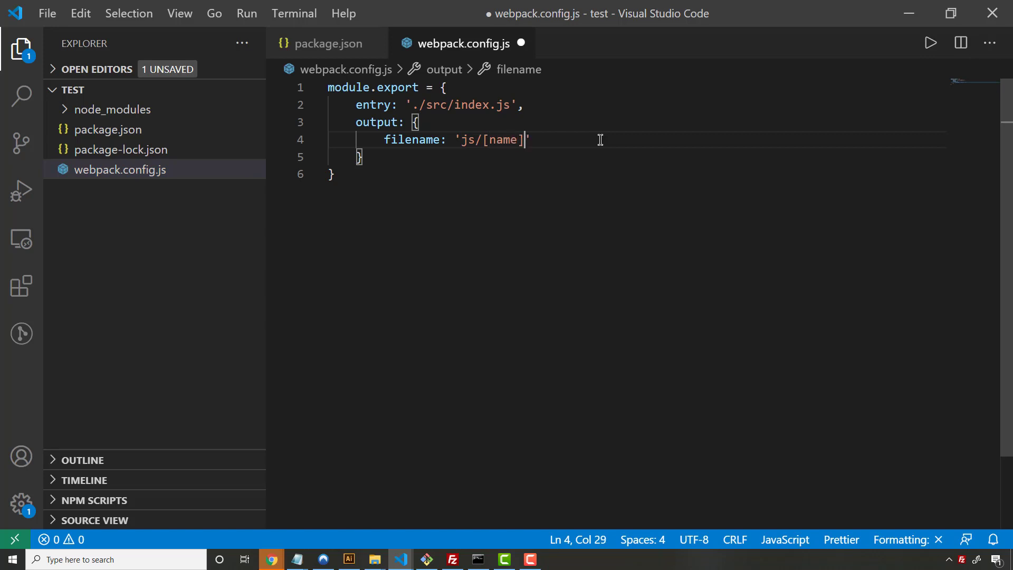
pyautogui.write('.bundle.js')
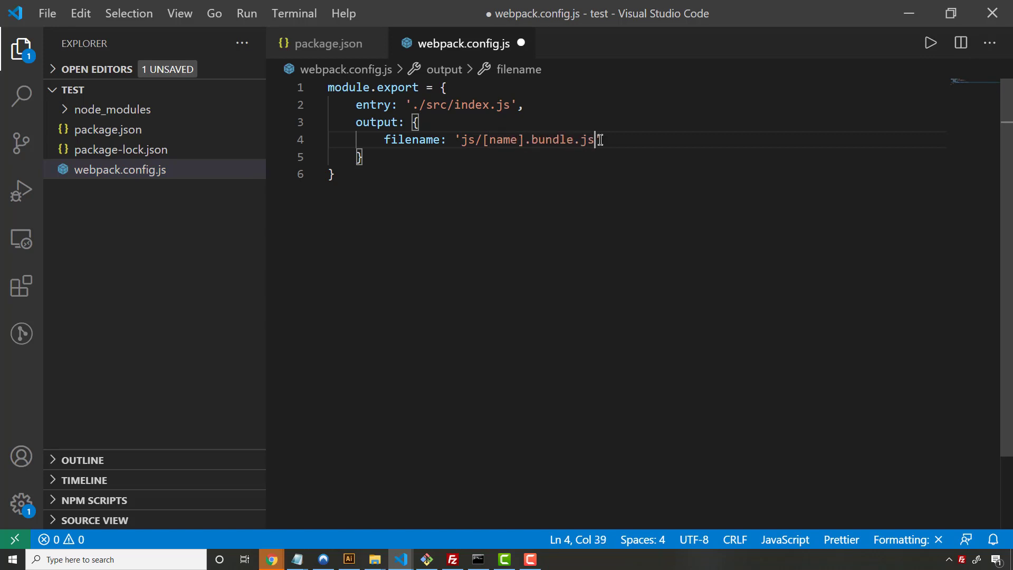
pyautogui.write('p')
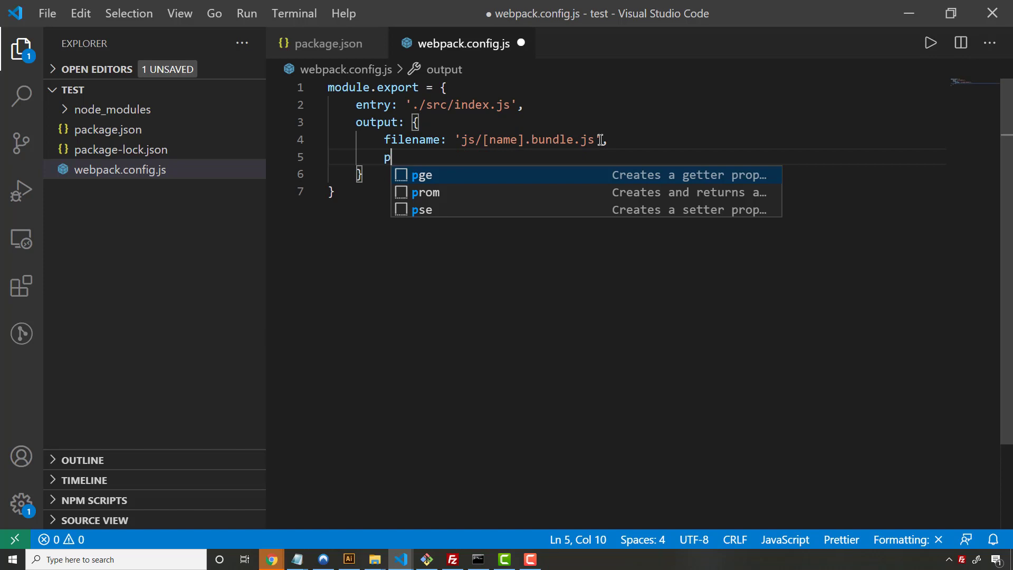
pyautogui.write('ath:')
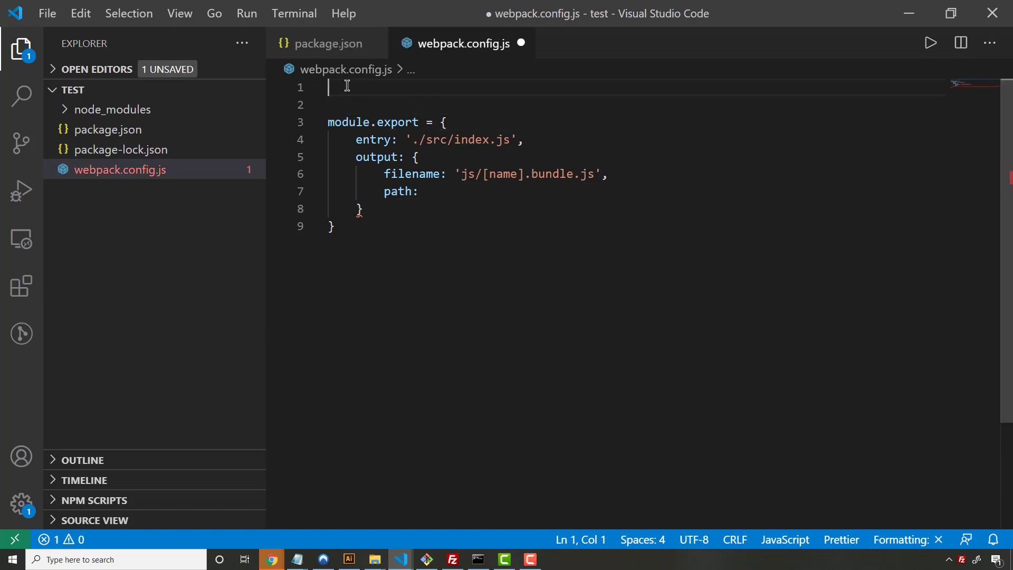
# - Require path and set output path to path.resolve(__dirname, 'dist'), saving the file
pyautogui.write('const p')
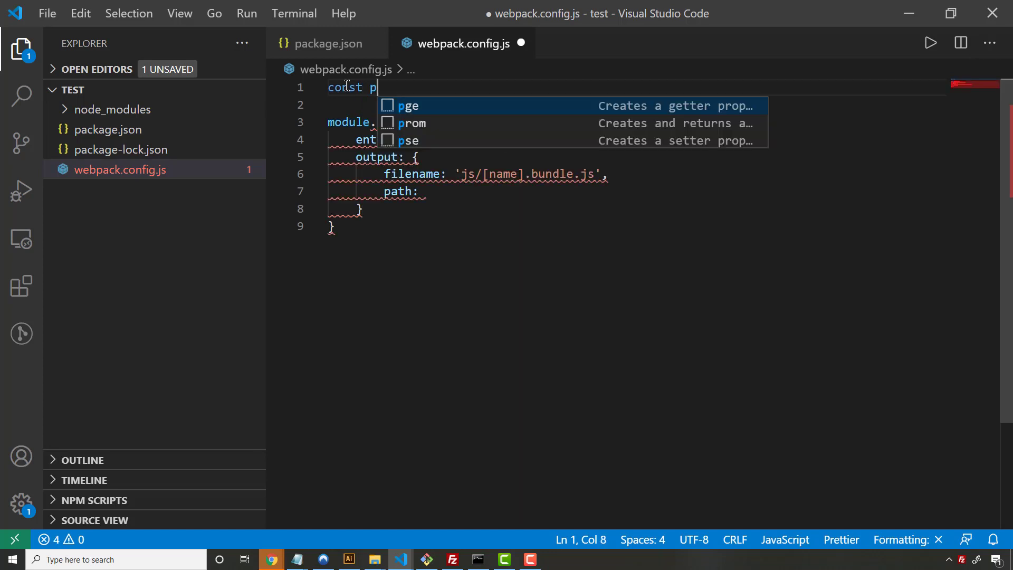
pyautogui.write('at')
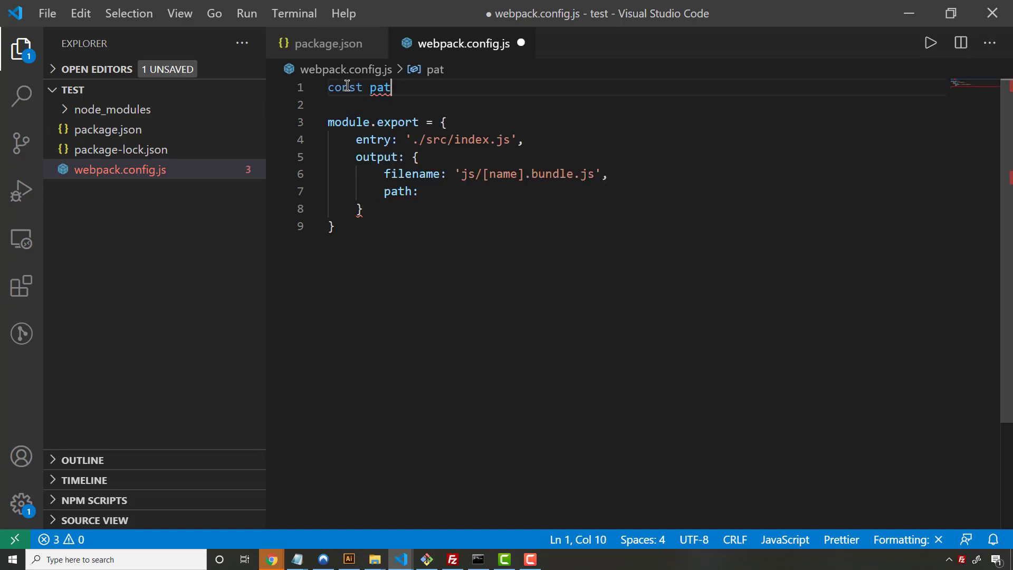
pyautogui.write("h = require(''")
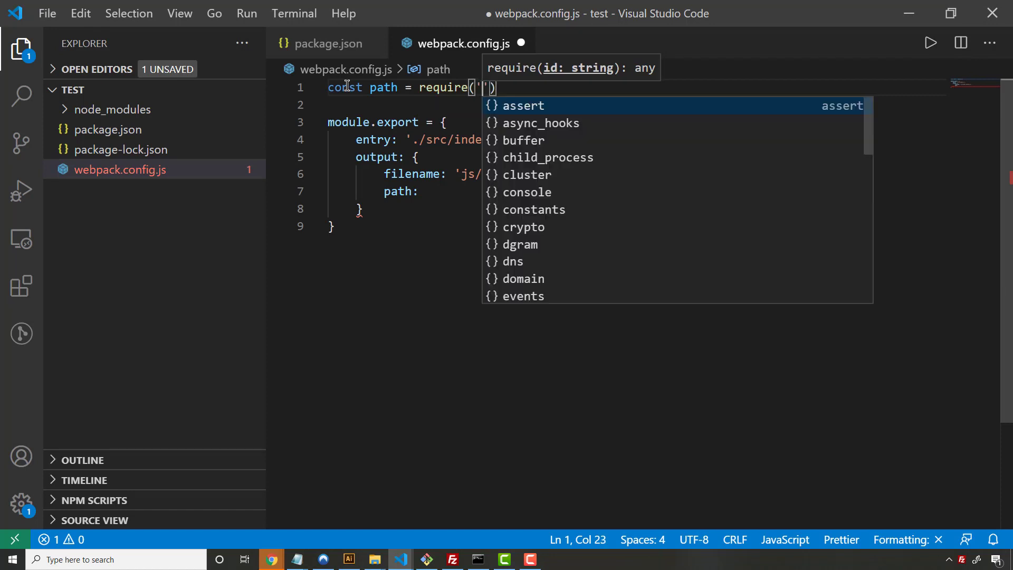
pyautogui.write("path');")
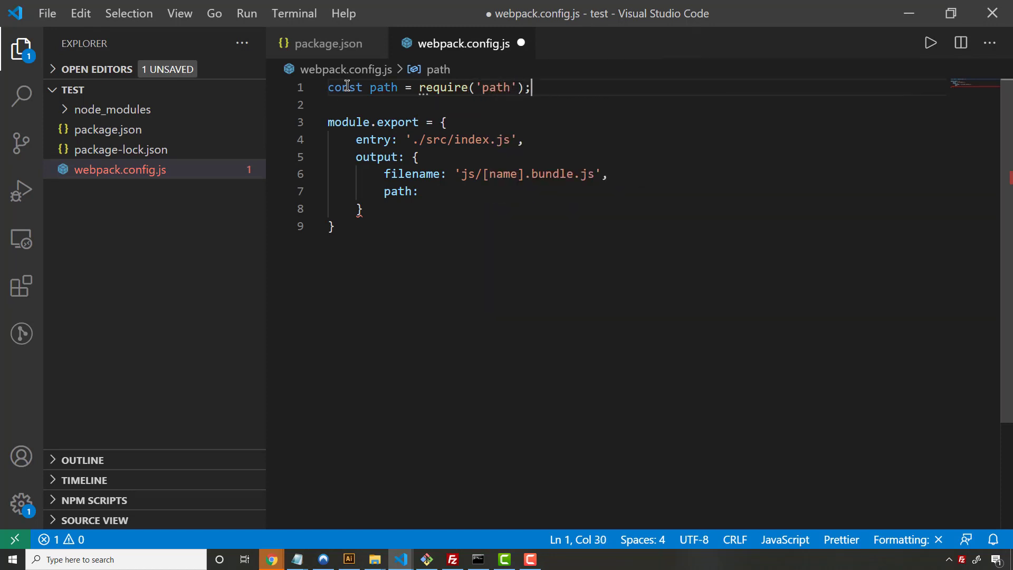
pyautogui.press('ctrl+s')
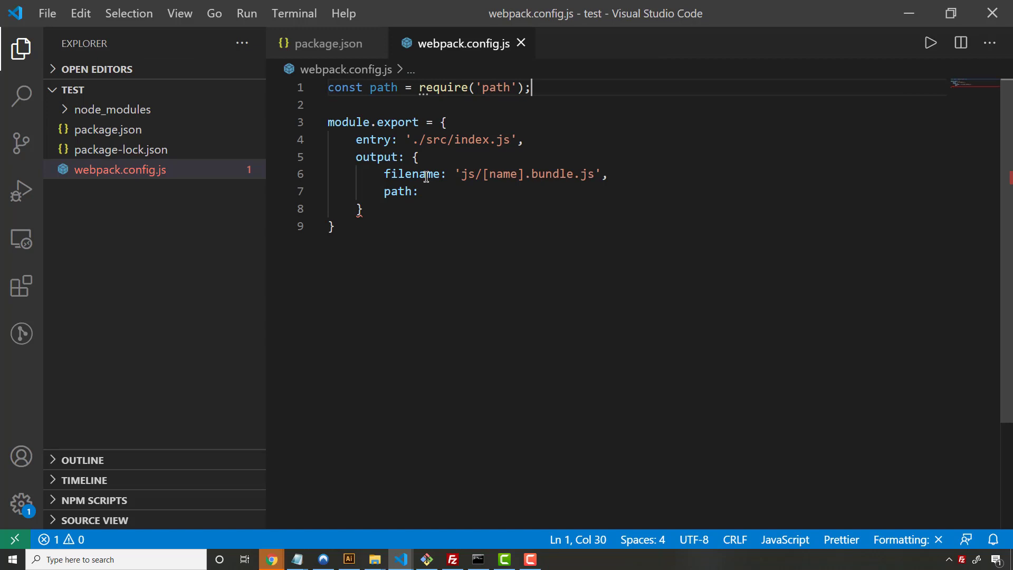
pyautogui.write('p')
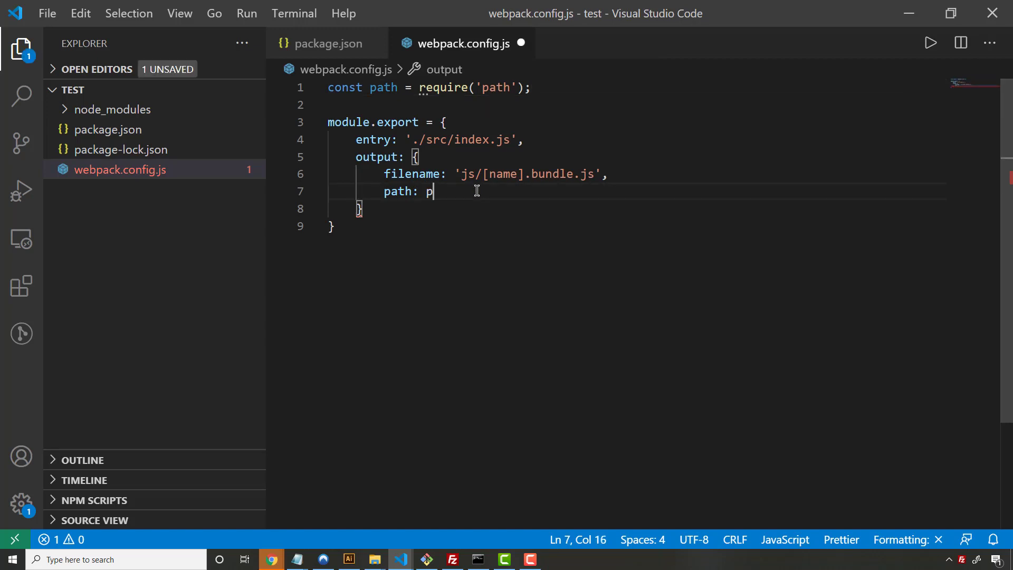
pyautogui.write('ath.r')
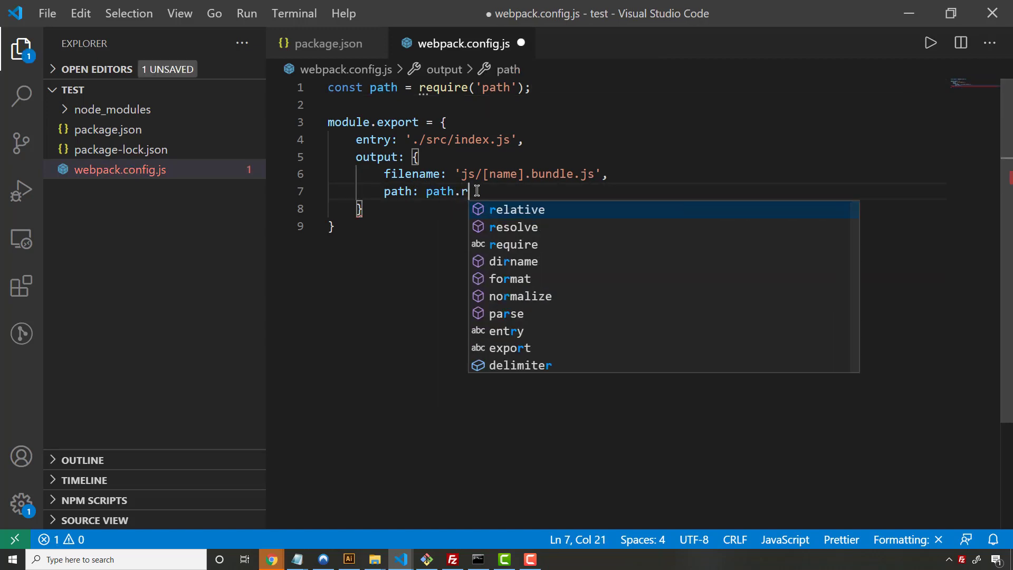
pyautogui.write('esolve(__dirname')
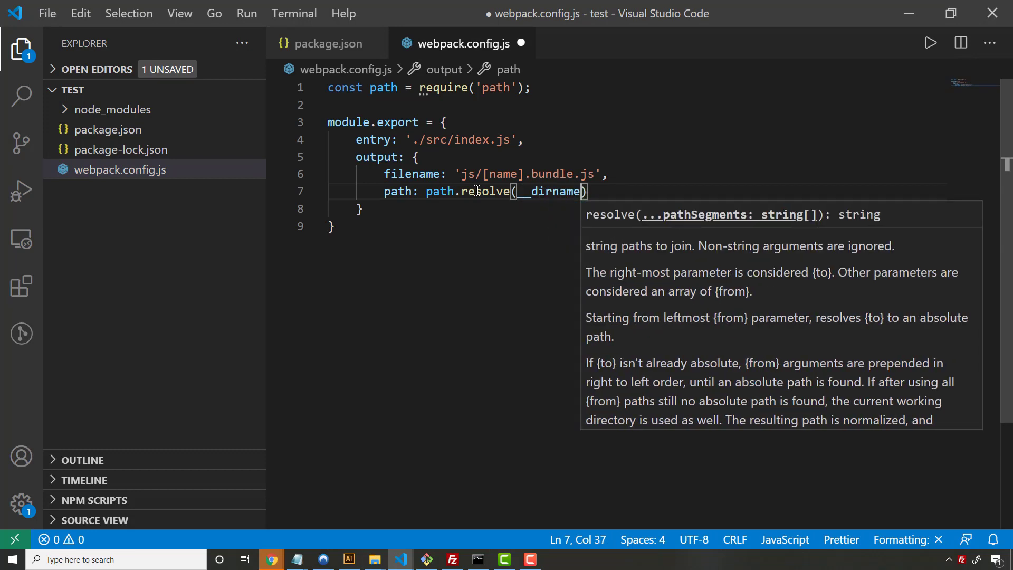
pyautogui.write(", 'dist'")
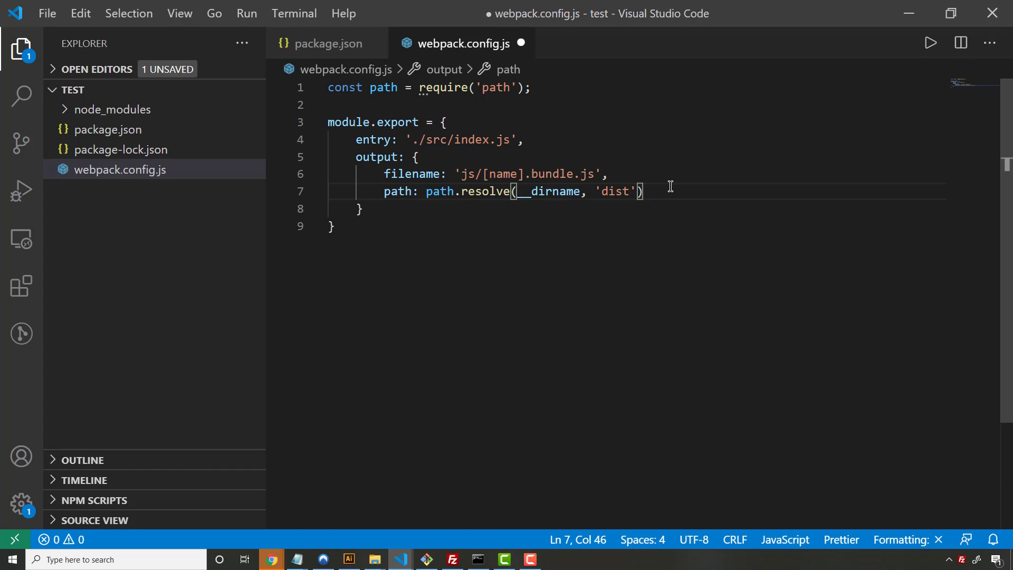
pyautogui.moveTo(851, 243)
pyautogui.write(',')
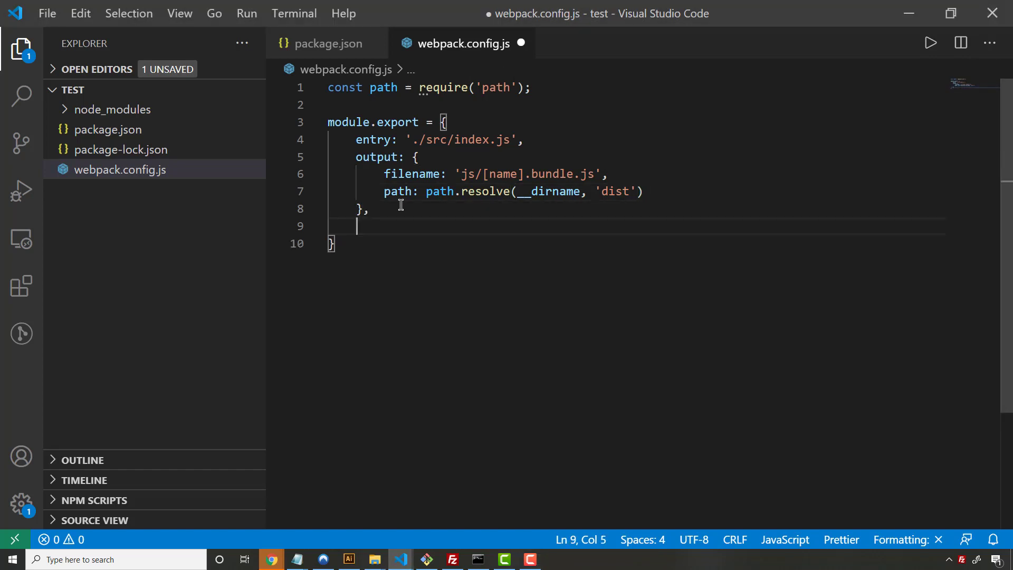
# - Add watch: true to the config
pyautogui.write('watch:')
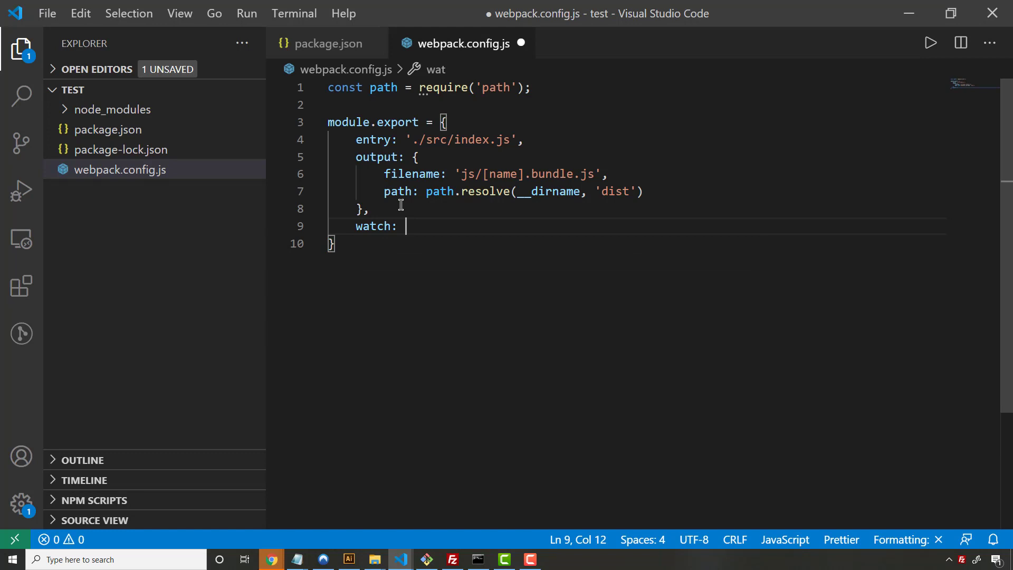
pyautogui.write('true,')
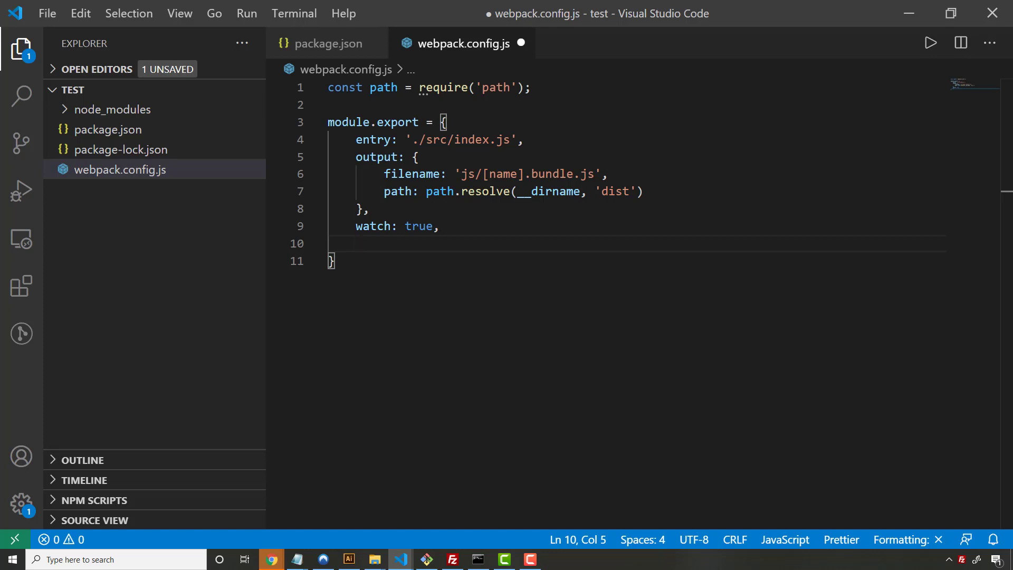
pyautogui.click(381, 262)
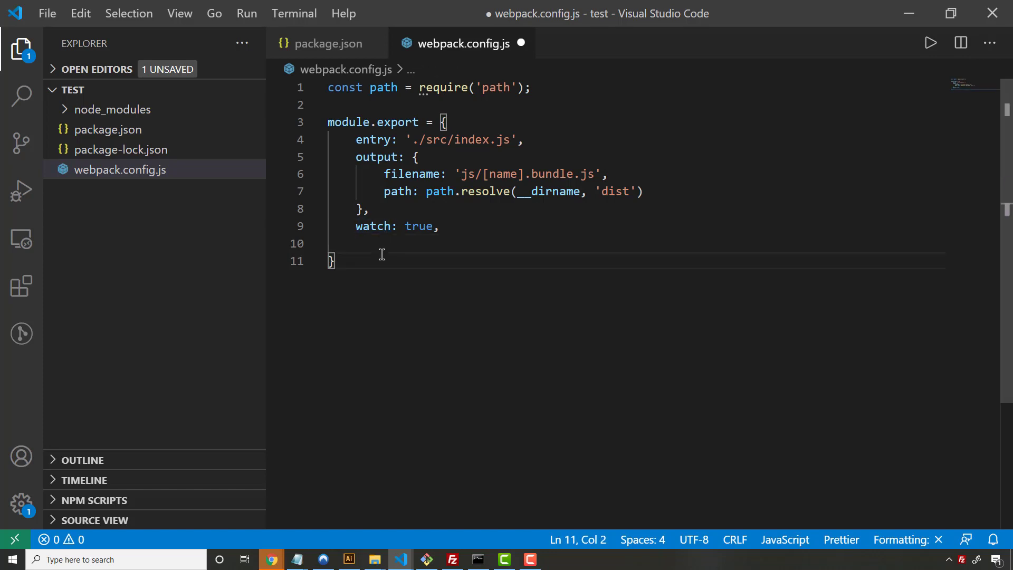
pyautogui.write('resol')
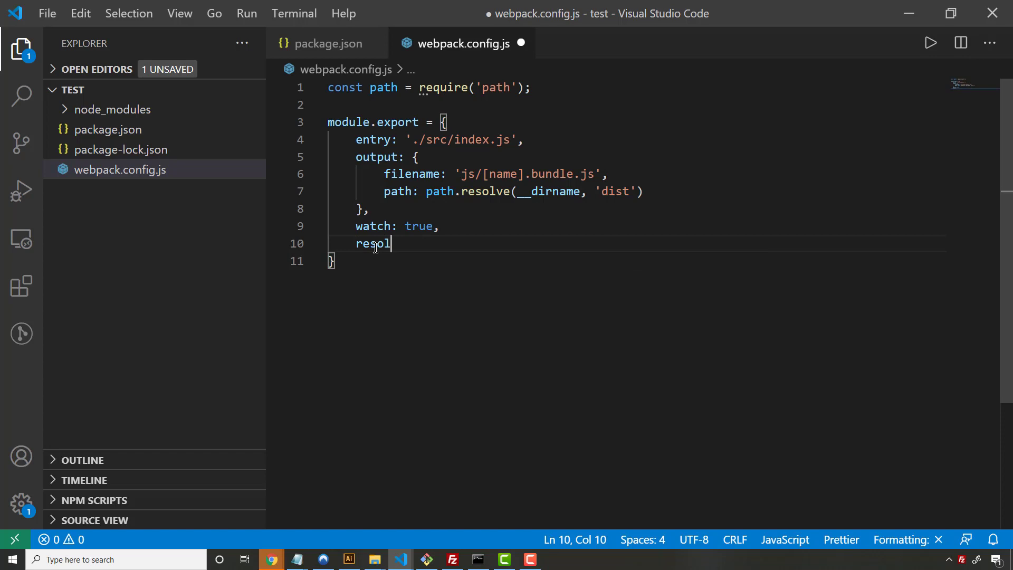
# - Add resolve: { extensions: ['.js'] } and save the config
pyautogui.write('ve: {')
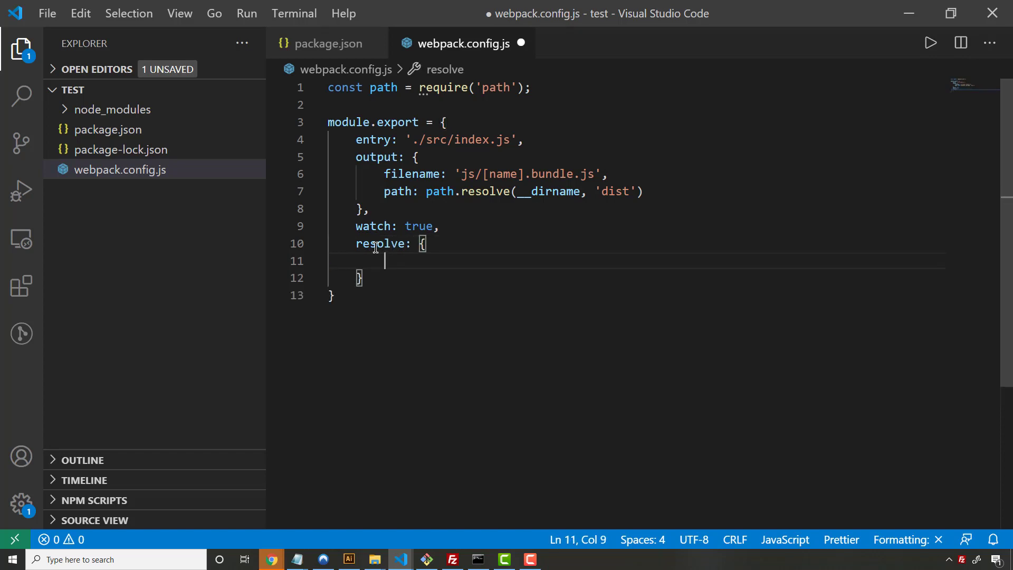
pyautogui.write('extensions')
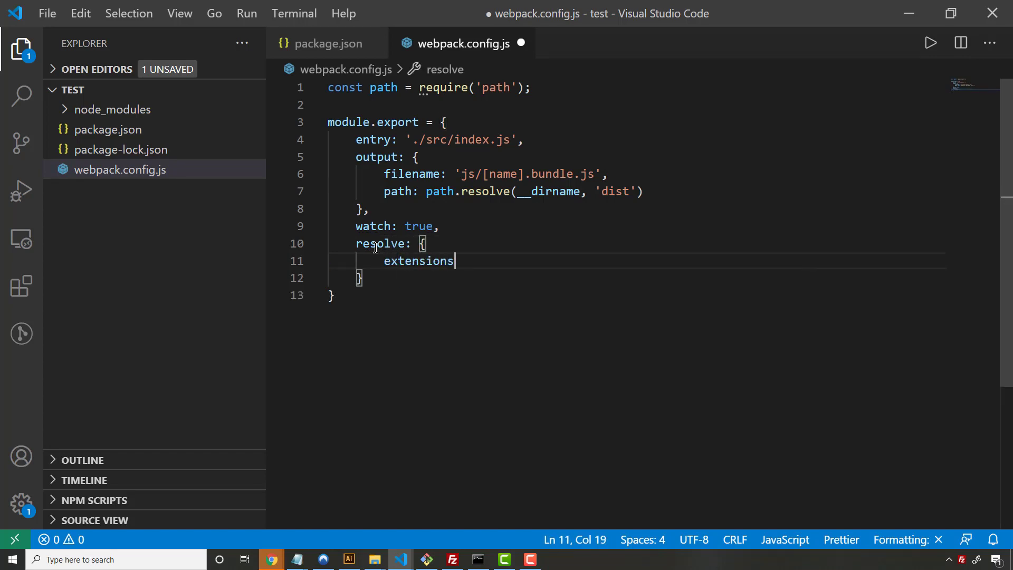
pyautogui.write(': [')
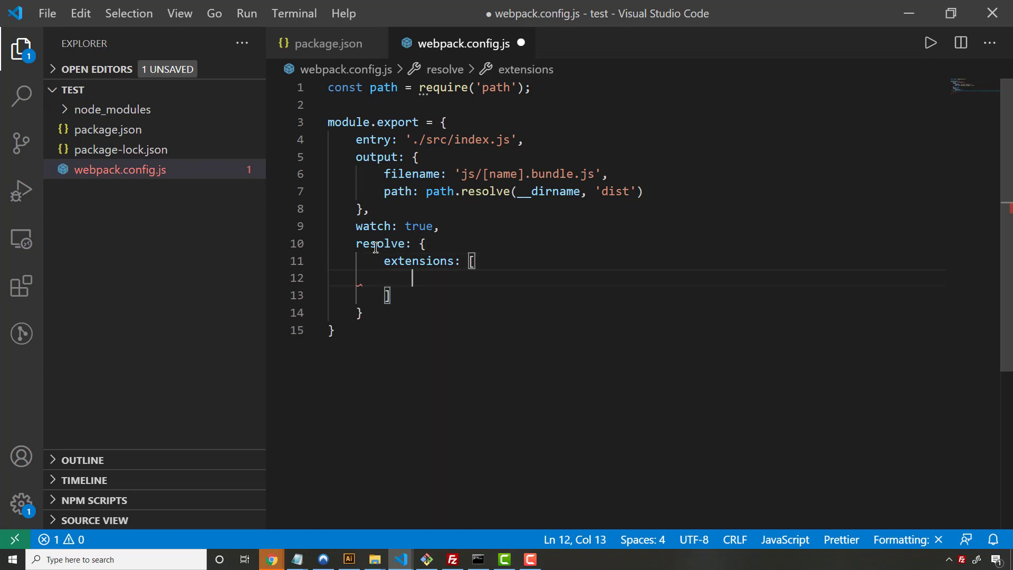
pyautogui.write("'.js'")
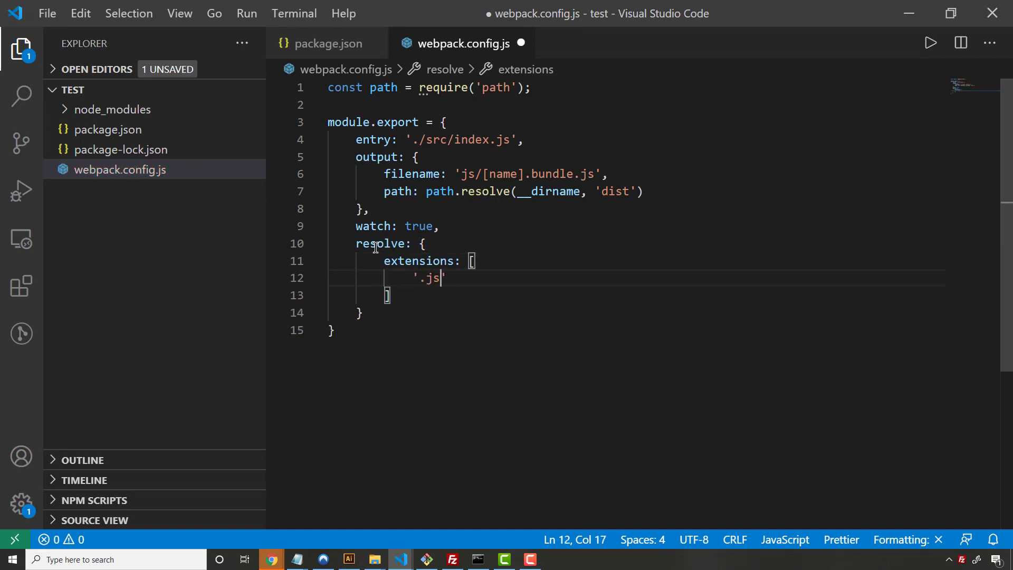
pyautogui.press('ctrl+s')
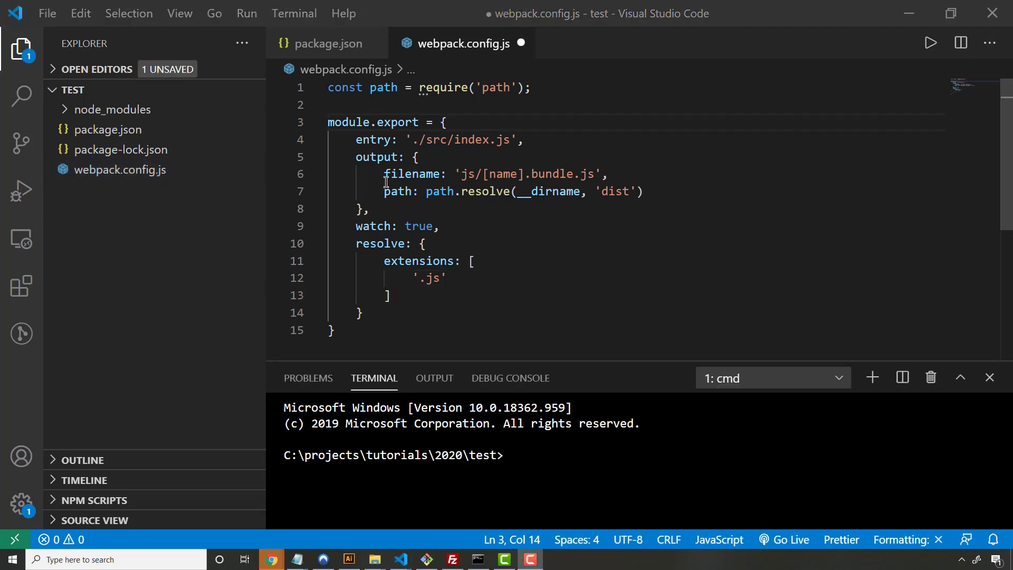
# - Correct module.export to module.exports and save the config
pyautogui.click(419, 122)
pyautogui.write('s')
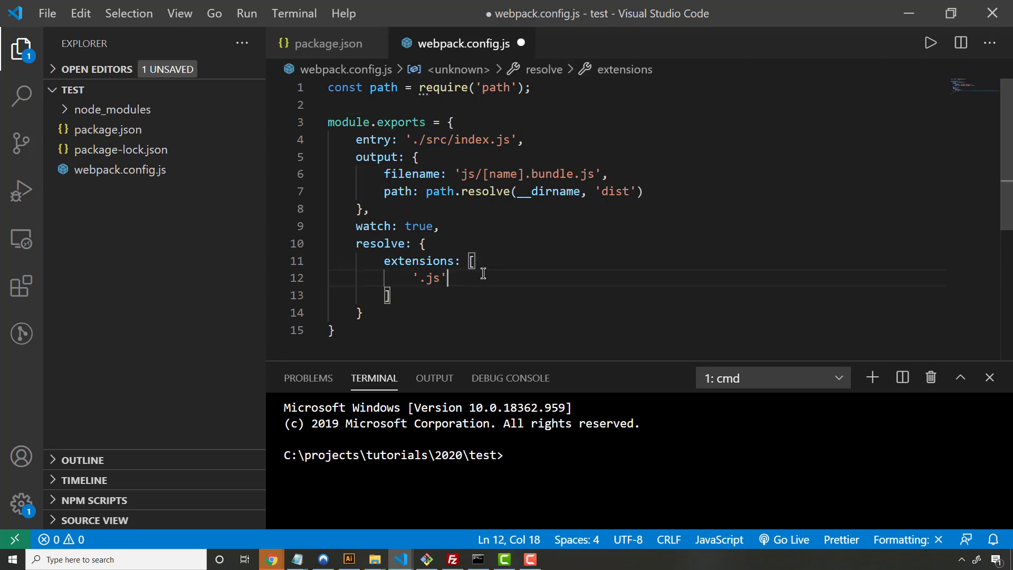
pyautogui.press('ctrl+s')
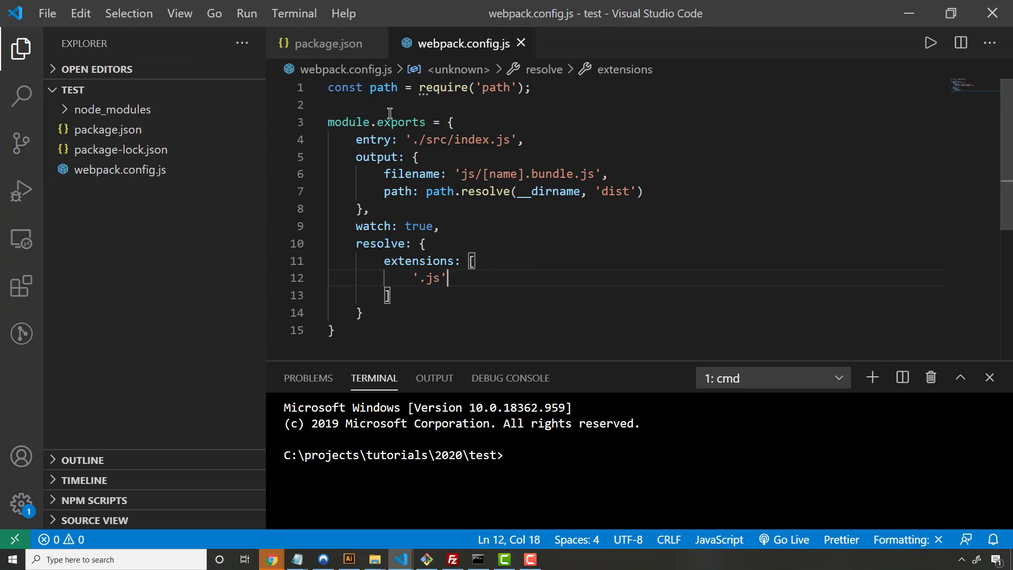
pyautogui.click(176, 89)
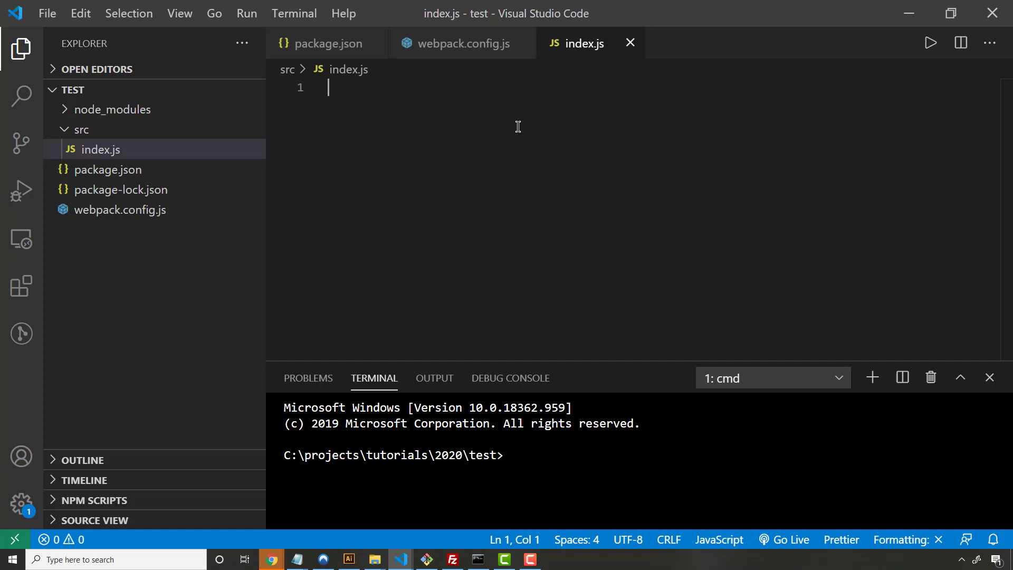
# - Write const my_variable = "this is a string"; alert(my_variable); in src/index.js and save
pyautogui.write('const m')
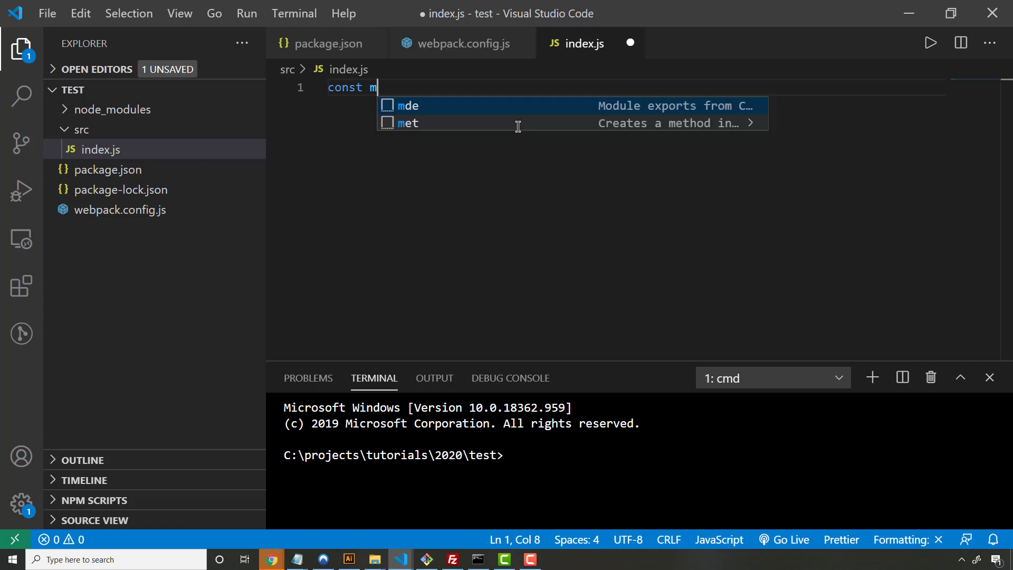
pyautogui.write('y_variable = "this is a string";')
pyautogui.write('alert(my_variable);')
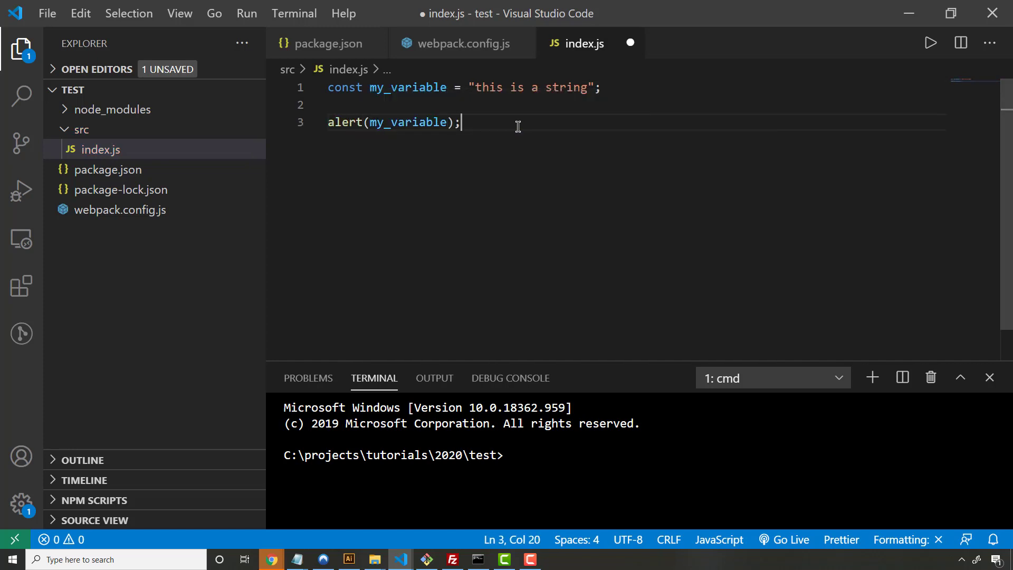
pyautogui.press('ctrl+s')
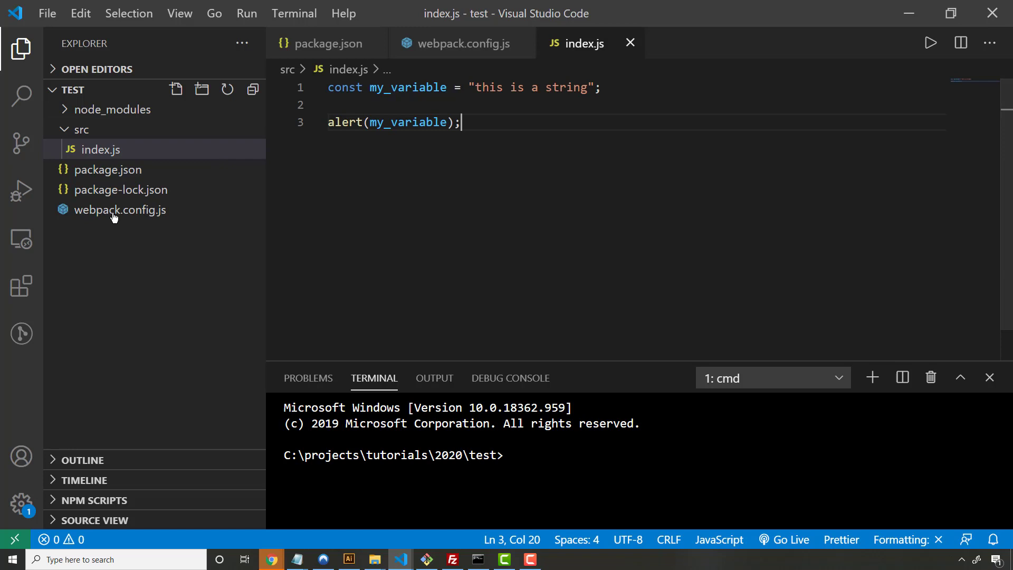
pyautogui.moveTo(588, 479)
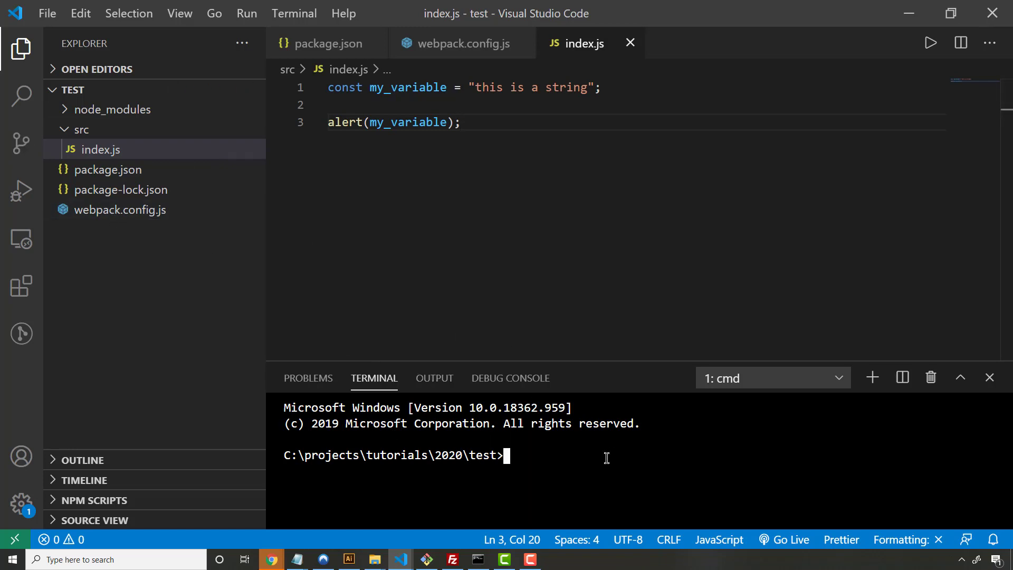
# - Run npm run webpack and expand the new dist folder showing js/main.bundle.js
pyautogui.write('npm run')
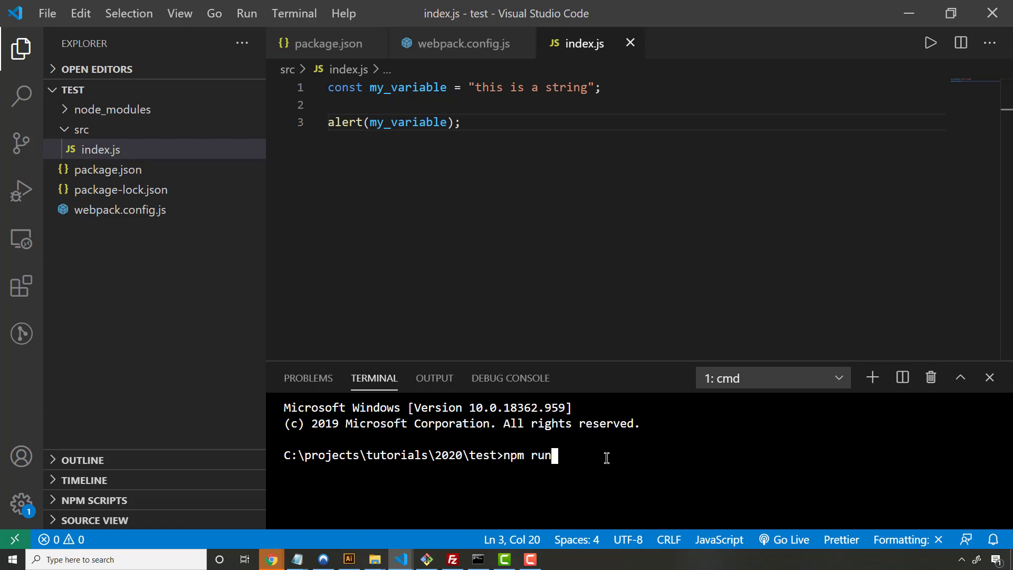
pyautogui.write('webpack')
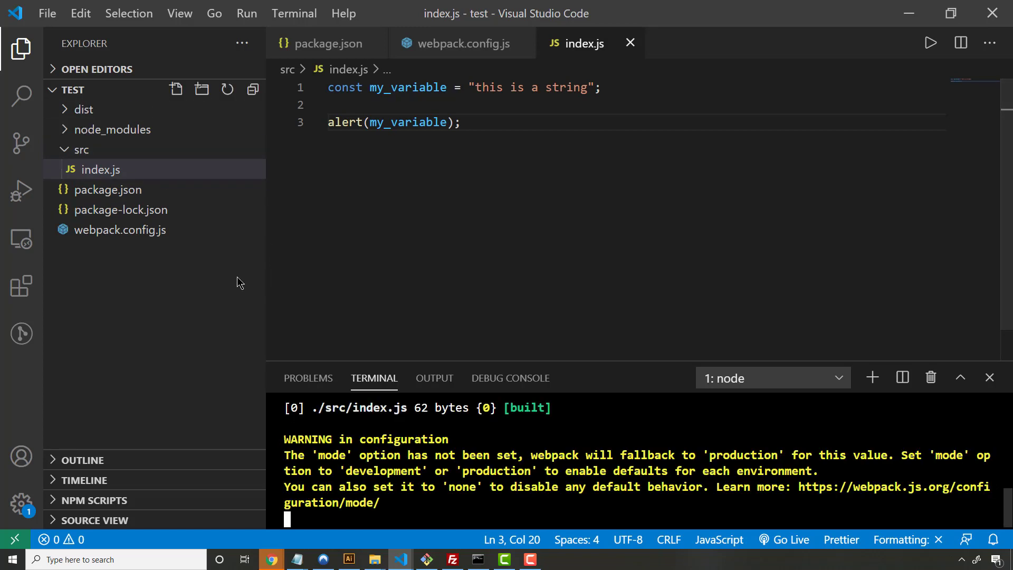
pyautogui.click(83, 109)
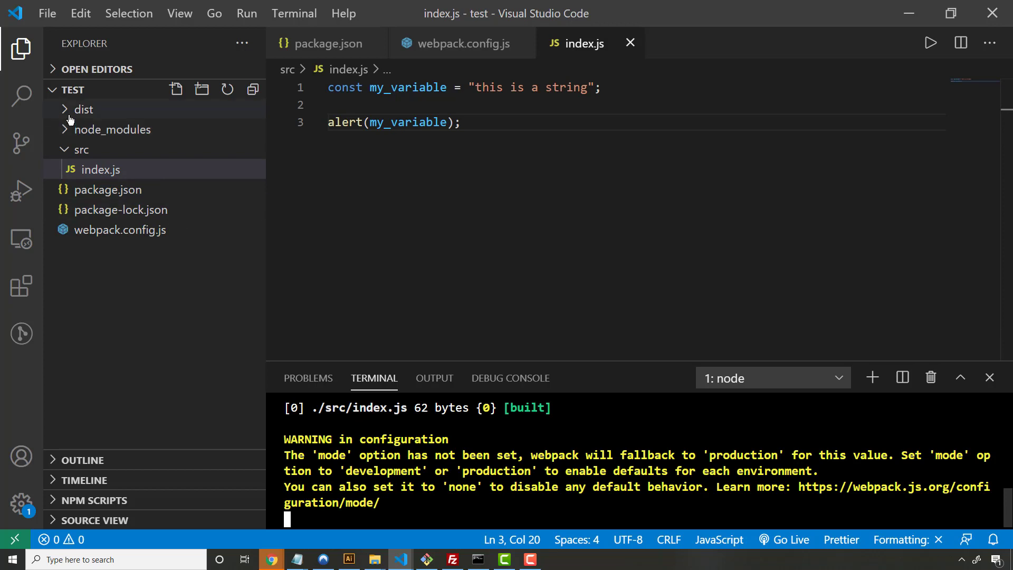
pyautogui.click(82, 108)
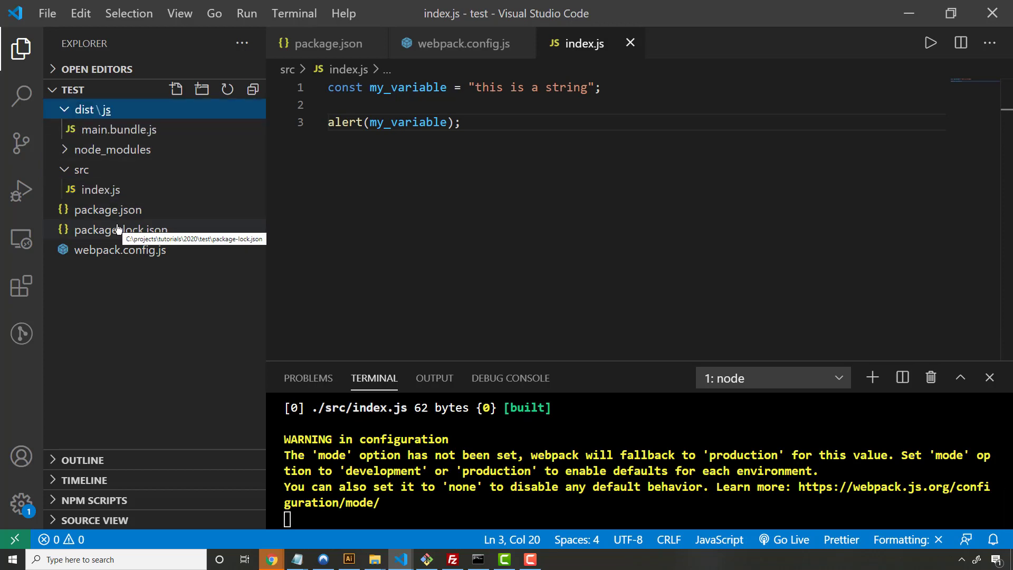
# - View dist/js/main.bundle.js and highlight the bundled alert("this is a string") call
pyautogui.doubleClick(119, 129)
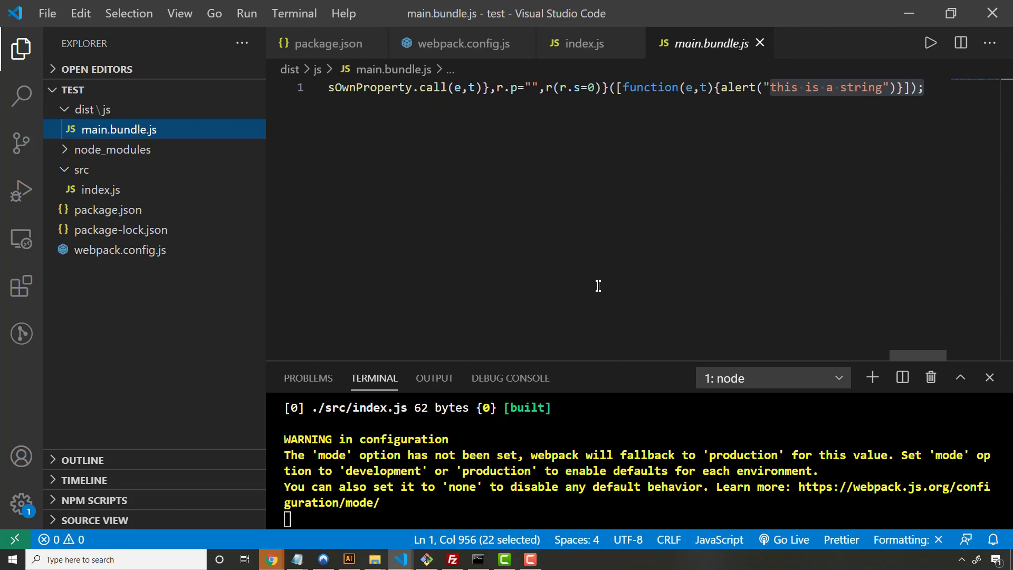
pyautogui.moveTo(720, 109)
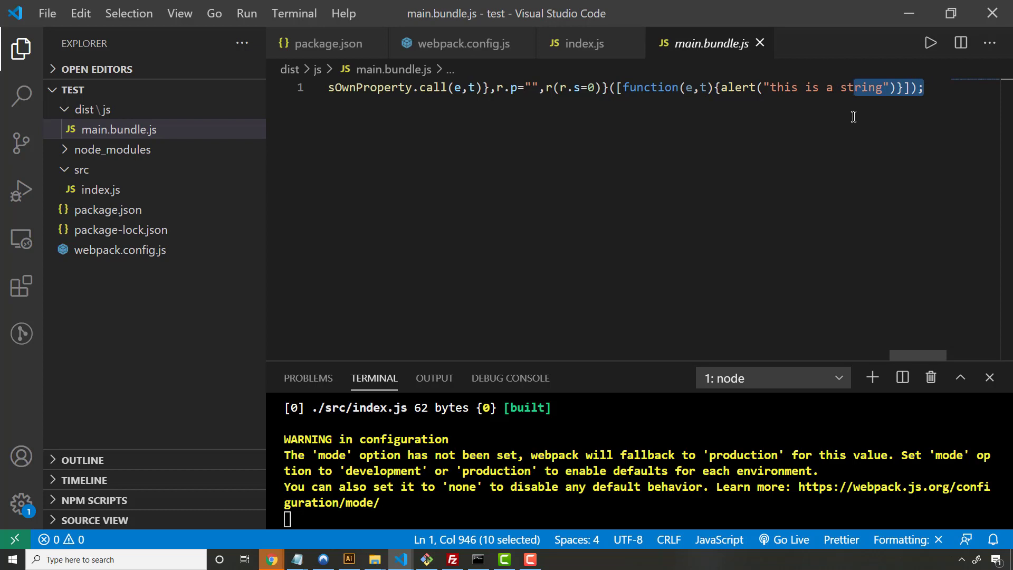
pyautogui.moveTo(722, 94)
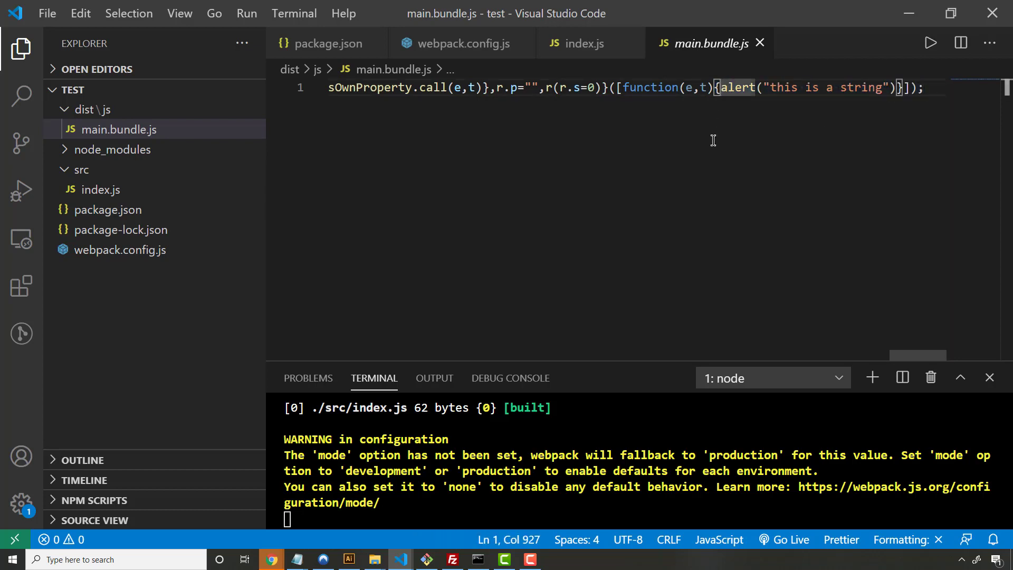
pyautogui.moveTo(714, 88); pyautogui.dragTo(911, 88)
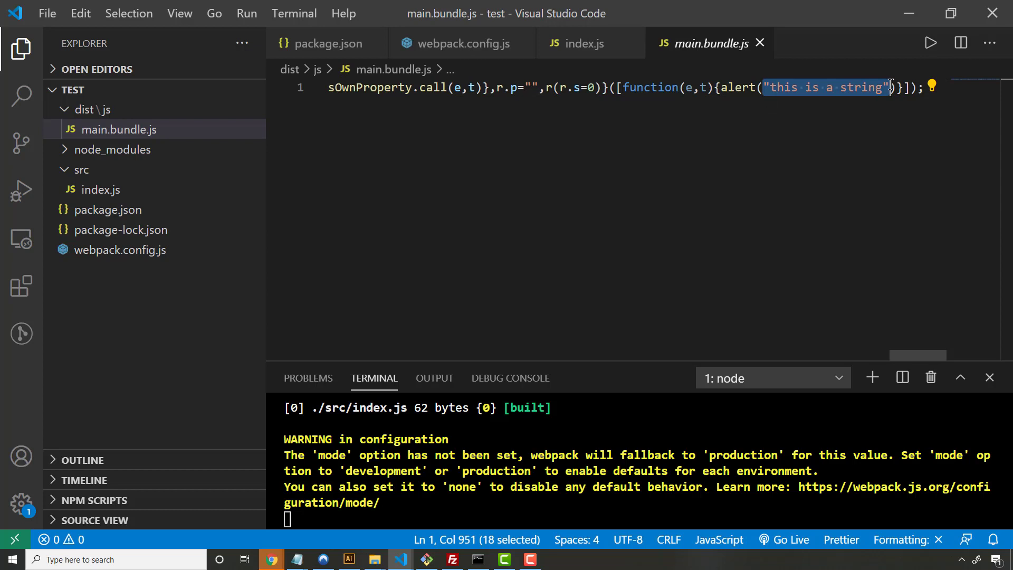
pyautogui.moveTo(733, 116)
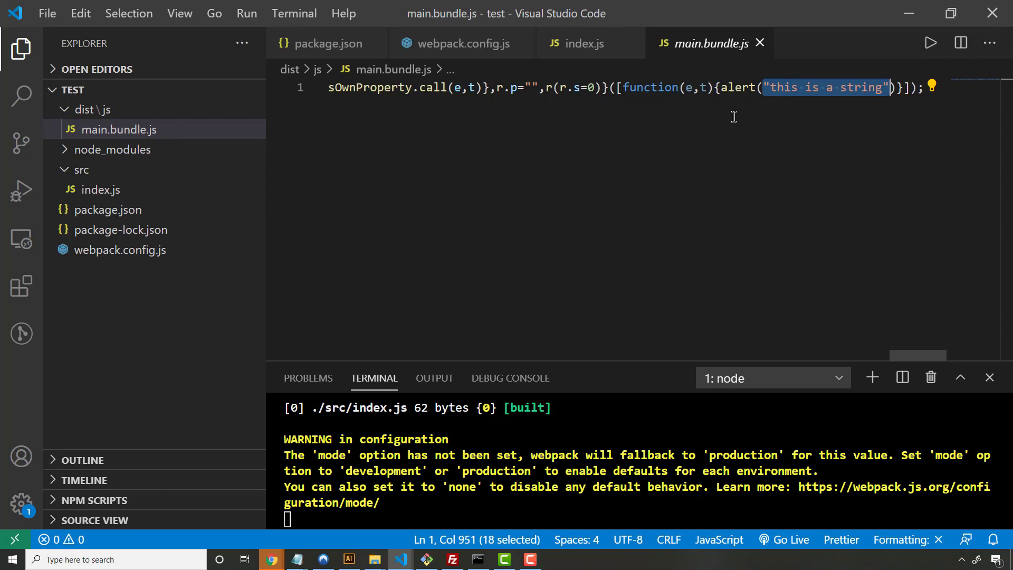
pyautogui.moveTo(804, 160)
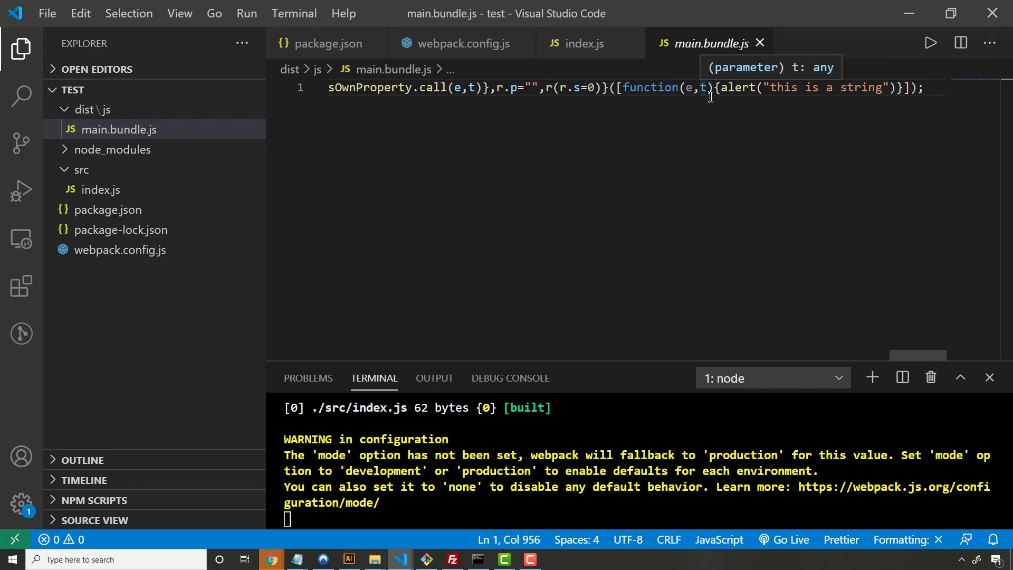
pyautogui.moveTo(724, 92)
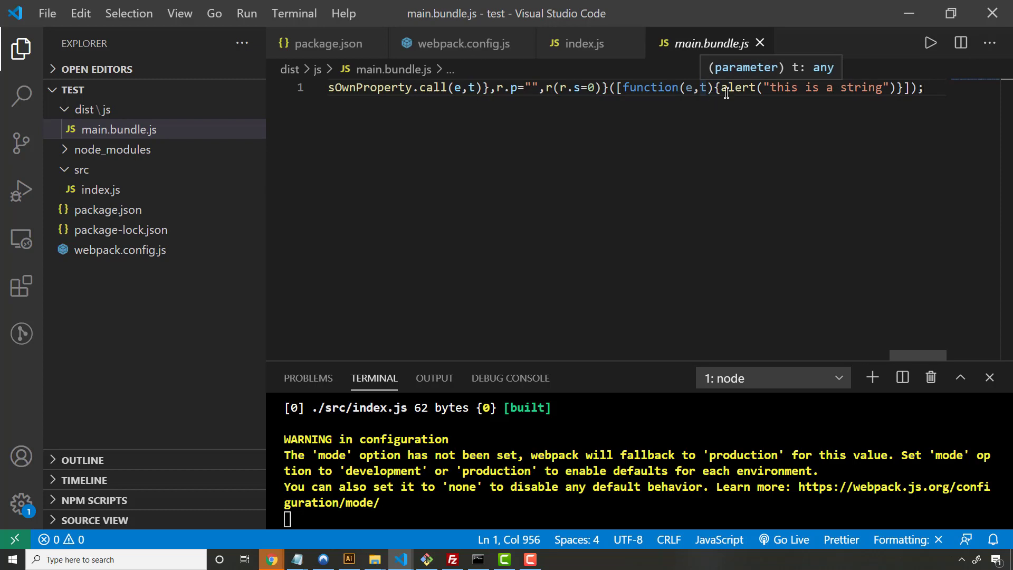
# - Create a new file add.js inside the src folder
pyautogui.click(82, 168)
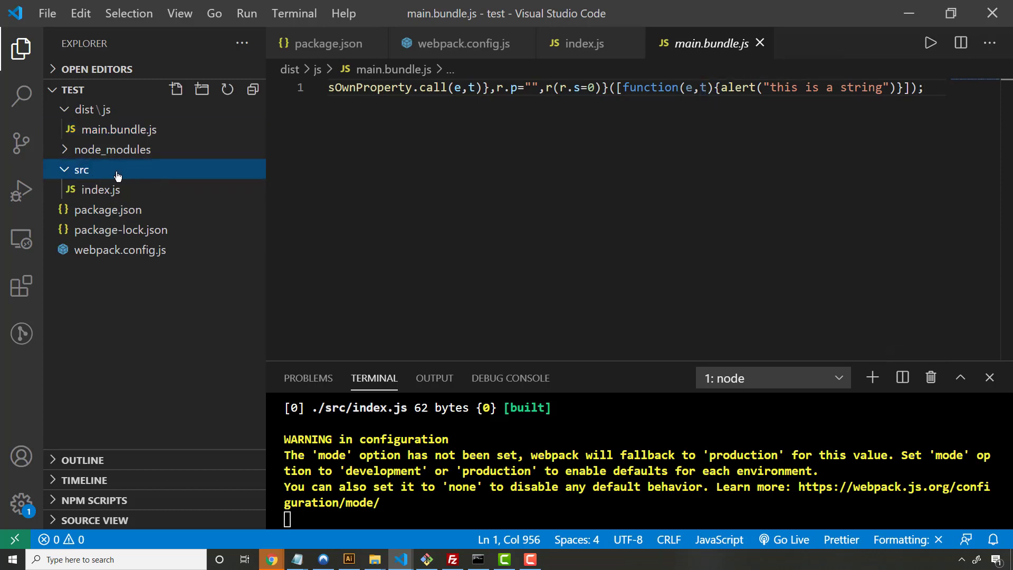
pyautogui.click(101, 189)
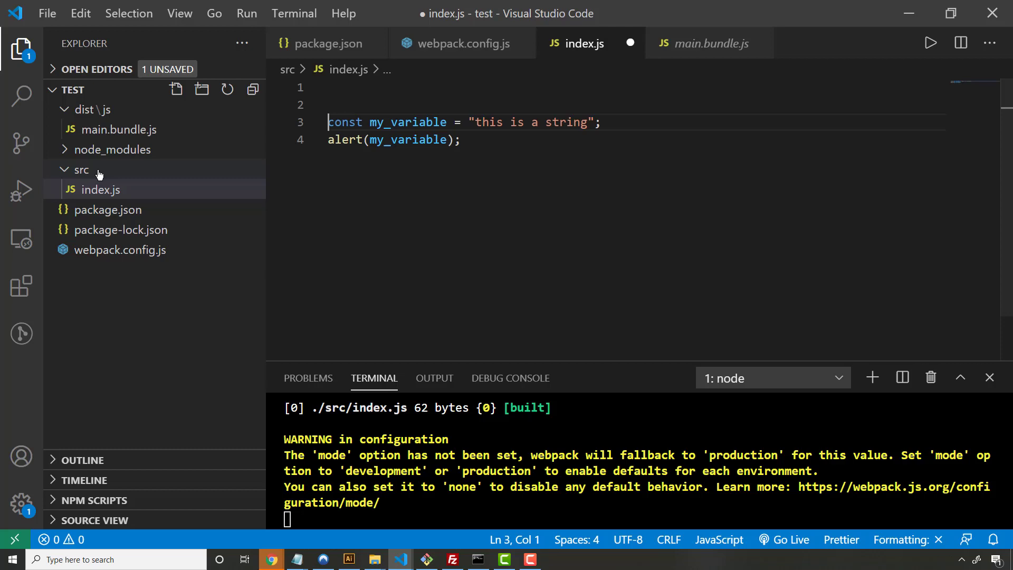
pyautogui.rightClick(80, 169)
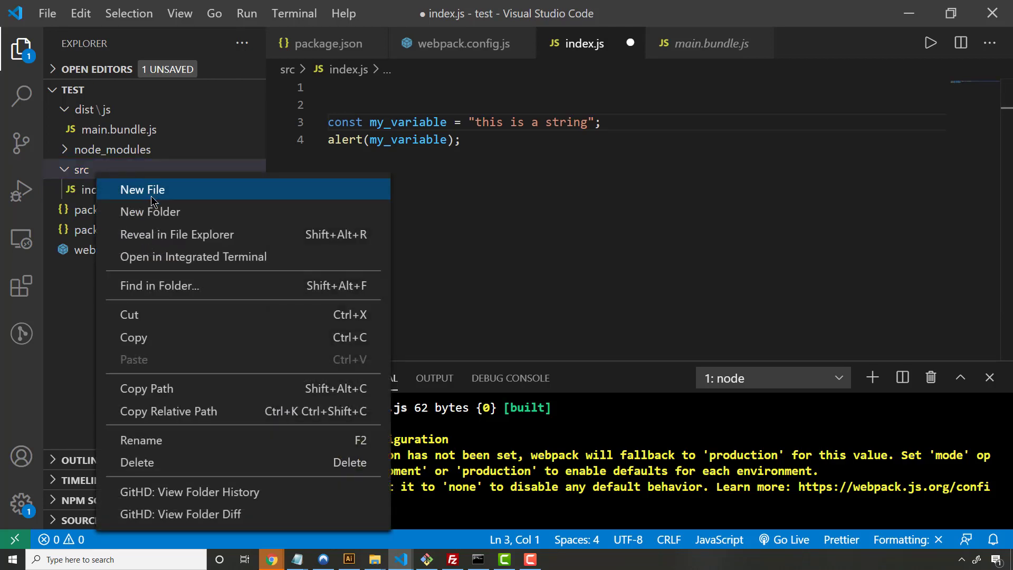
pyautogui.click(142, 189)
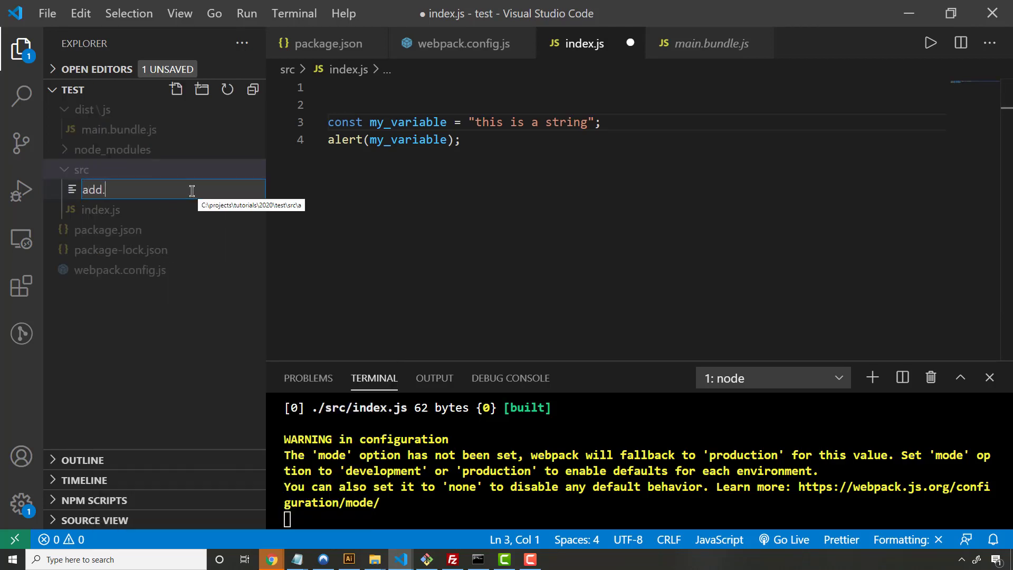
pyautogui.press('Enter')
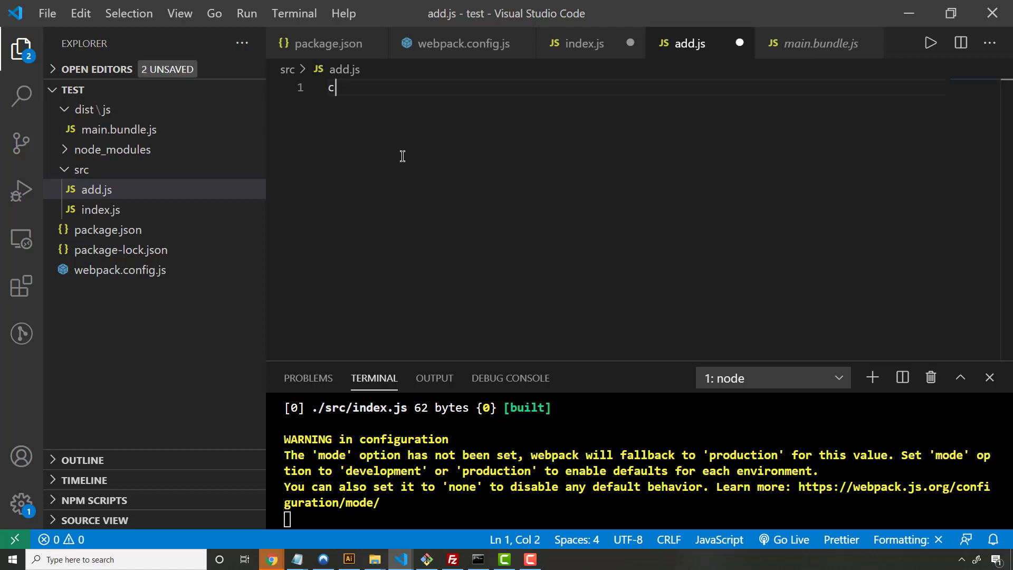
# - Write const add = (x, y) => x + y and an export { add } block in add.js
pyautogui.write('onst add')
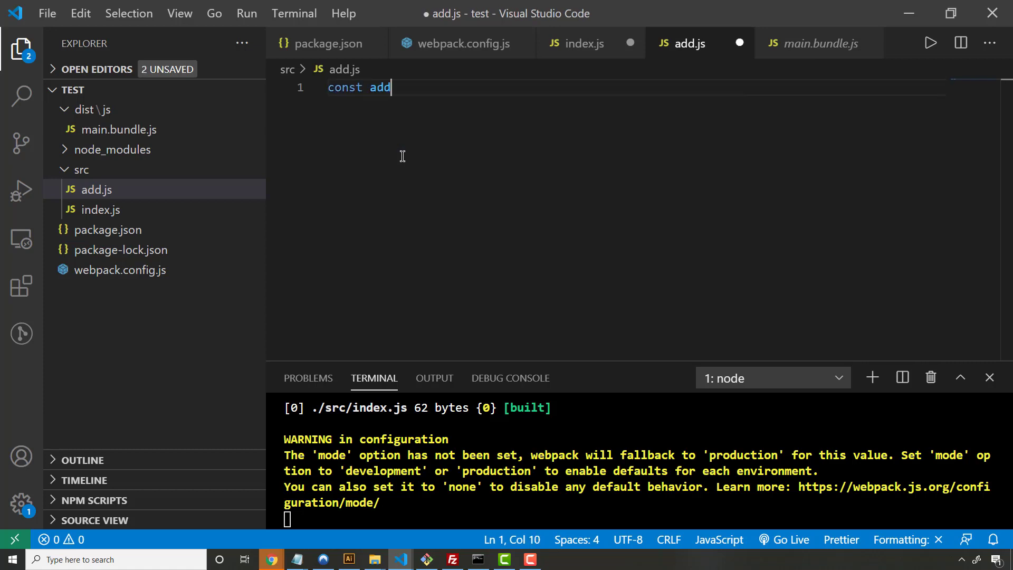
pyautogui.write('= ()')
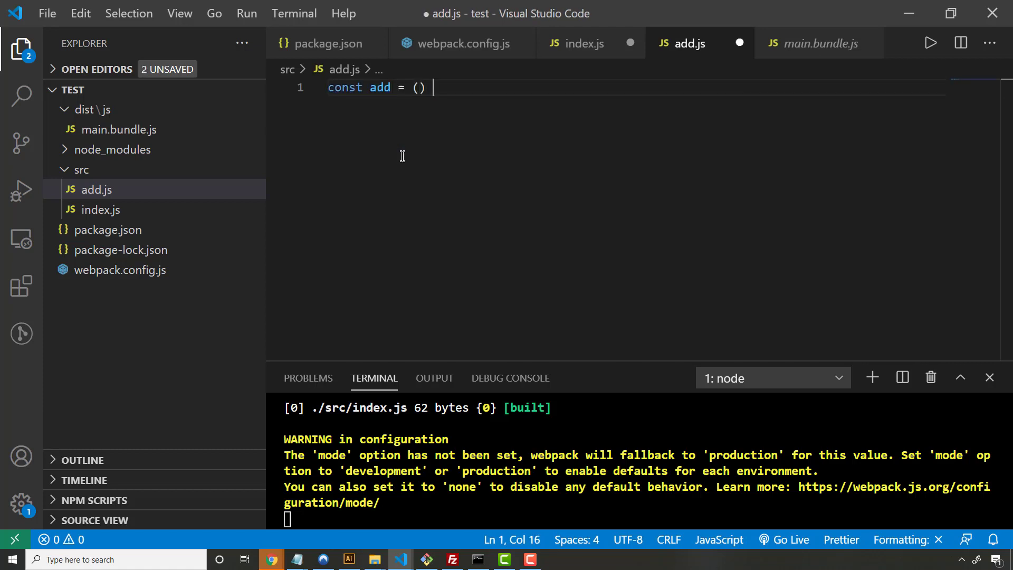
pyautogui.write('=> {}')
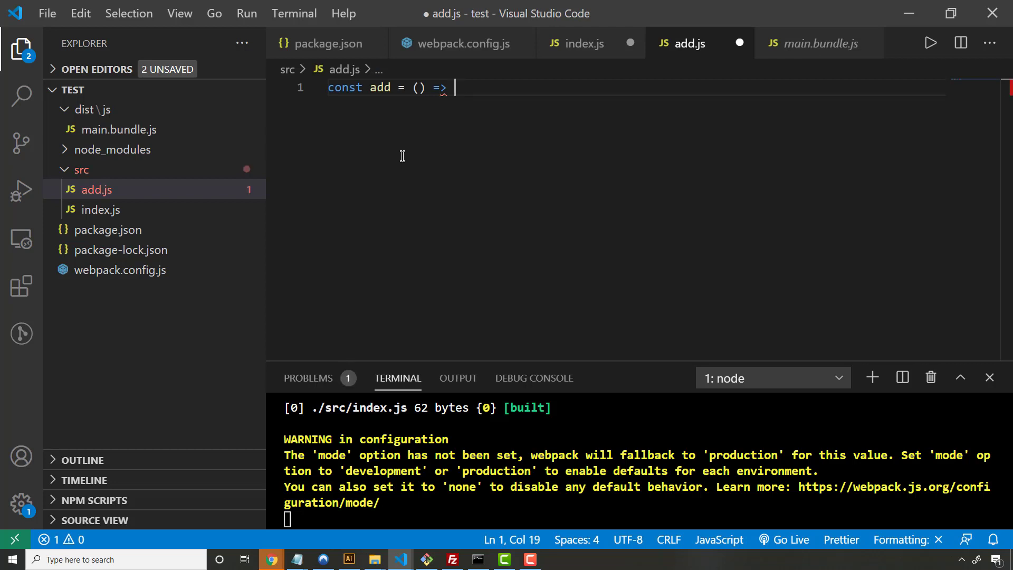
pyautogui.write('x + yield;')
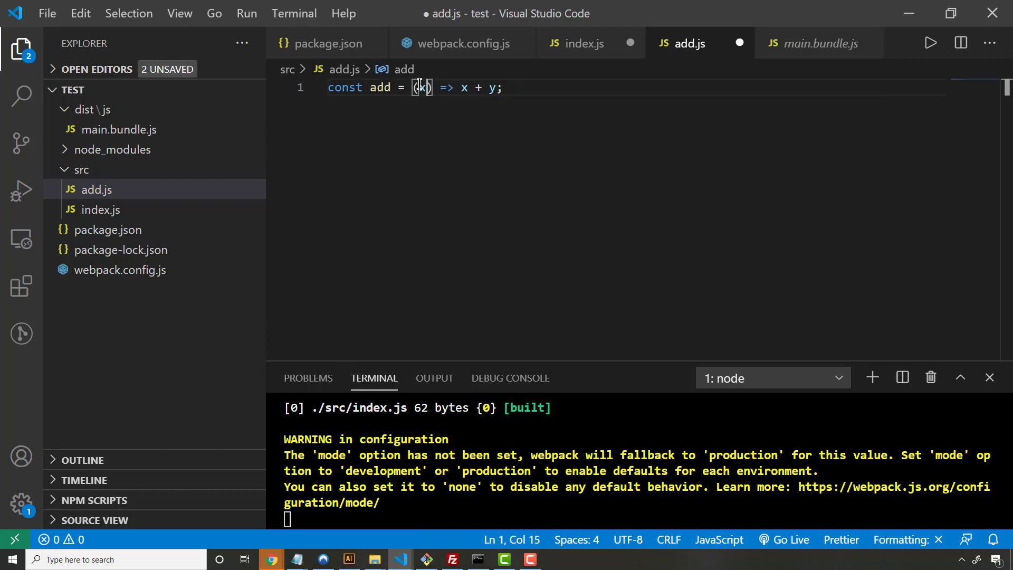
pyautogui.write(', y')
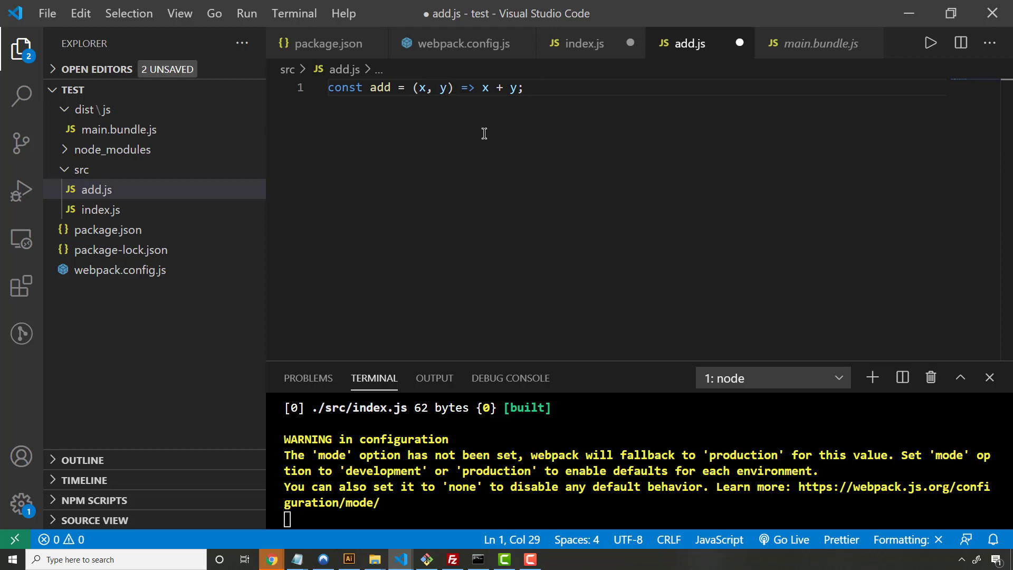
pyautogui.press('Enter')
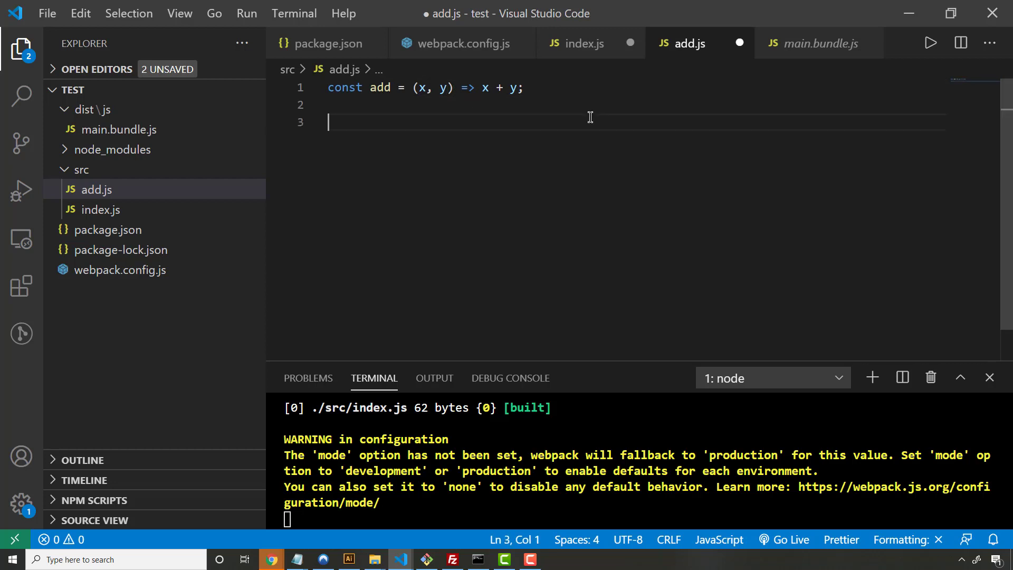
pyautogui.write('export {')
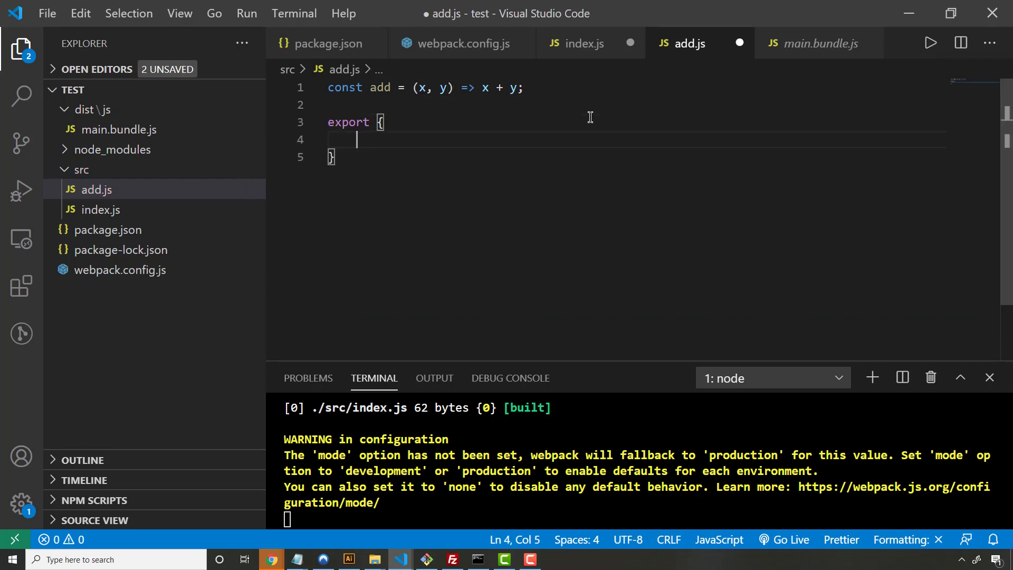
pyautogui.write('add')
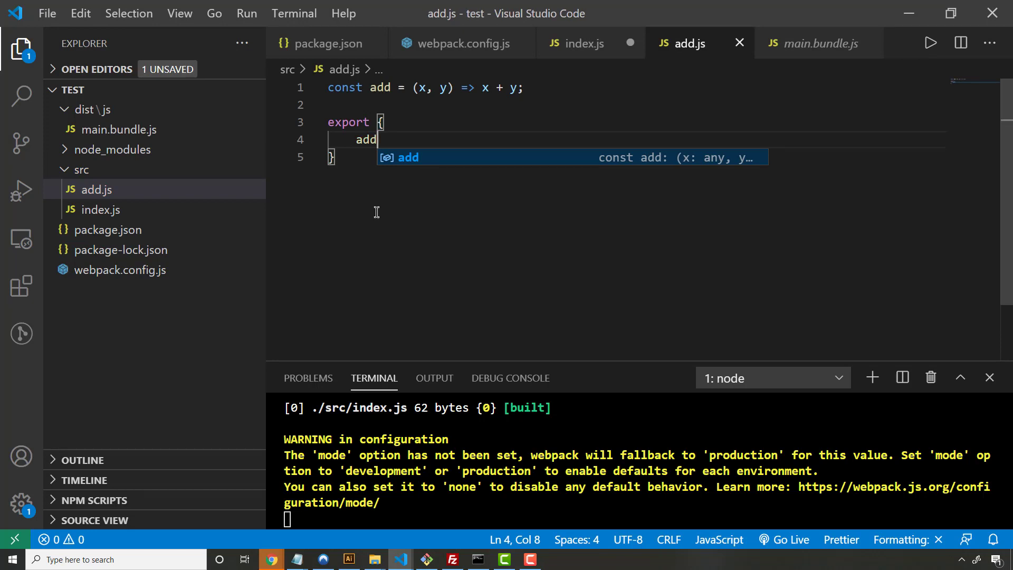
pyautogui.moveTo(97, 189)
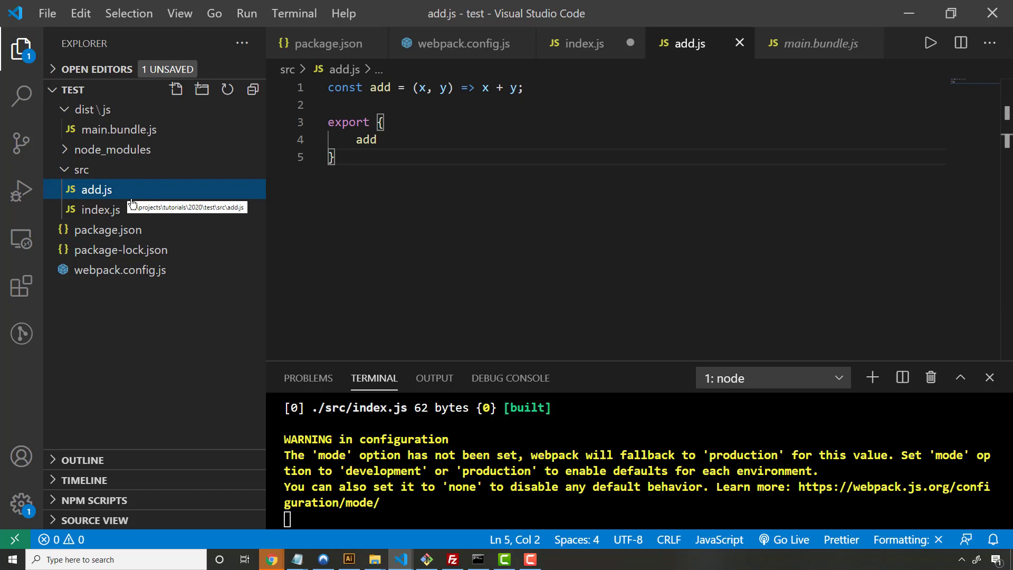
pyautogui.moveTo(101, 209)
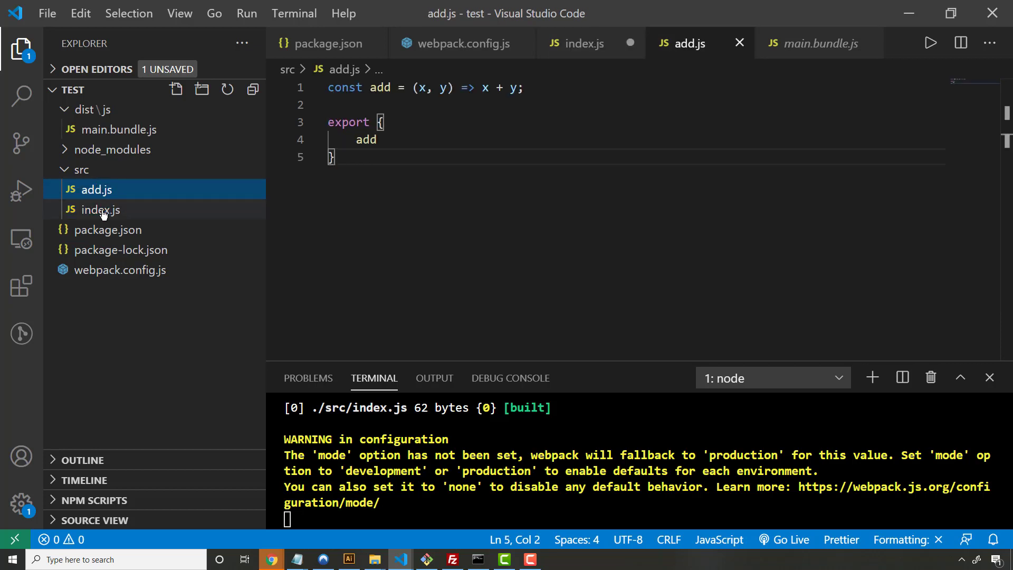
pyautogui.moveTo(101, 210)
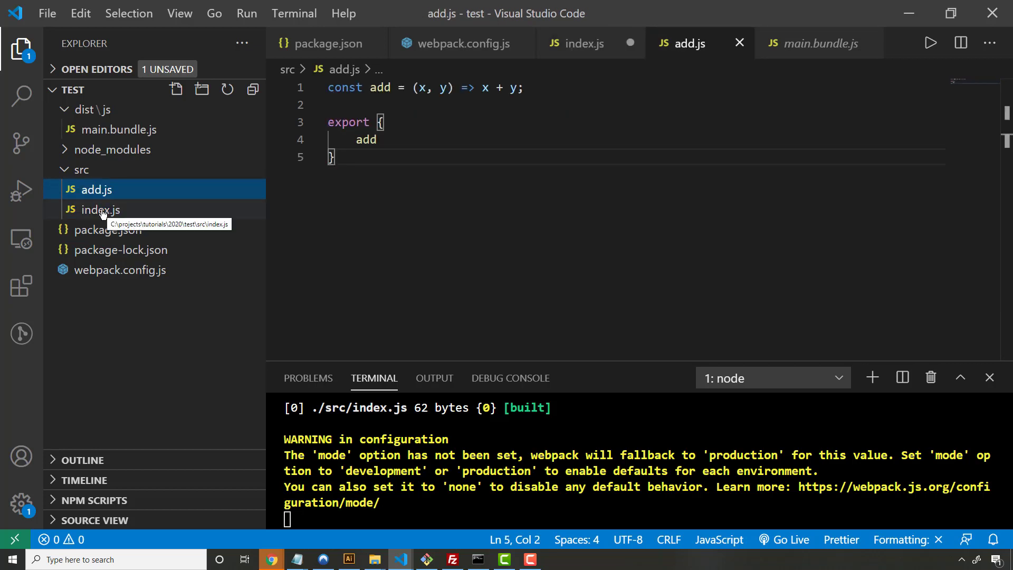
# - Add import {add} from './add' at the top of index.js and save
pyautogui.click(101, 209)
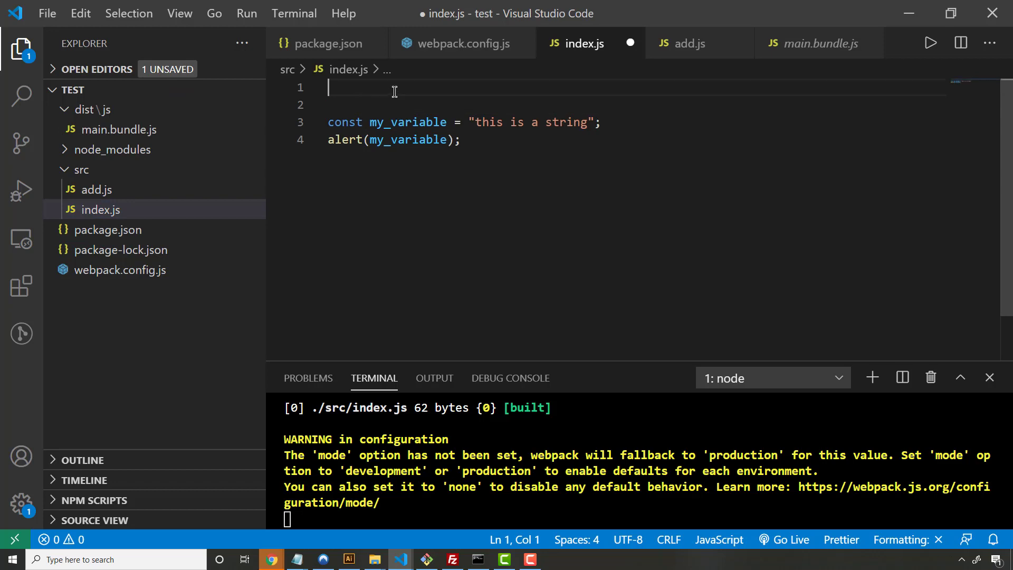
pyautogui.write('import {}')
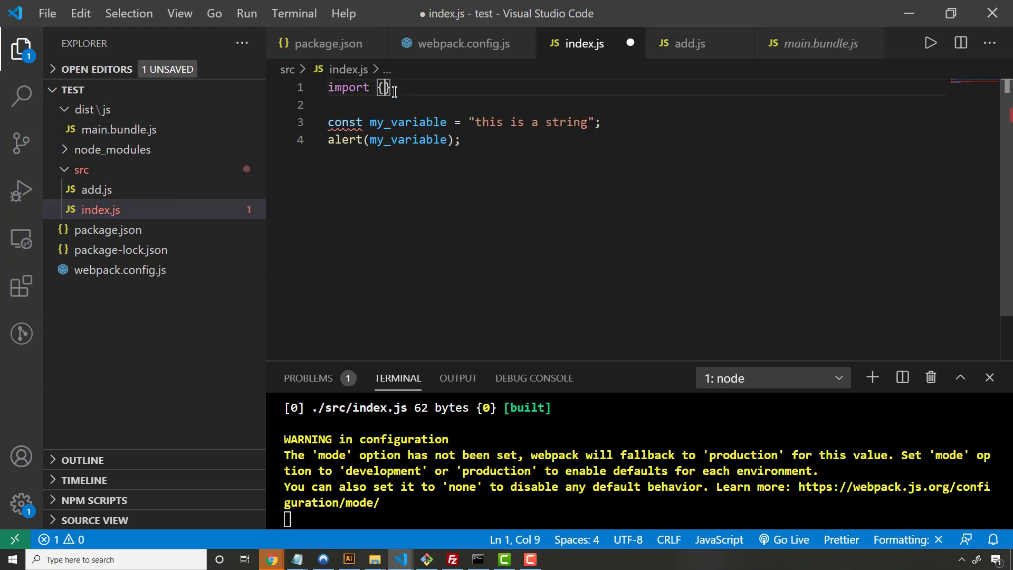
pyautogui.write("add} from './add';")
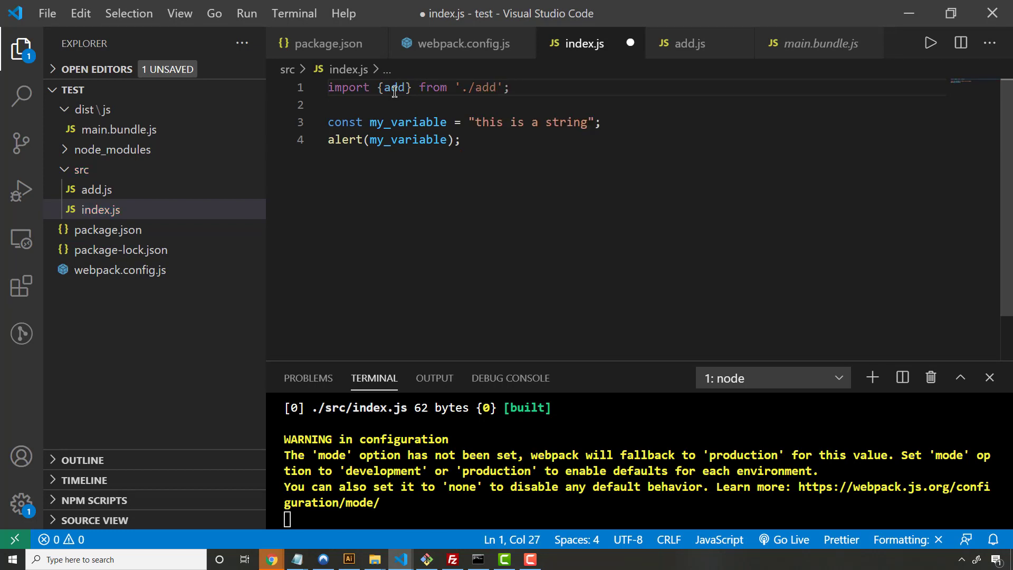
pyautogui.press('ctrl+s')
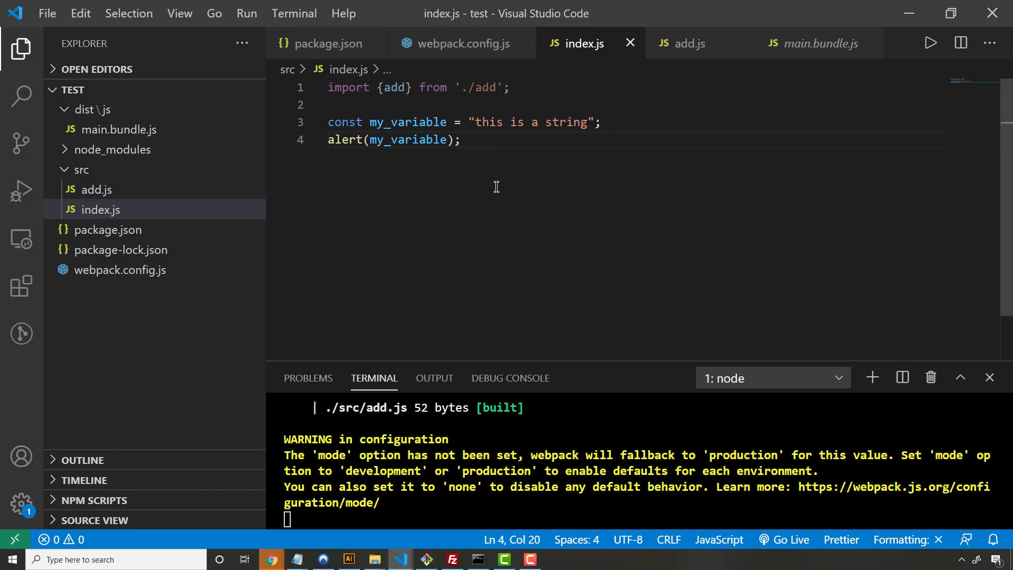
pyautogui.moveTo(420, 156)
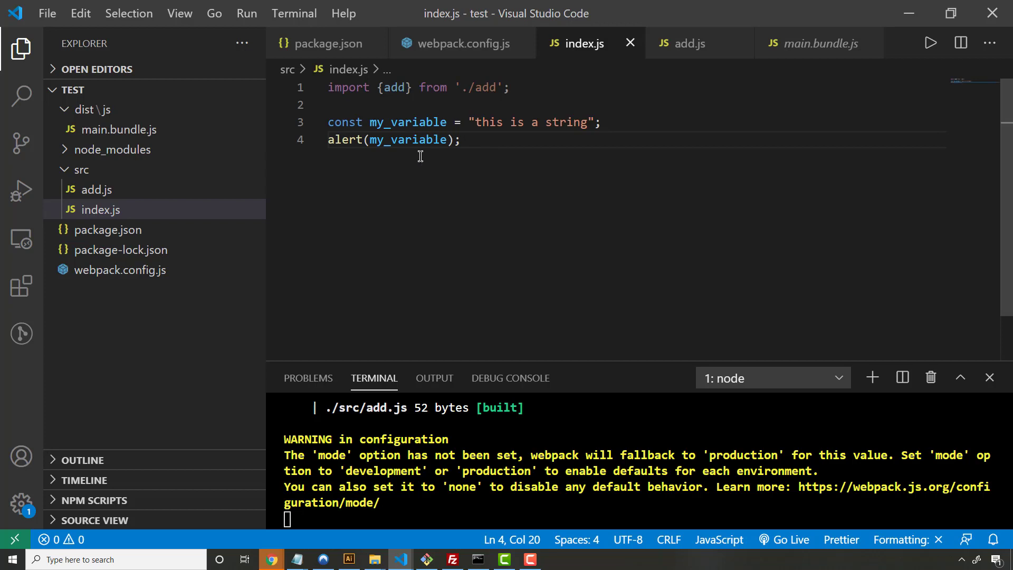
pyautogui.moveTo(463, 139)
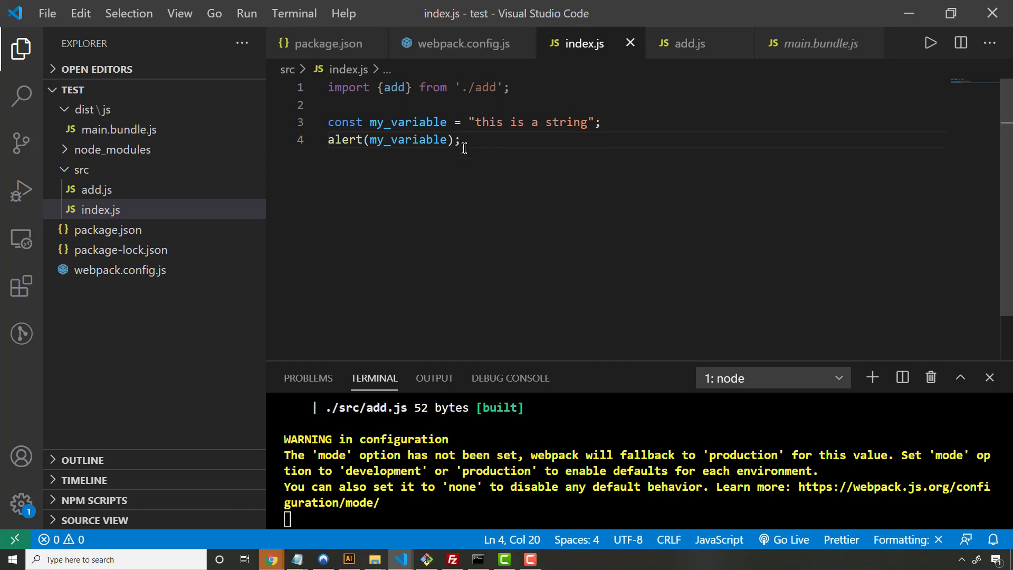
# - Add alert(add(5, 5)); to index.js and save again
pyautogui.write('ale')
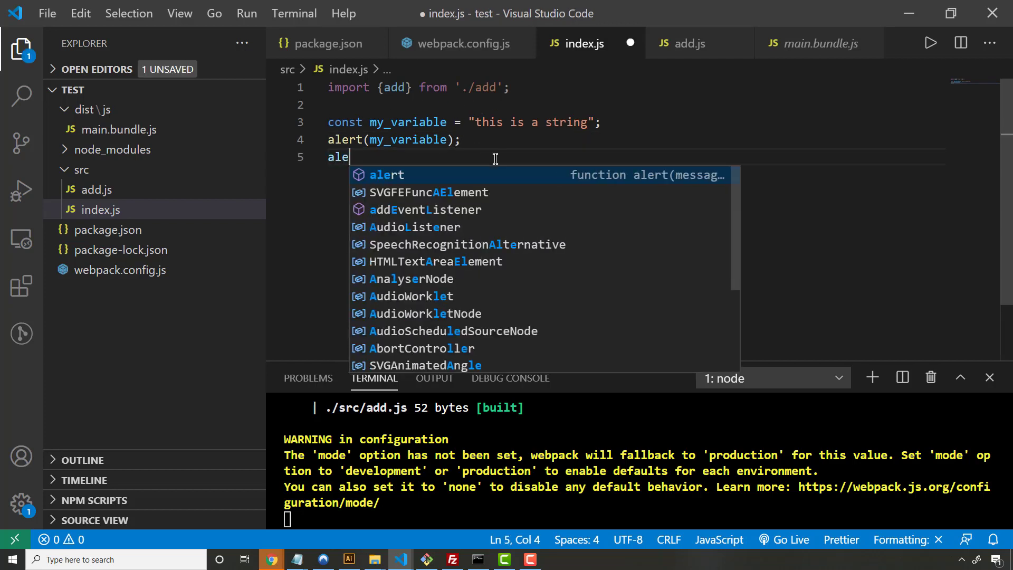
pyautogui.press('Tab')
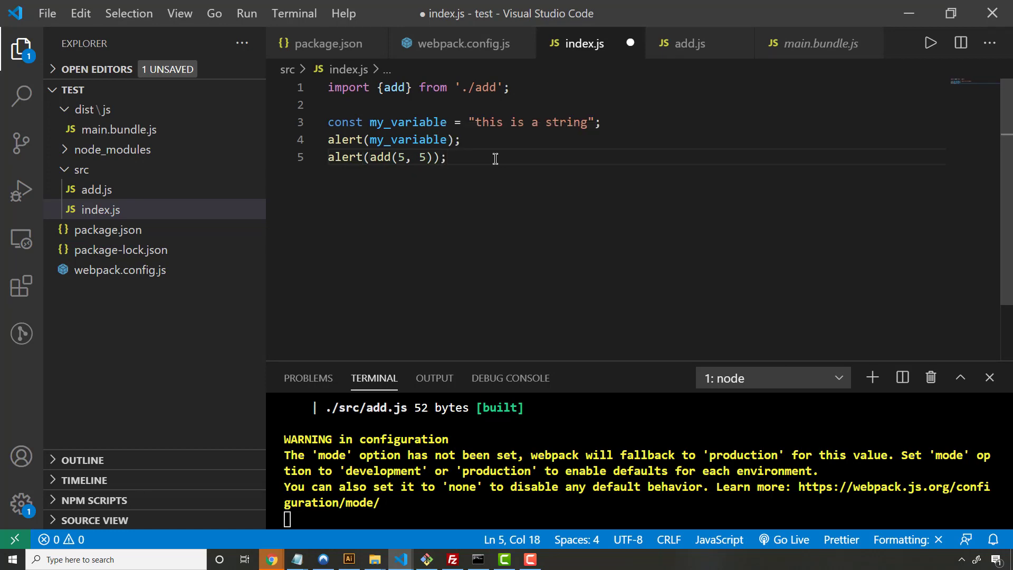
pyautogui.press('ctrl+s')
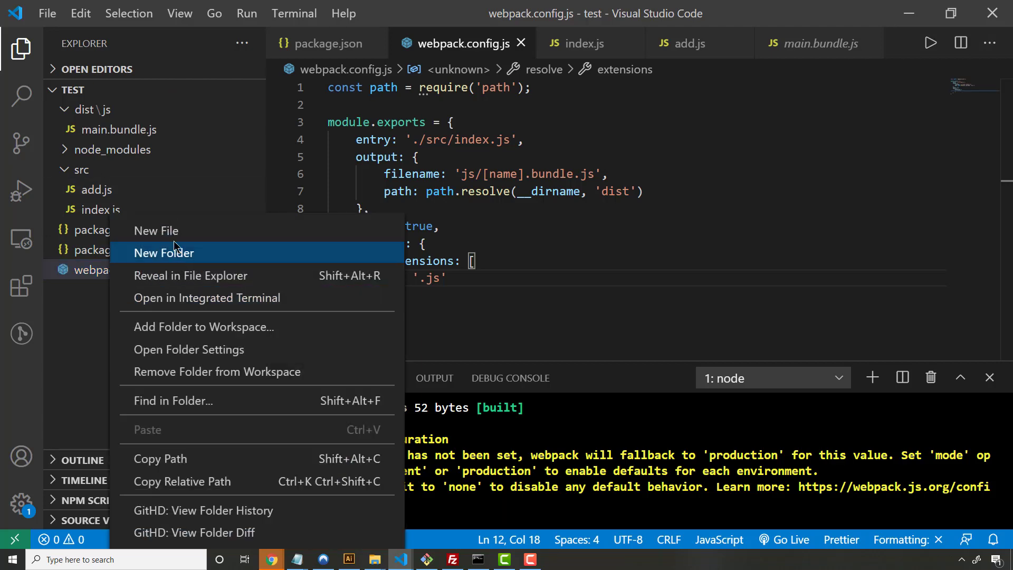
# - Write <script src="/dist/js/main.bundle.js"></script> inside index.html's body and save
pyautogui.click(156, 231)
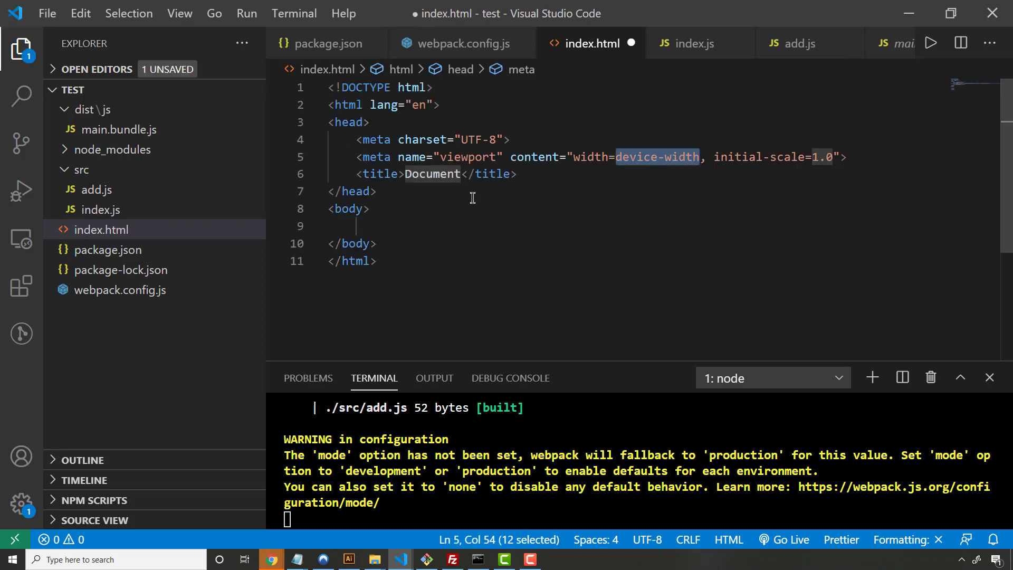
pyautogui.click(428, 226)
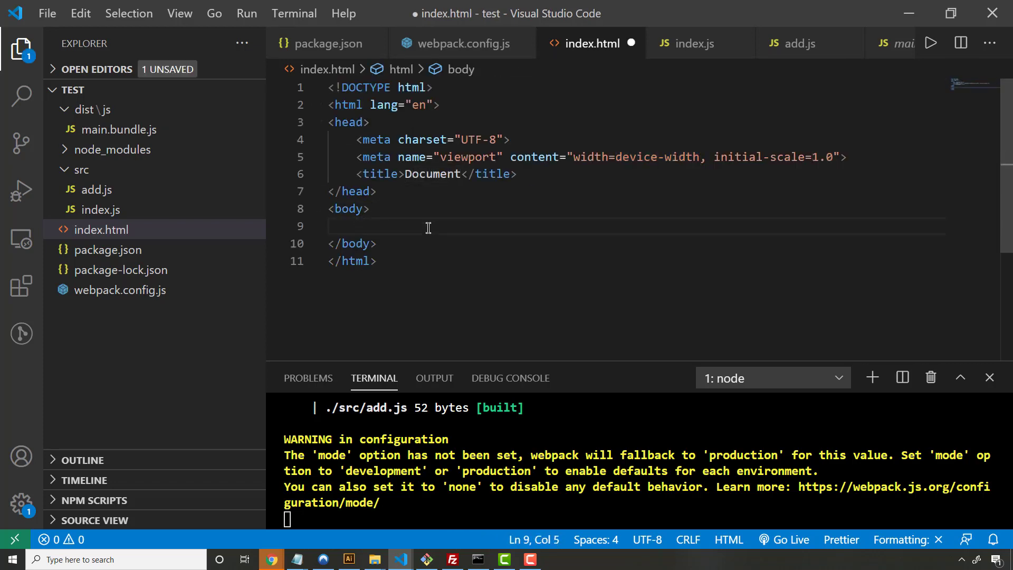
pyautogui.write('<script></script>')
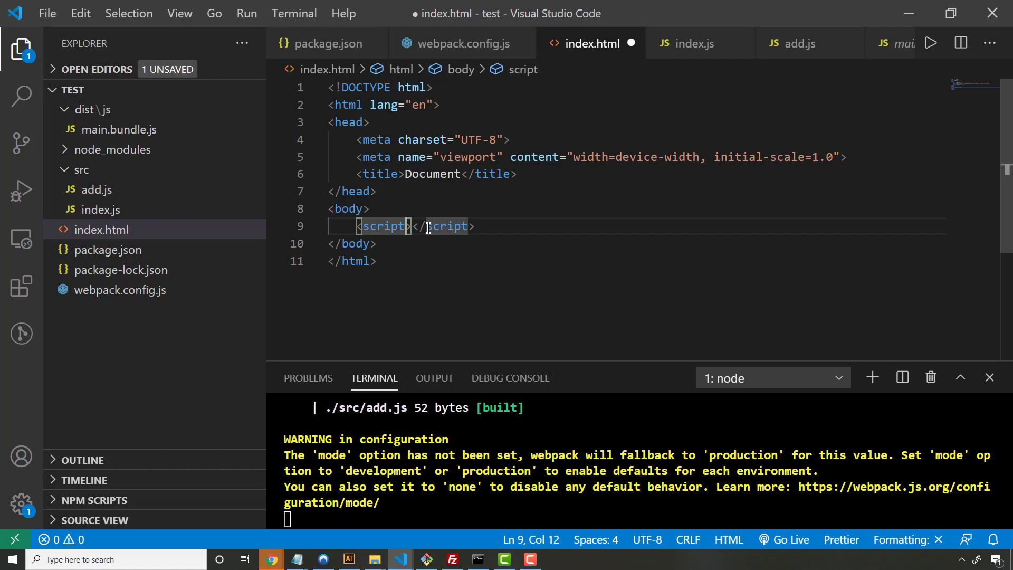
pyautogui.write('src=')
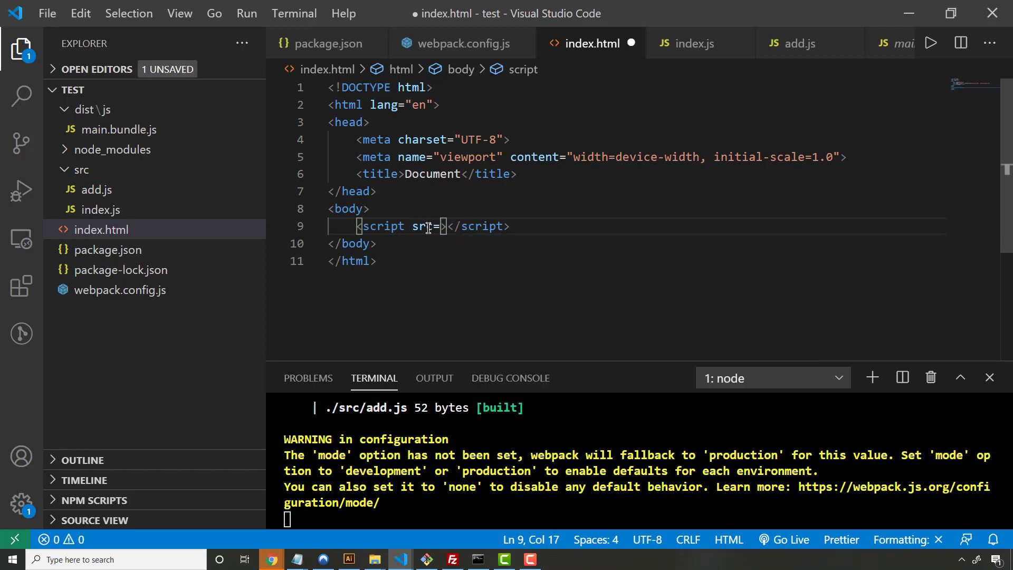
pyautogui.write('"/dist/js/main.bundle.js')
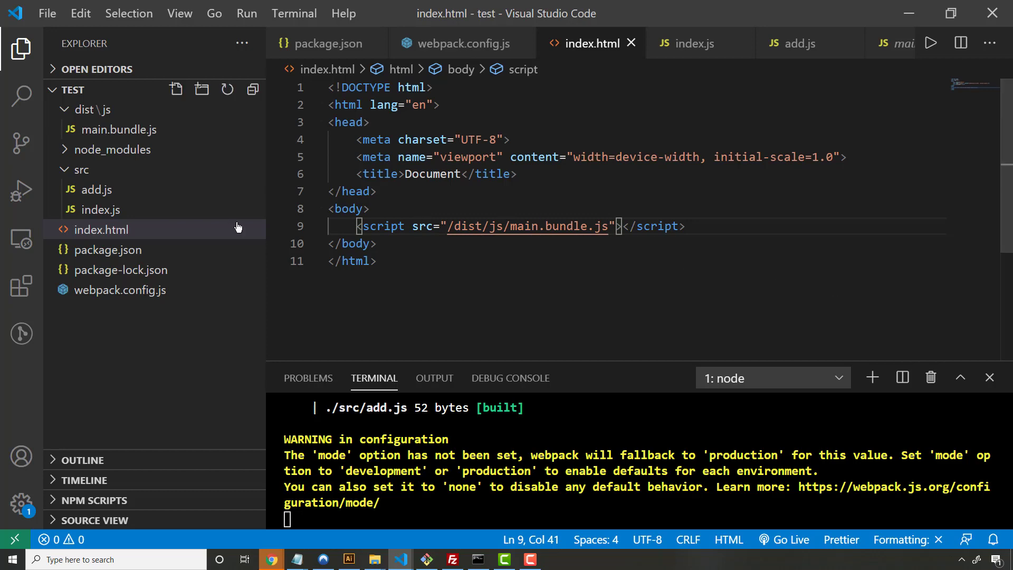
# - Launch index.html in the default browser from the Explorer context menu
pyautogui.rightClick(101, 229)
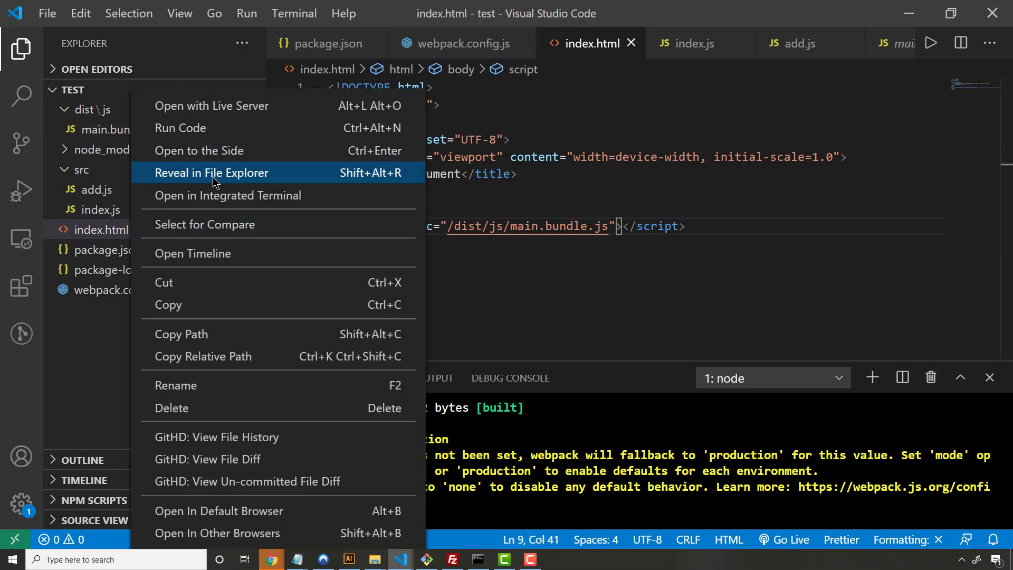
pyautogui.click(211, 172)
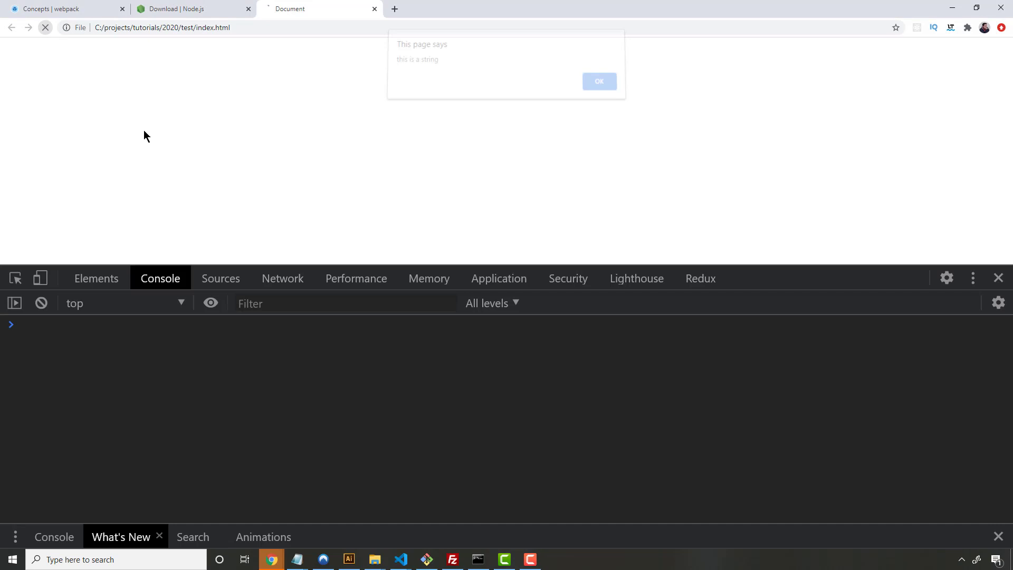
# - Dismiss the string alert and the alert showing 10 in Chrome
pyautogui.click(598, 81)
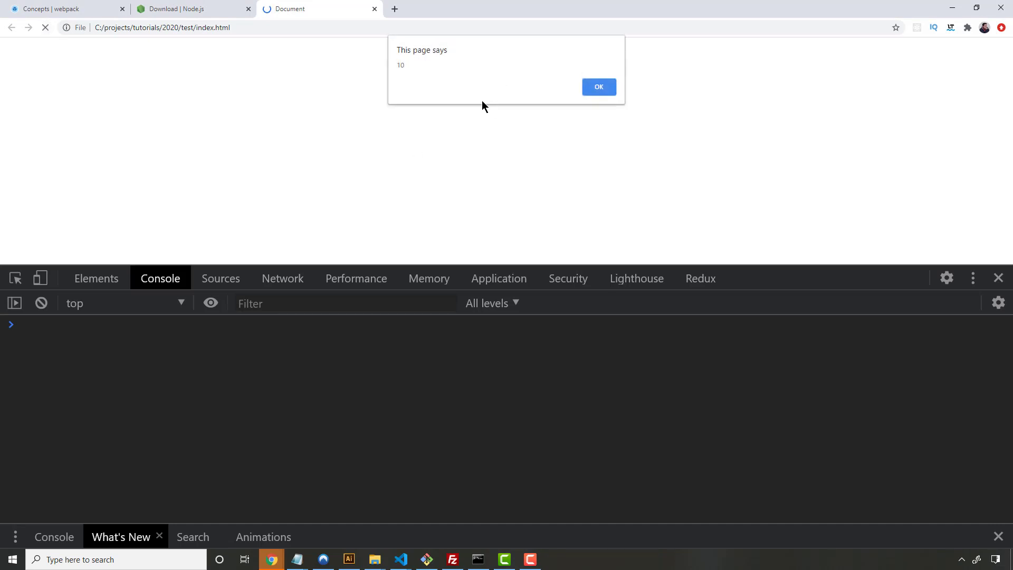
pyautogui.click(597, 86)
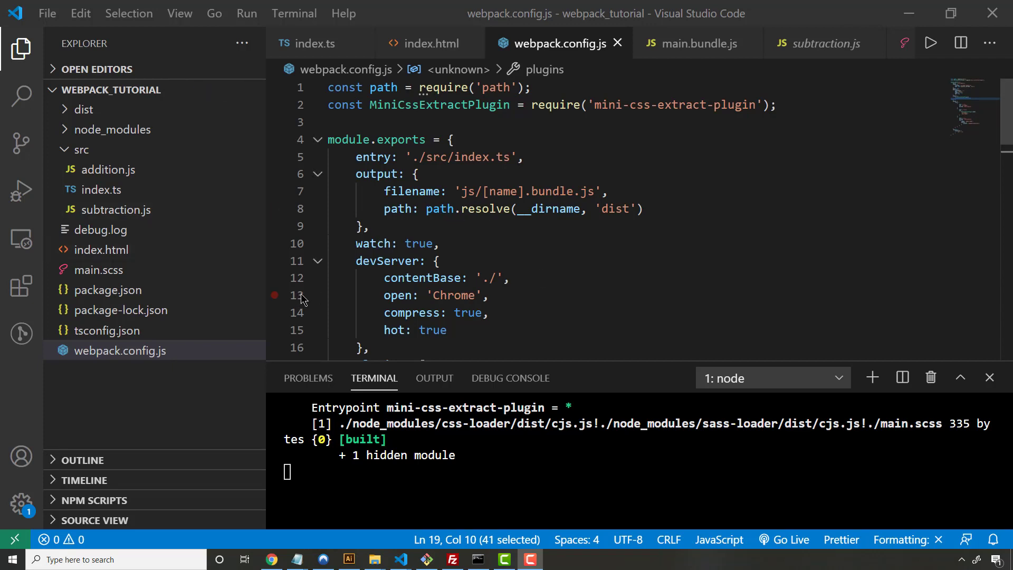
pyautogui.moveTo(99, 269)
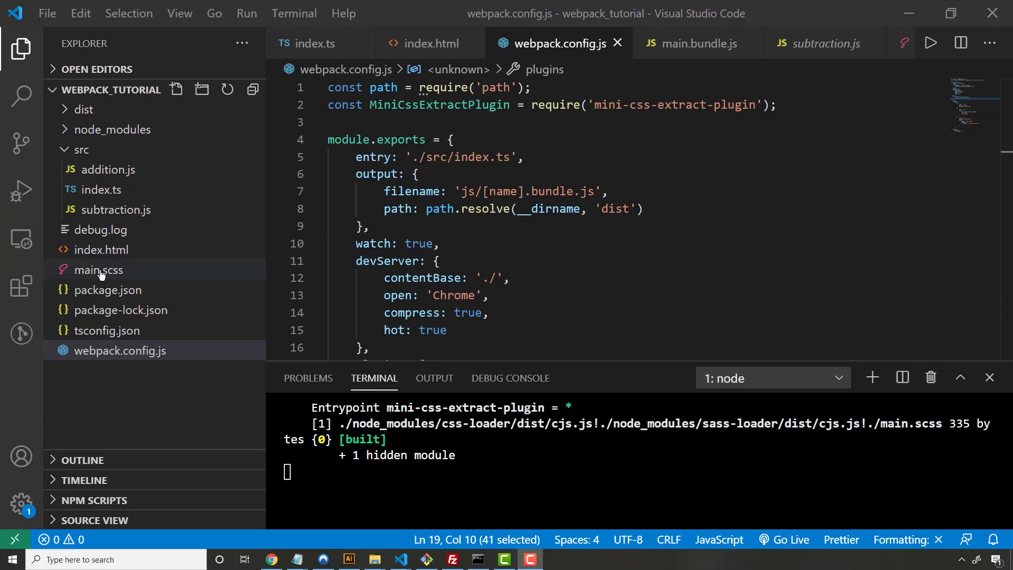
pyautogui.moveTo(104, 220)
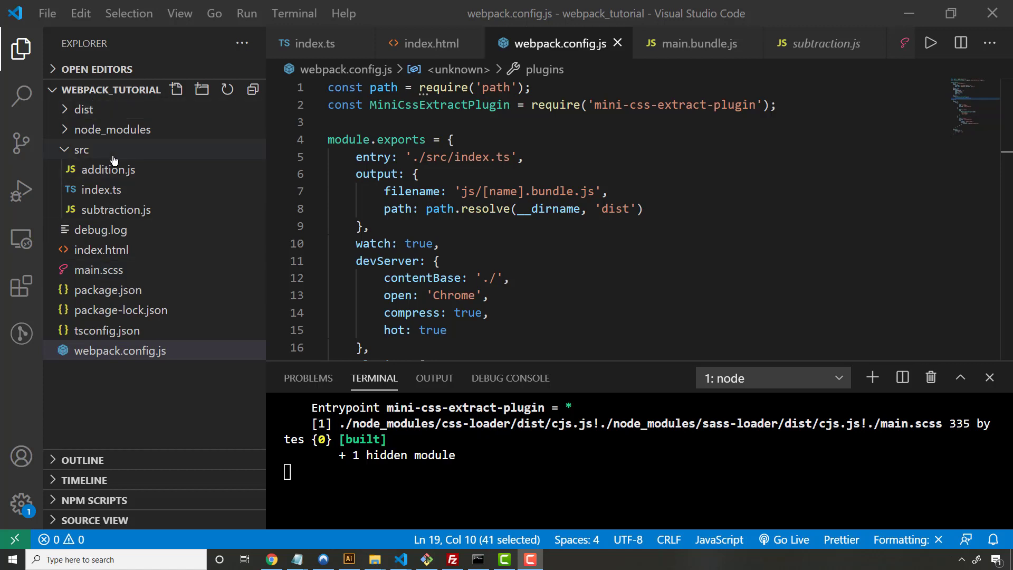
# - Inspect index.ts's main.scss import, then webpack.config.js, then package.json of webpack_tutorial
pyautogui.click(101, 189)
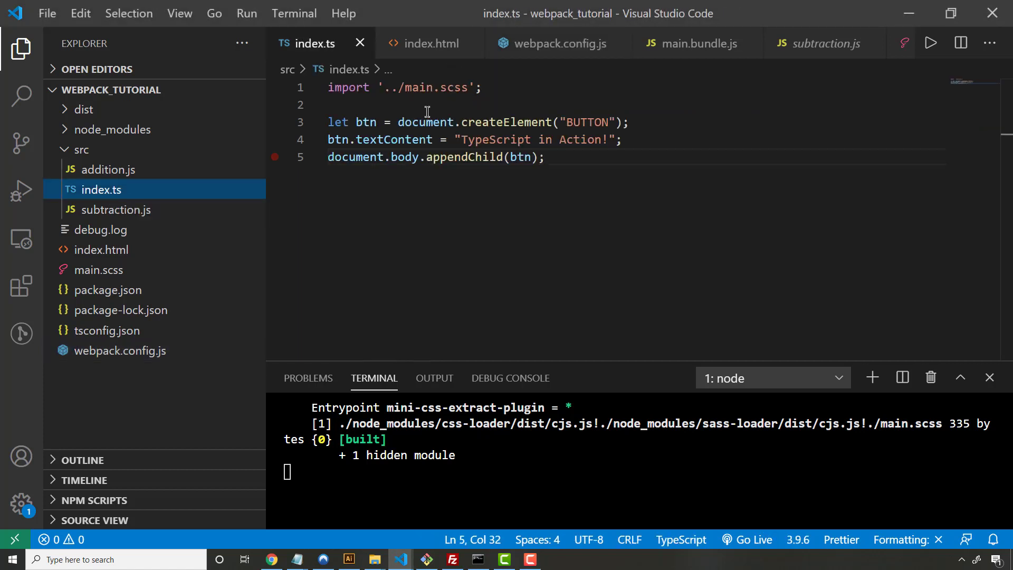
pyautogui.tripleClick(404, 87)
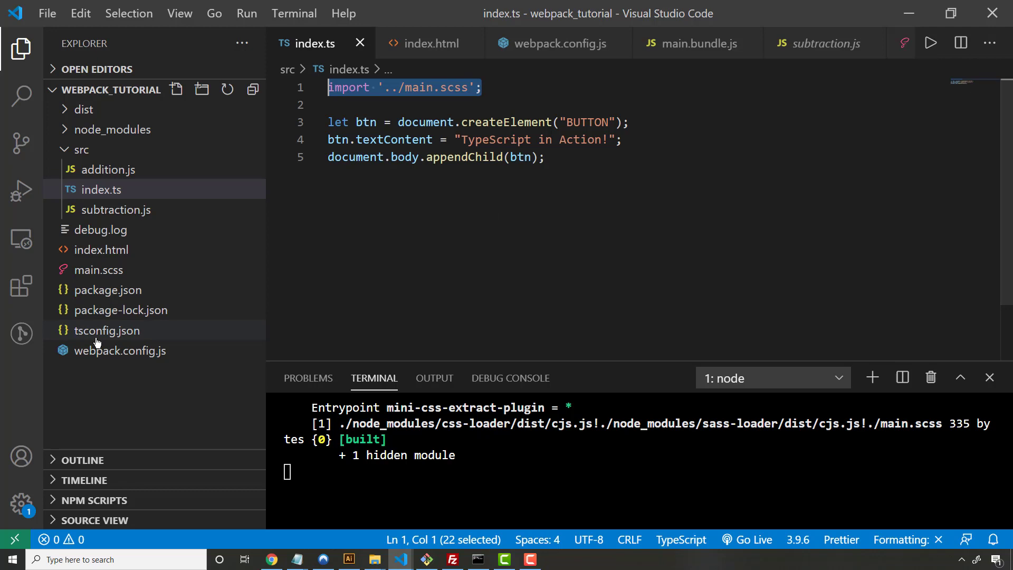
pyautogui.click(554, 44)
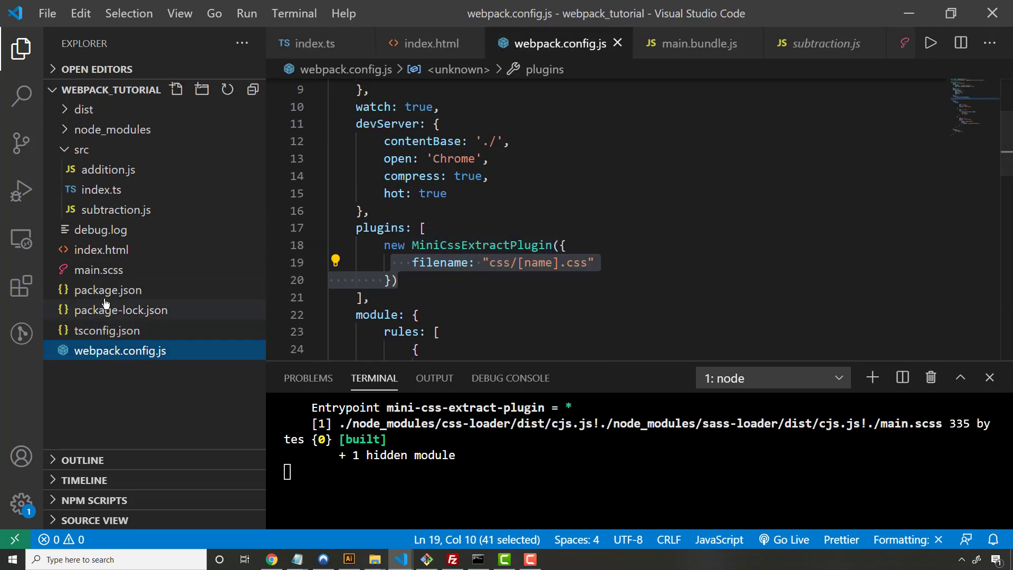
pyautogui.click(107, 289)
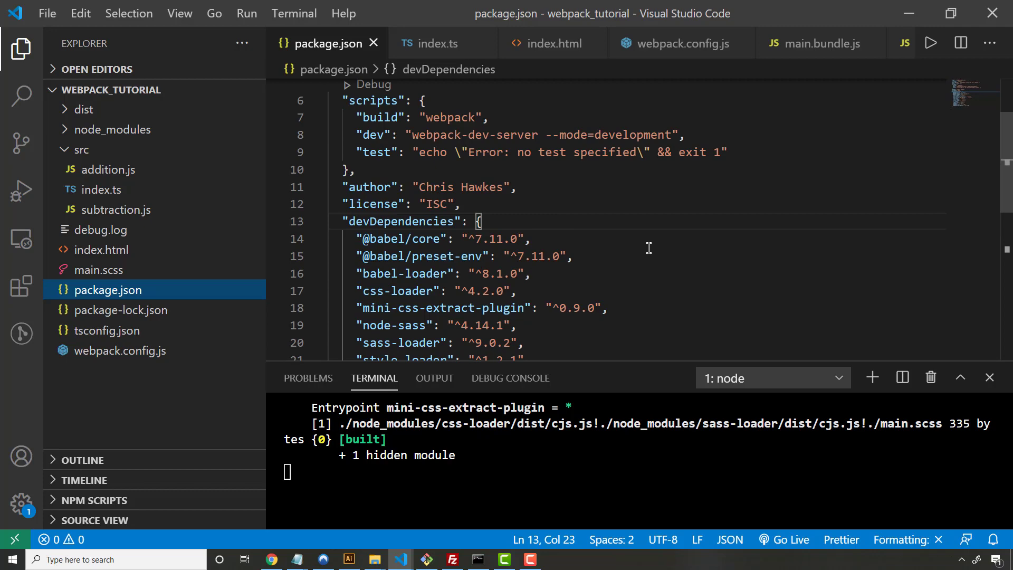
# - Scroll through package.json's devDependencies, then return to webpack.config.js and scroll it
pyautogui.scroll(-3)
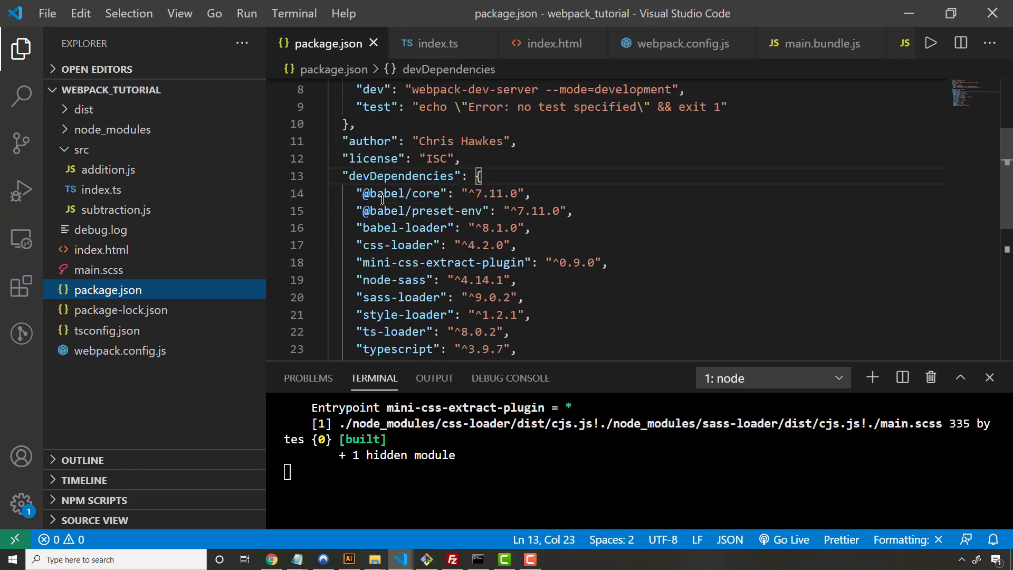
pyautogui.scroll(-3)
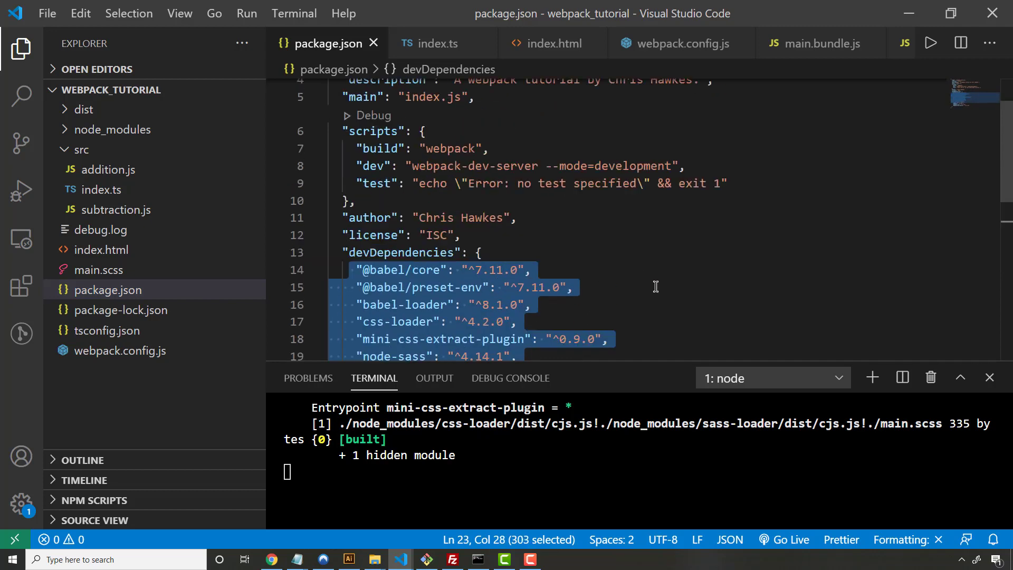
pyautogui.click(674, 43)
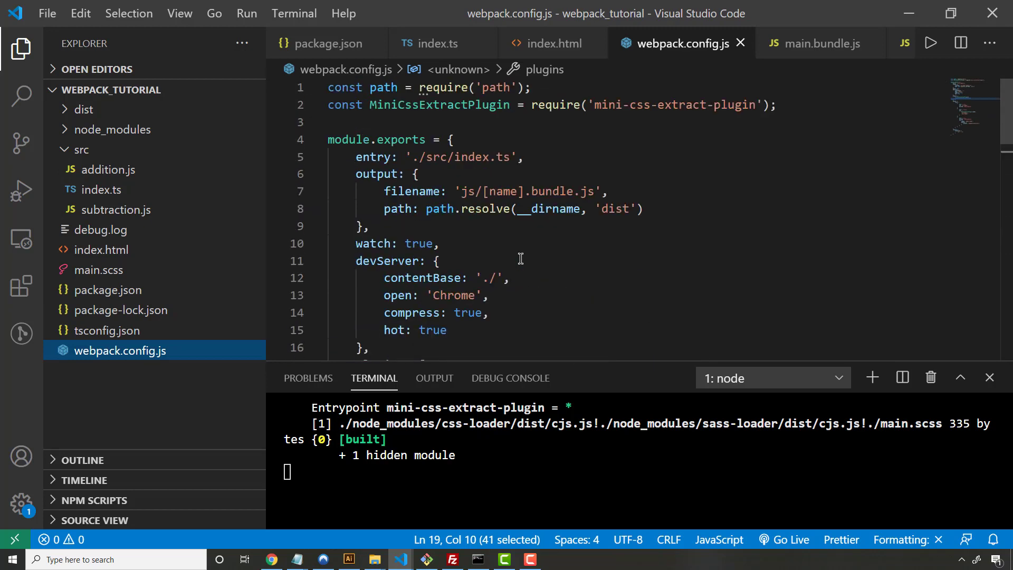
pyautogui.scroll(-3)
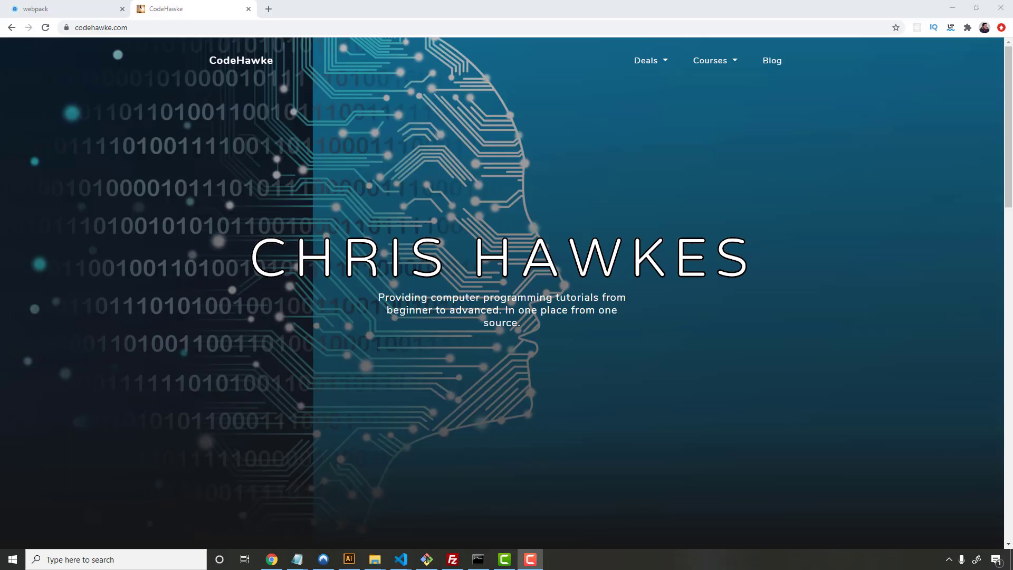
pyautogui.moveTo(678, 22)
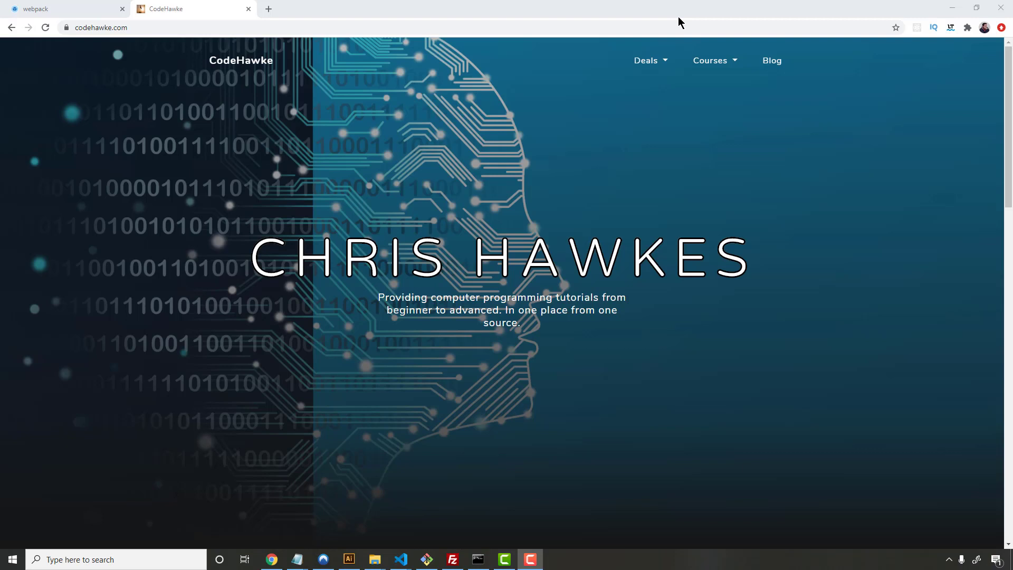
pyautogui.moveTo(813, 255)
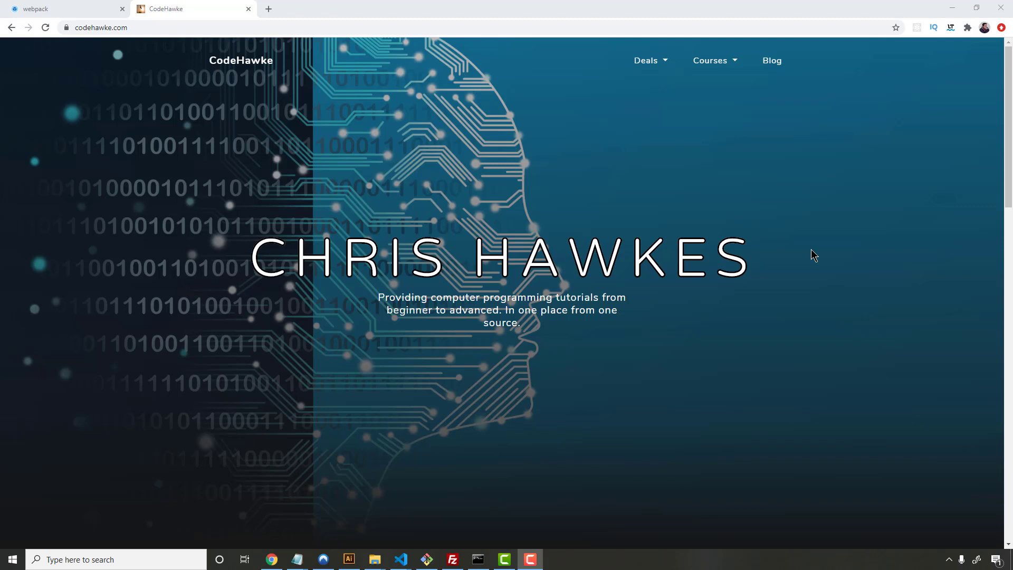
pyautogui.moveTo(833, 218)
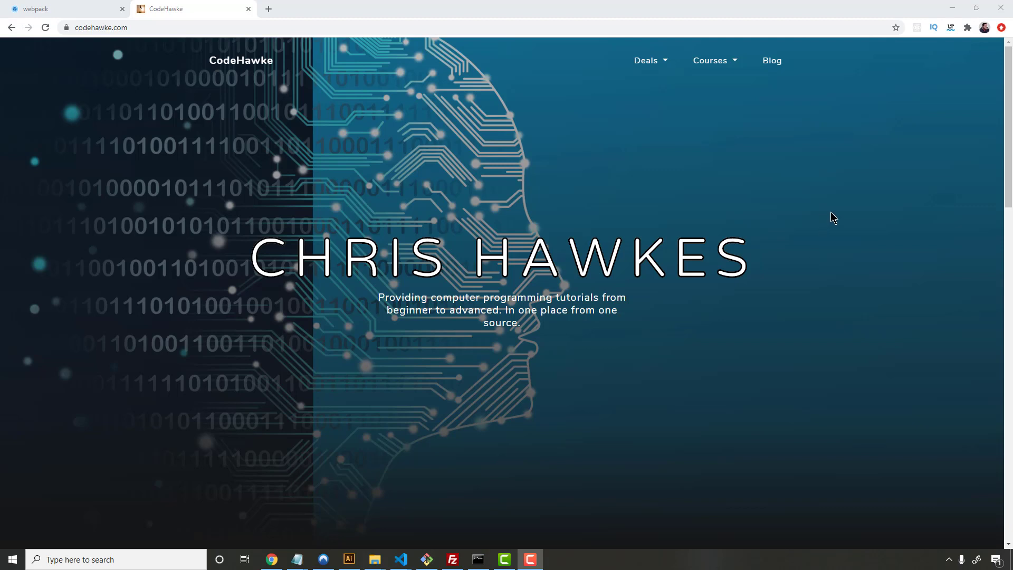
pyautogui.moveTo(834, 254)
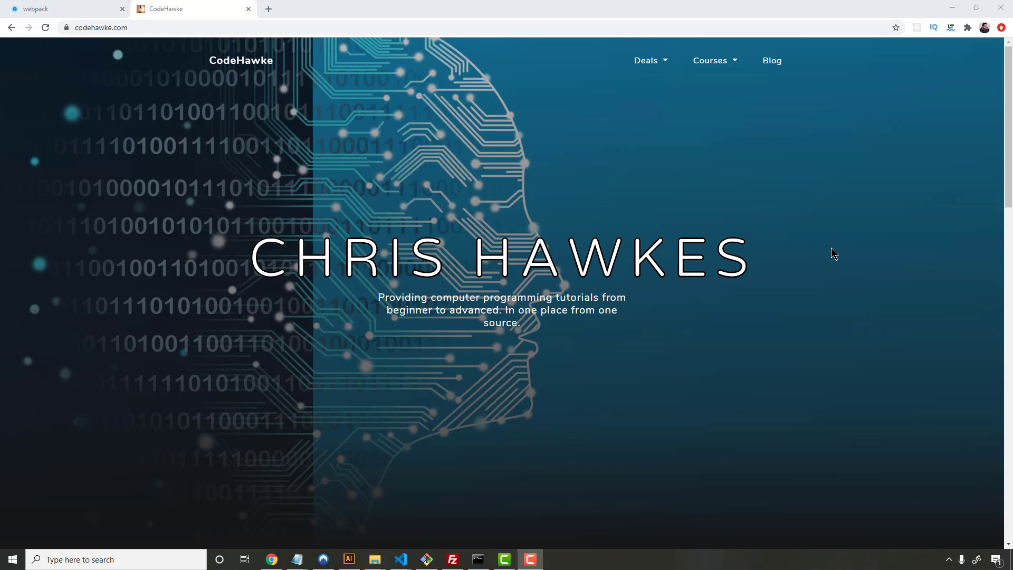
pyautogui.moveTo(755, 260)
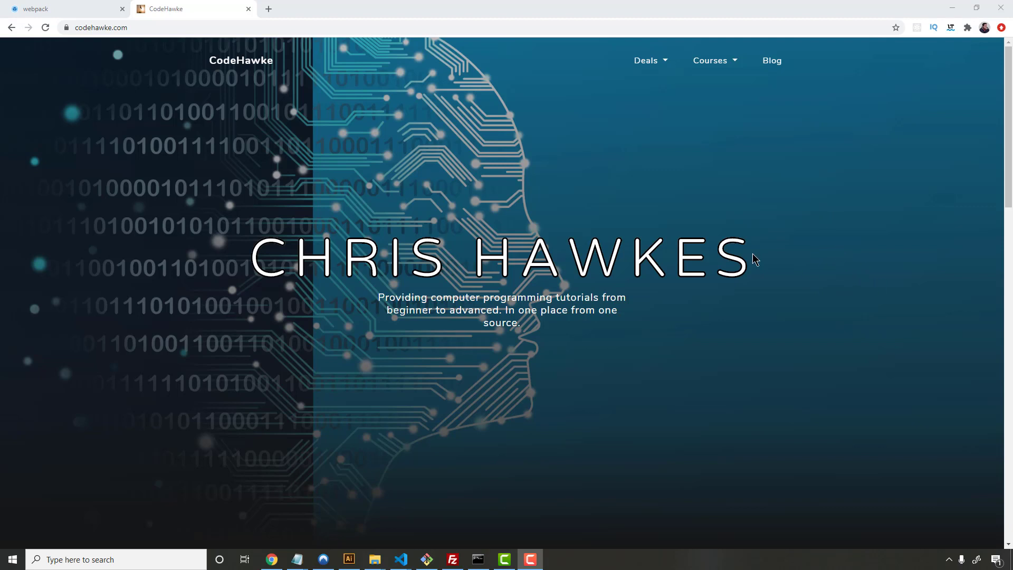